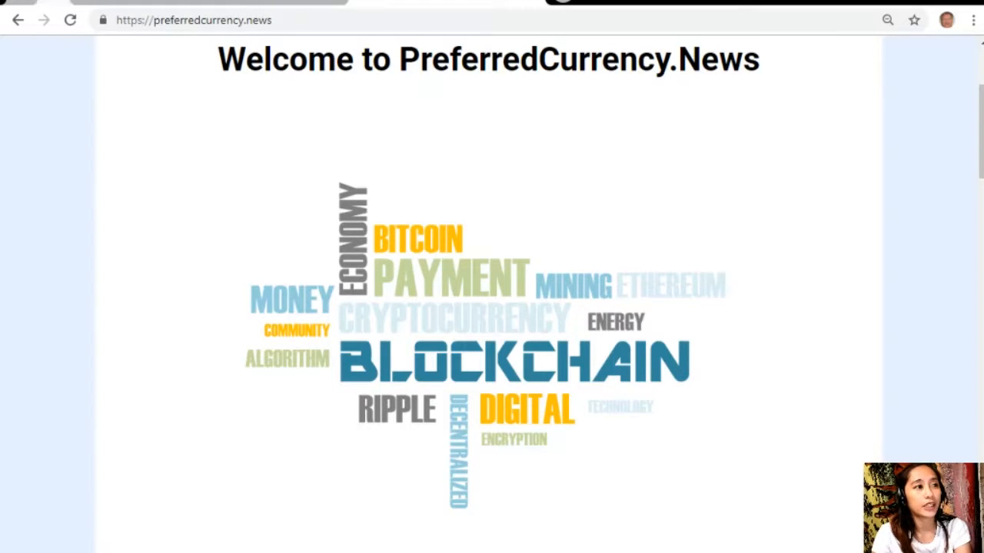
Select the PreferredCurrency.News URL and scroll down to the PayPal or Coinbase subscription options
{"action": "left_click", "coordinate": [193, 20]}
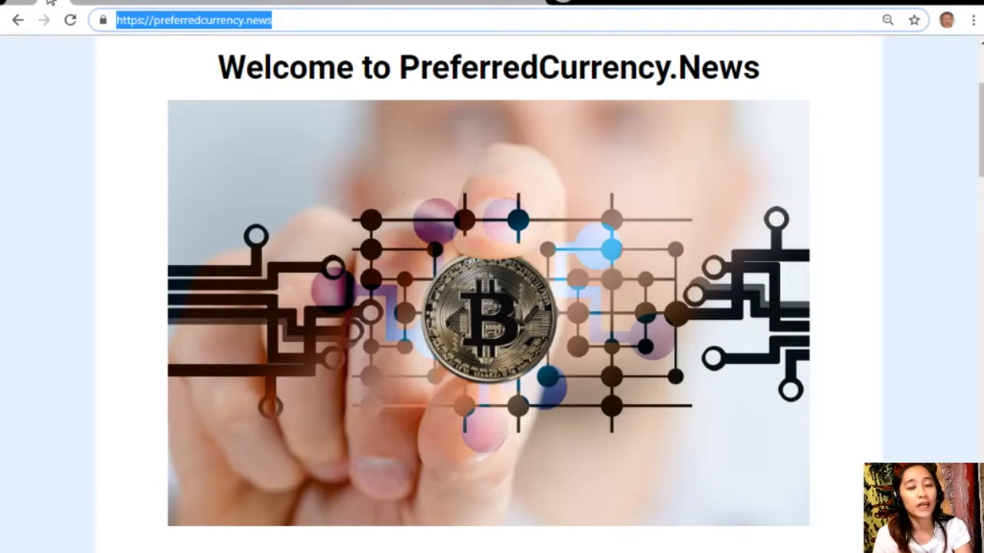
{"action": "mouse_move", "coordinate": [973, 221]}
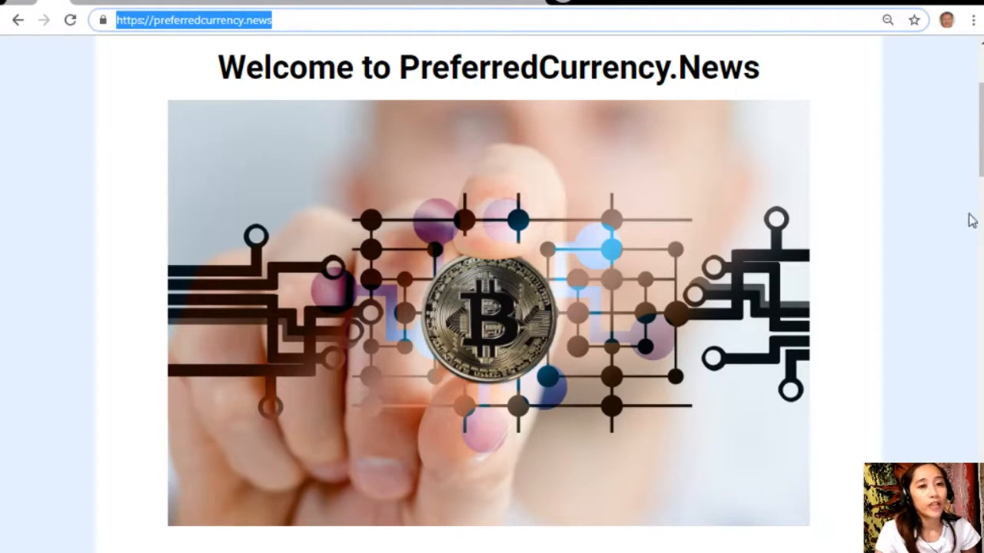
{"action": "scroll", "scroll_direction": "down", "scroll_amount": 3}
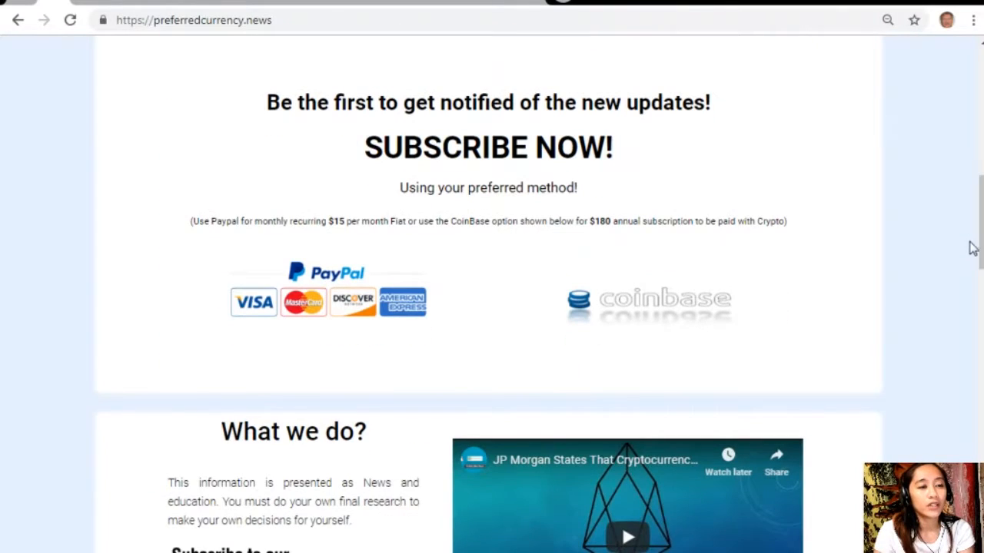
{"action": "mouse_move", "coordinate": [384, 296]}
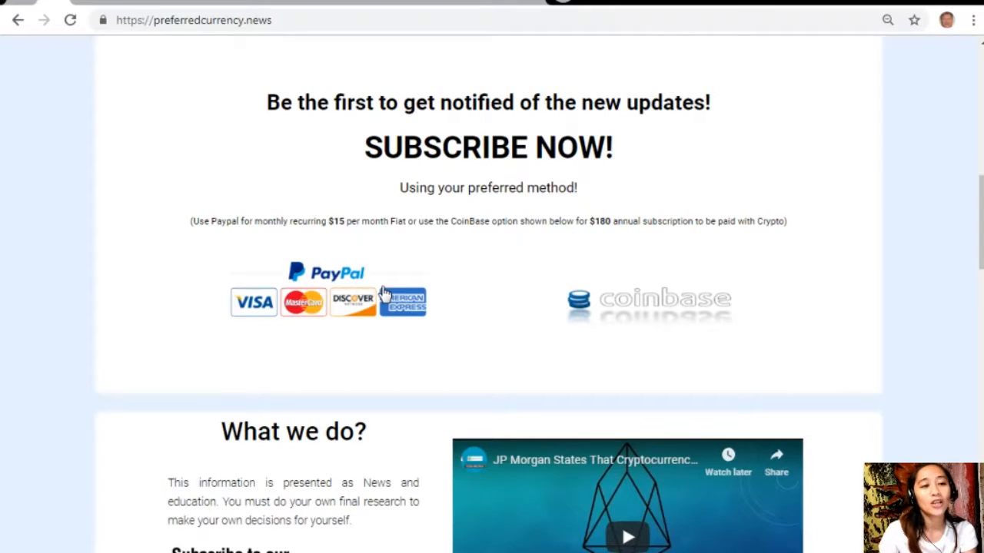
{"action": "mouse_move", "coordinate": [766, 304]}
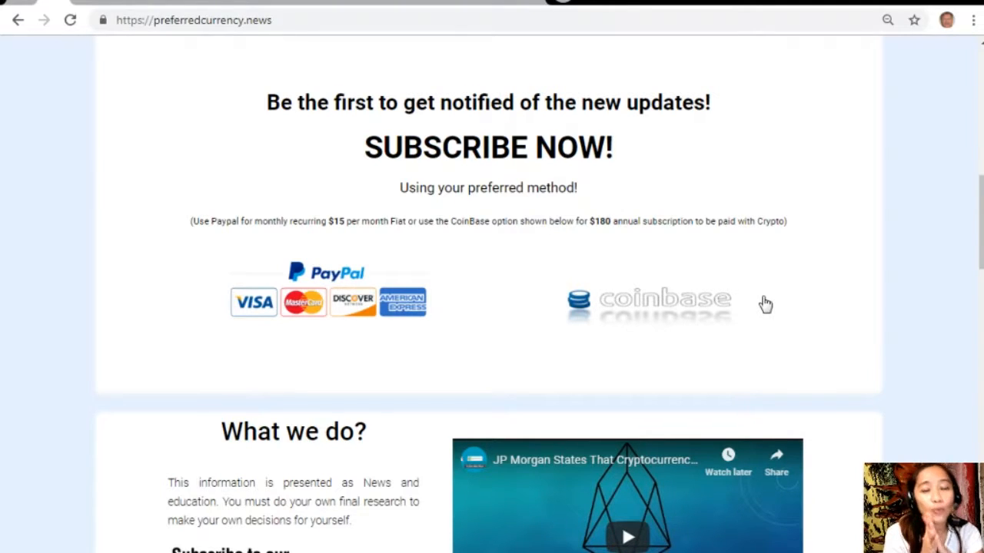
{"action": "mouse_move", "coordinate": [704, 302]}
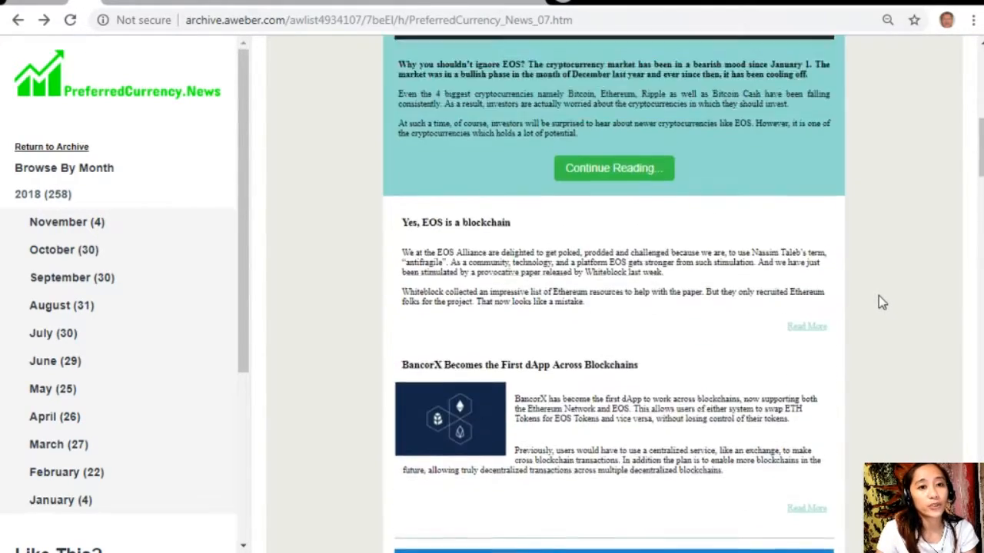
Scroll through the EOS Price Prediction 2018 issue's sections and back to the top
{"action": "scroll", "scroll_direction": "up", "scroll_amount": 3}
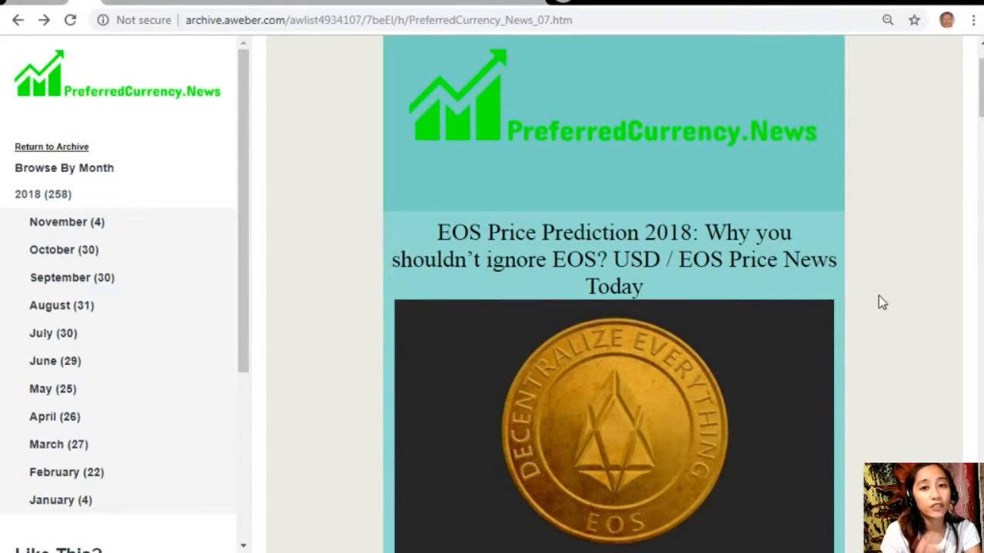
{"action": "scroll", "scroll_direction": "down", "scroll_amount": 3}
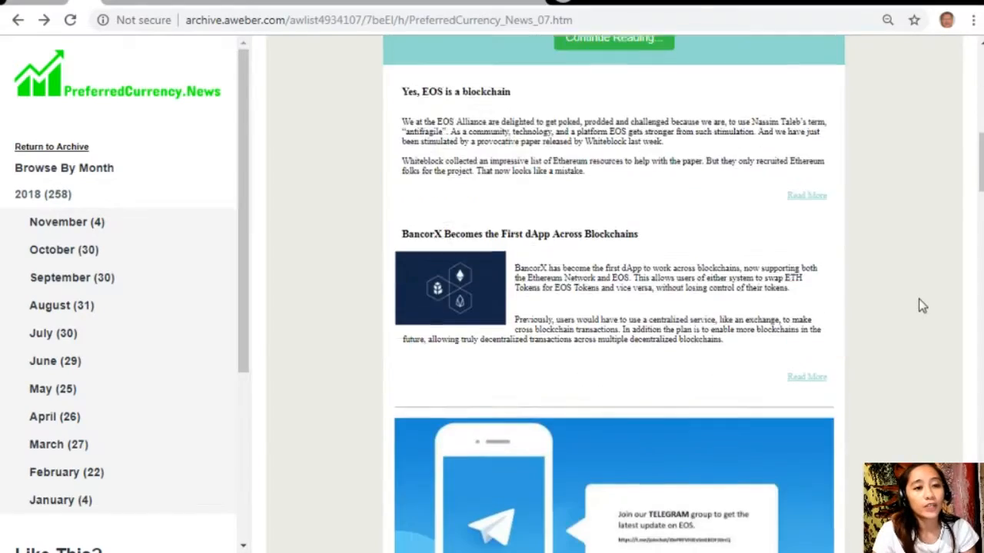
{"action": "scroll", "scroll_direction": "down", "scroll_amount": 3}
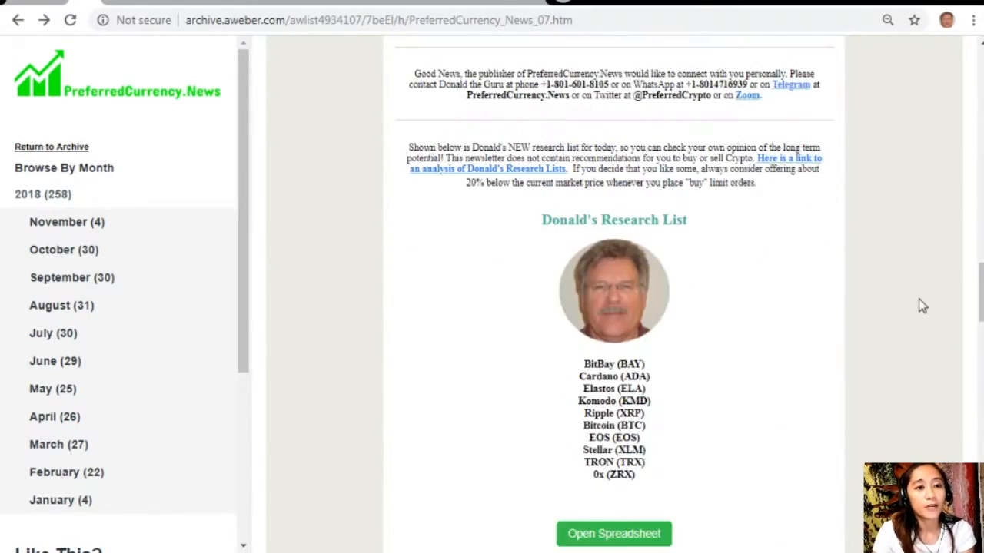
{"action": "scroll", "scroll_direction": "down", "scroll_amount": 3}
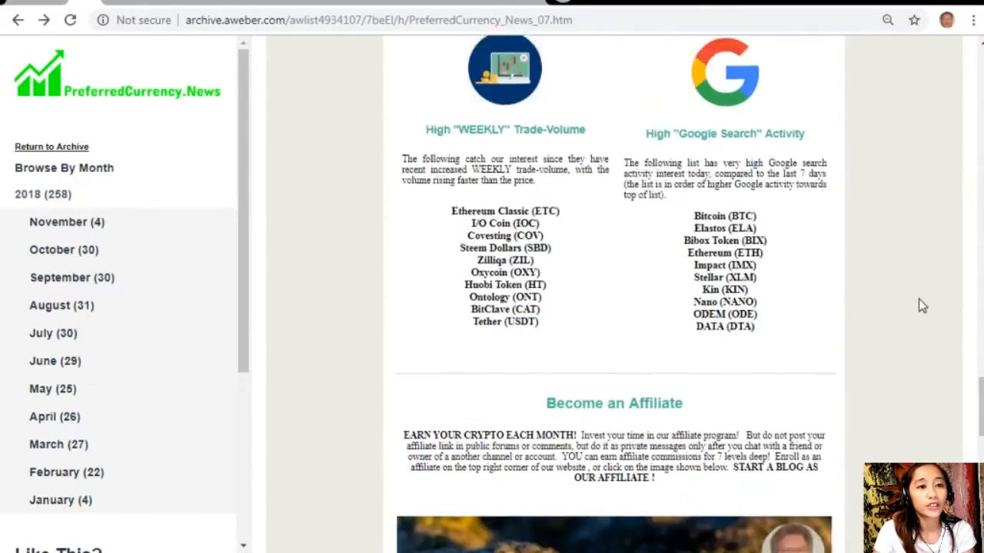
{"action": "scroll", "scroll_direction": "down", "scroll_amount": 3}
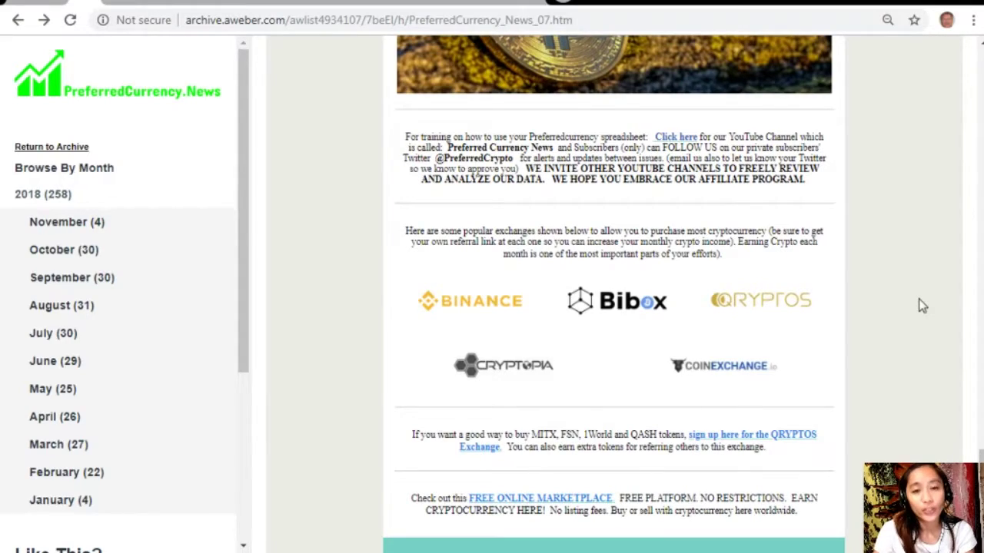
{"action": "scroll", "scroll_direction": "down", "scroll_amount": 3}
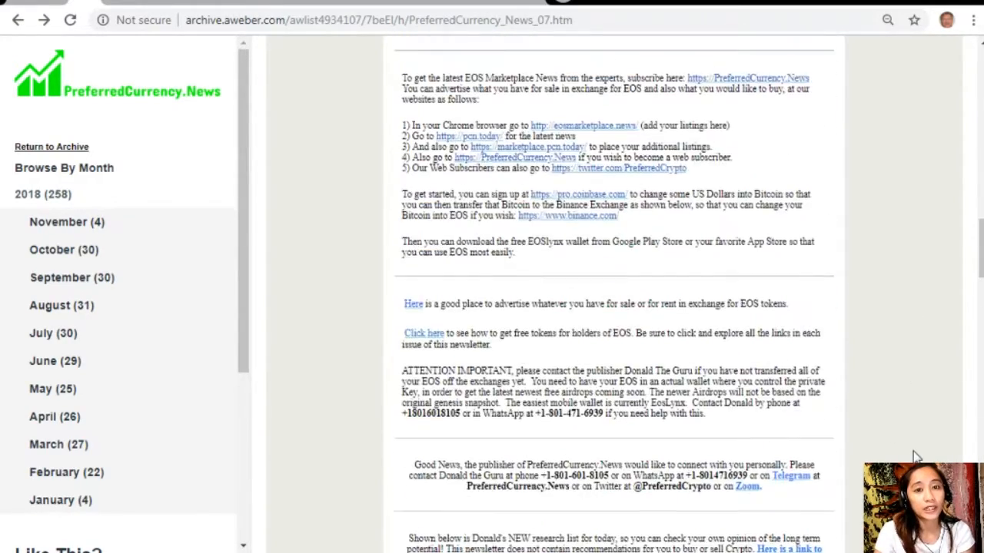
{"action": "scroll", "scroll_direction": "up", "scroll_amount": 3}
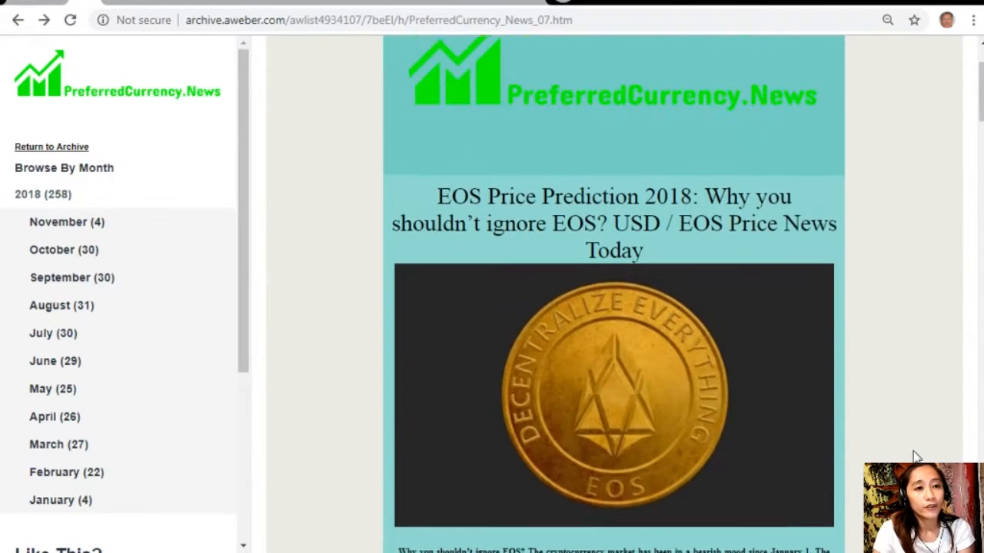
{"action": "scroll", "scroll_direction": "up", "scroll_amount": 3}
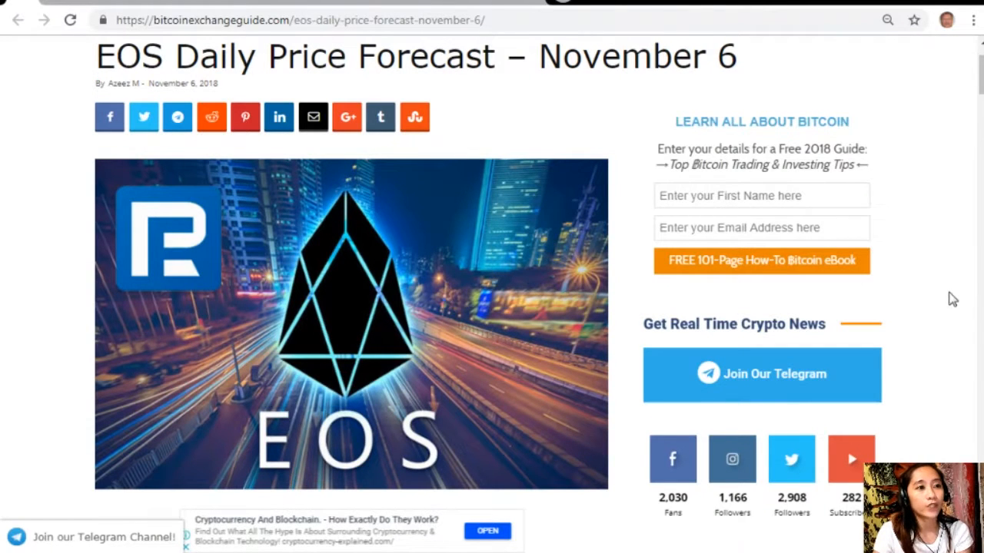
Scroll the EOS Daily Price Forecast article down to the EOS/USD Medium-term Trend section
{"action": "scroll", "scroll_direction": "down", "scroll_amount": 3}
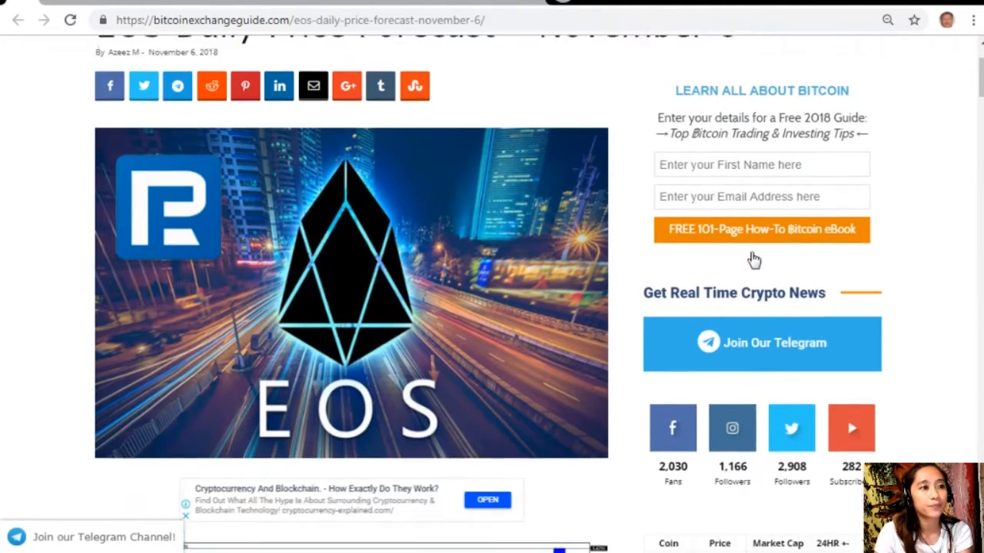
{"action": "scroll", "scroll_direction": "down", "scroll_amount": 3}
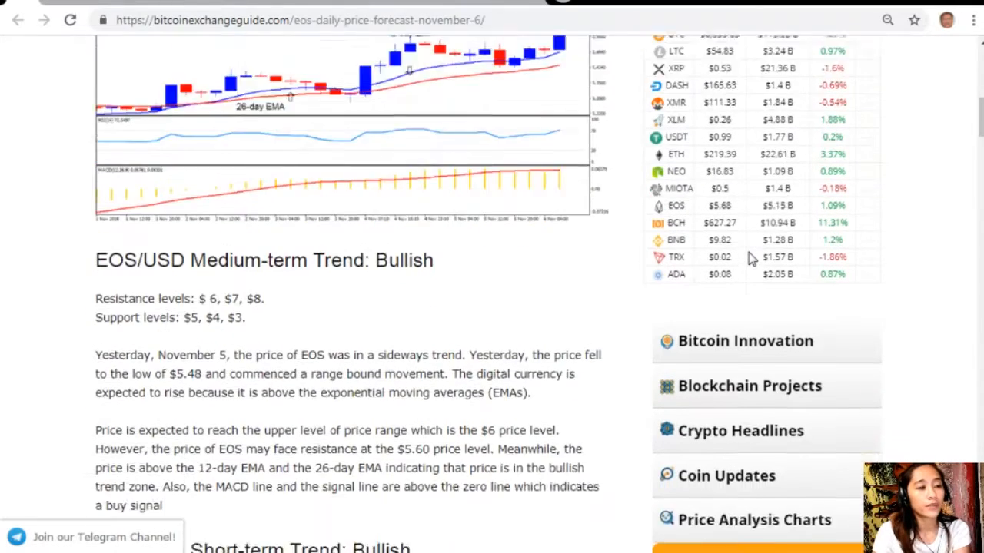
{"action": "scroll", "scroll_direction": "down", "scroll_amount": 3}
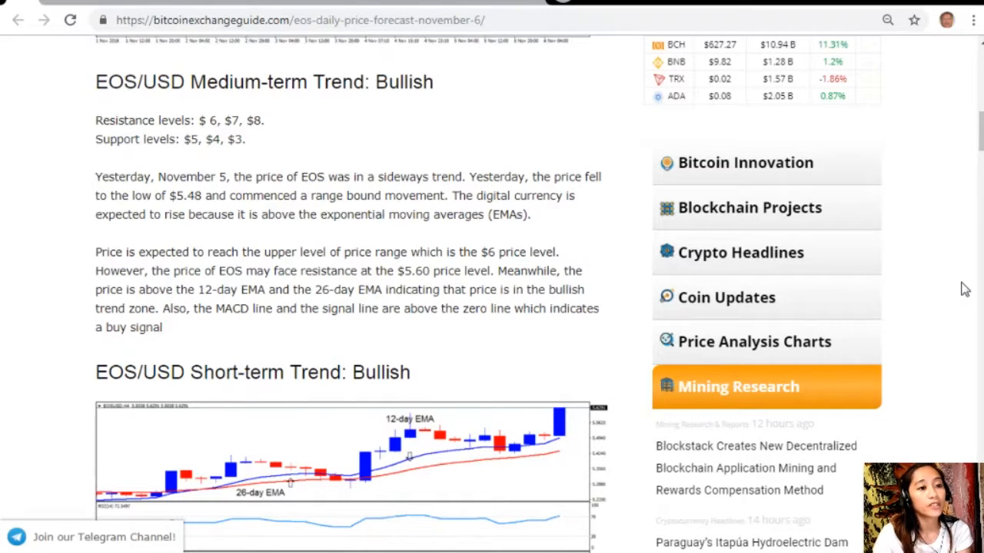
{"action": "mouse_move", "coordinate": [615, 285]}
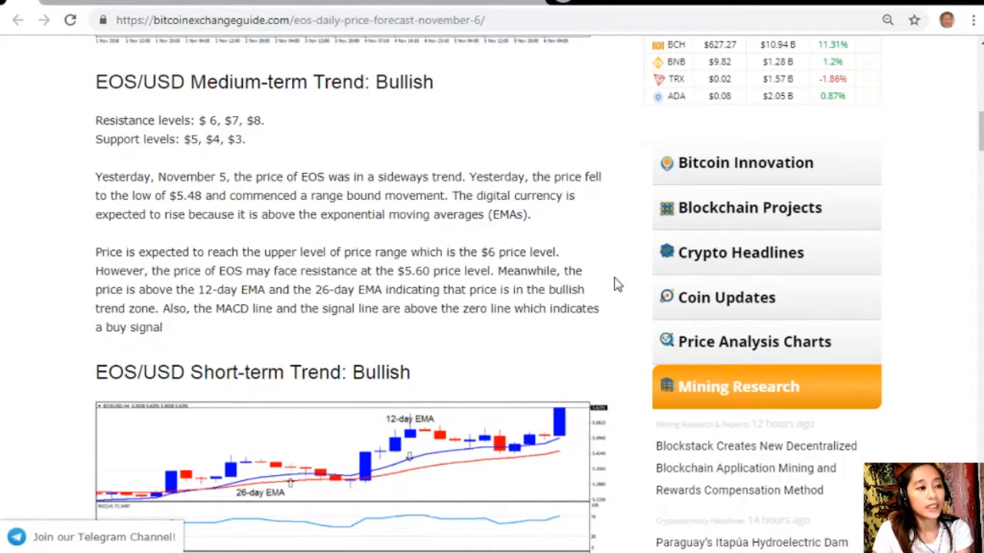
{"action": "scroll", "scroll_direction": "up", "scroll_amount": 3}
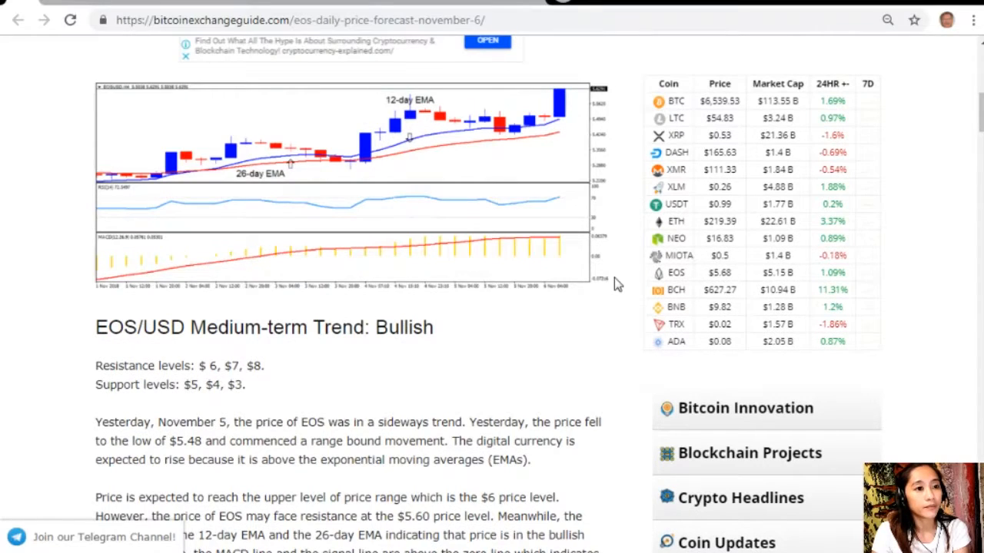
{"action": "scroll", "scroll_direction": "down", "scroll_amount": 3}
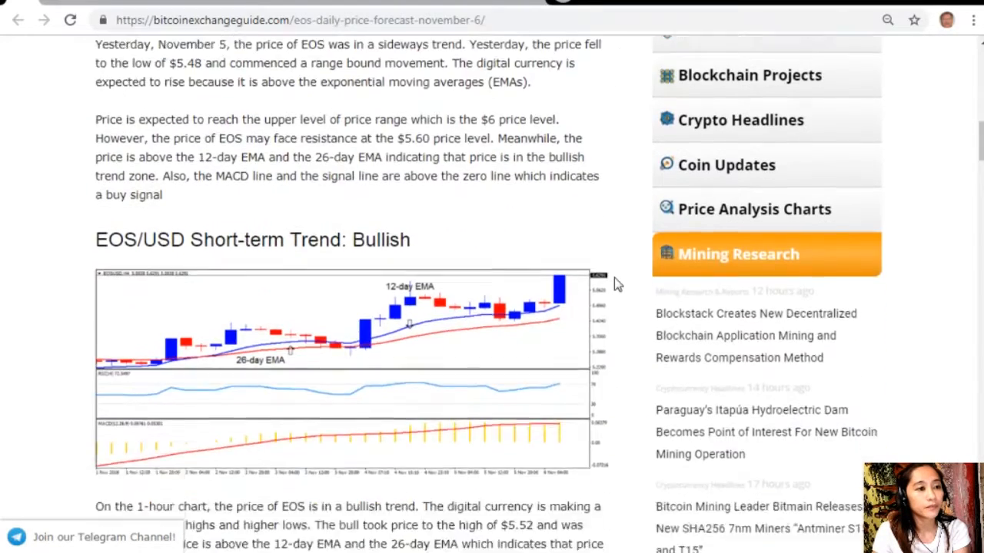
{"action": "scroll", "scroll_direction": "down", "scroll_amount": 3}
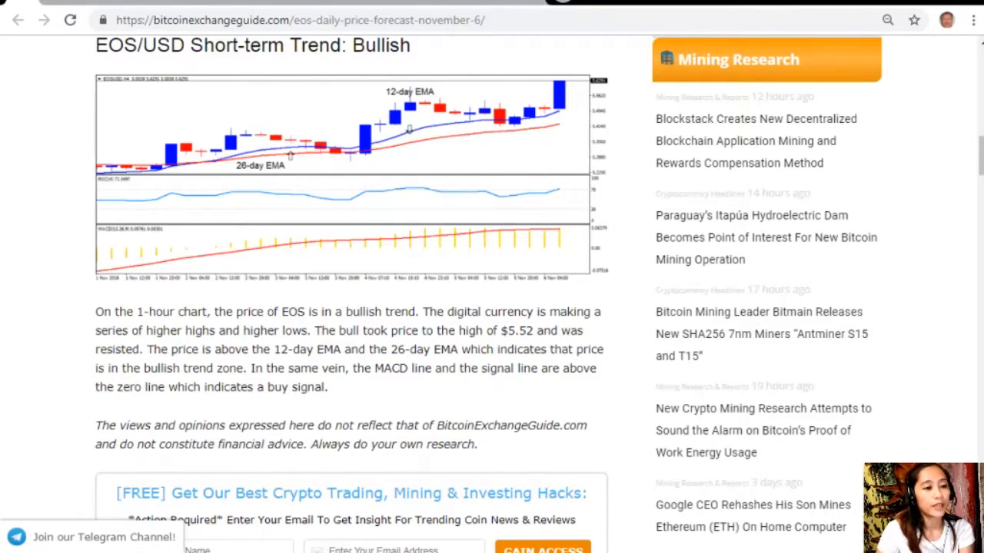
{"action": "scroll", "scroll_direction": "up", "scroll_amount": 3}
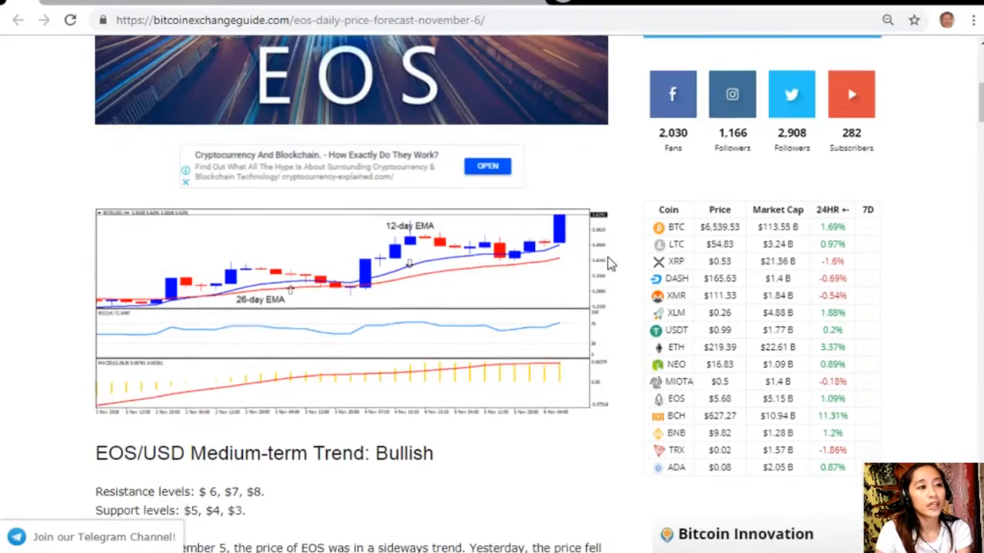
{"action": "scroll", "scroll_direction": "up", "scroll_amount": 3}
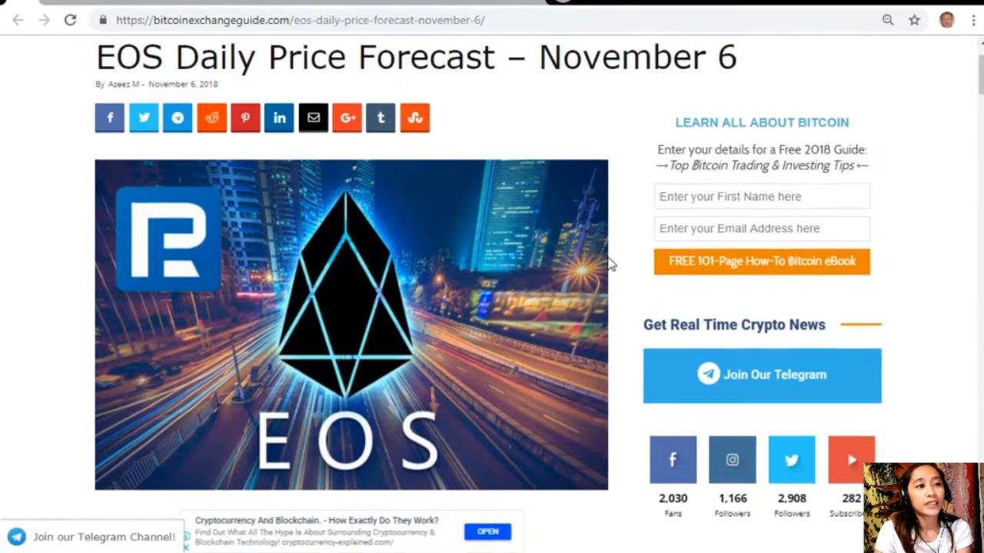
{"action": "scroll", "scroll_direction": "up", "scroll_amount": 3}
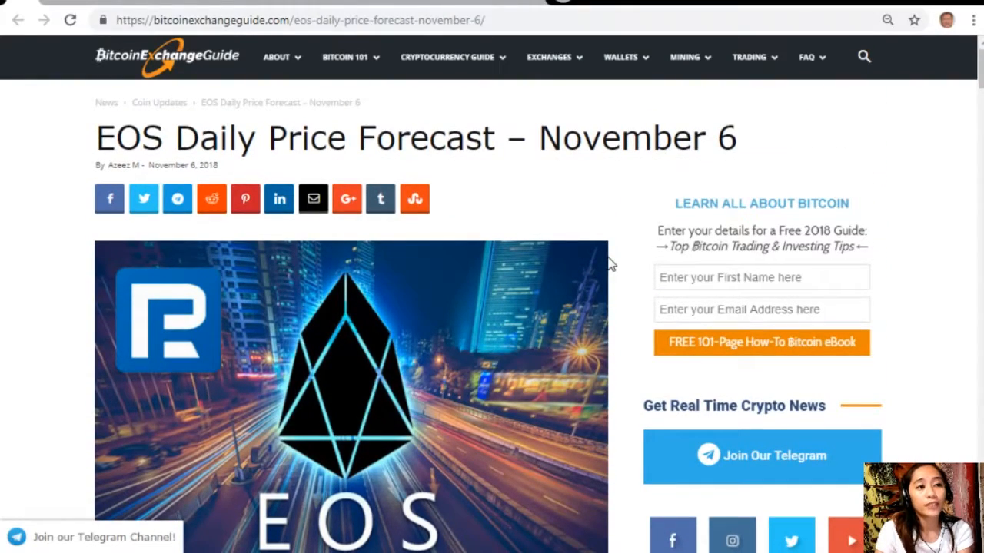
{"action": "scroll", "scroll_direction": "down", "scroll_amount": 3}
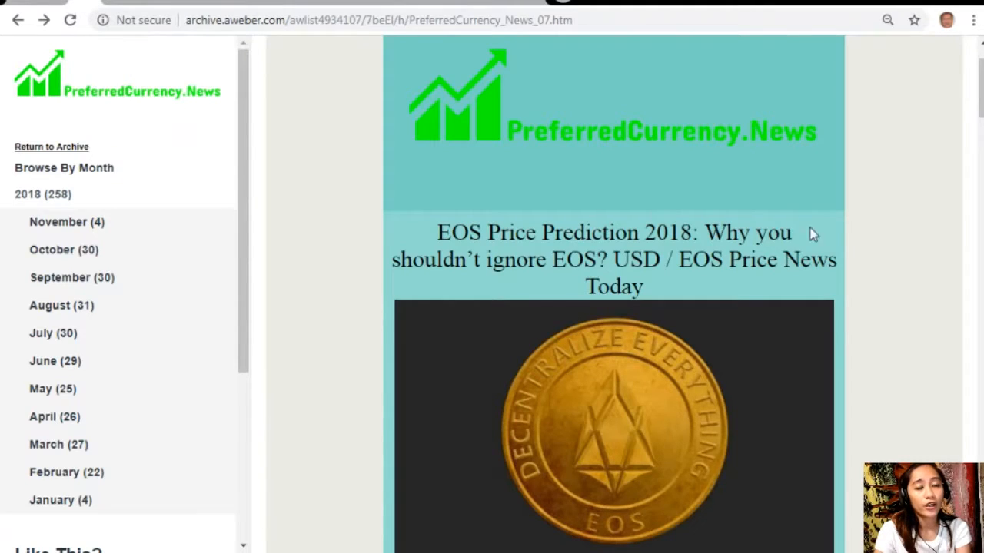
{"action": "mouse_move", "coordinate": [837, 214]}
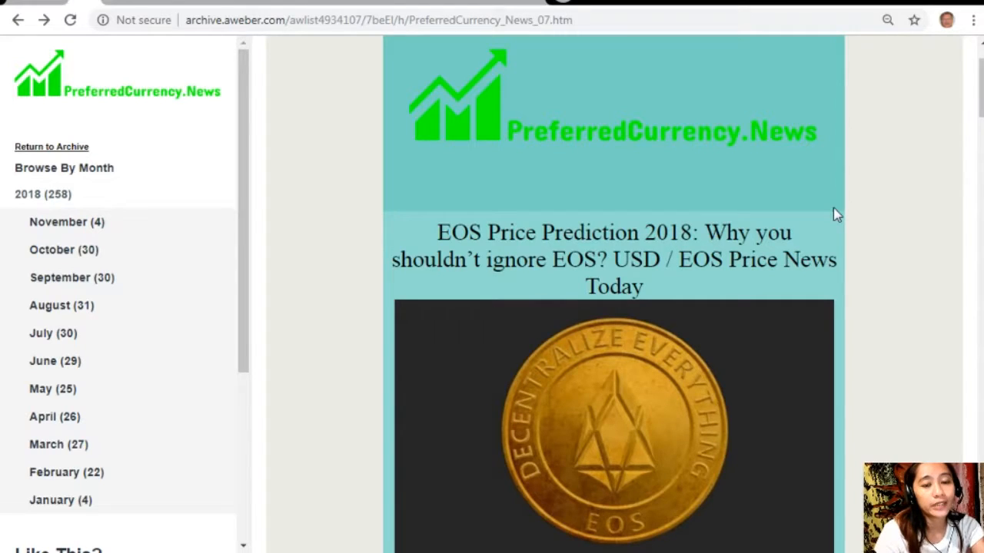
{"action": "mouse_move", "coordinate": [919, 246]}
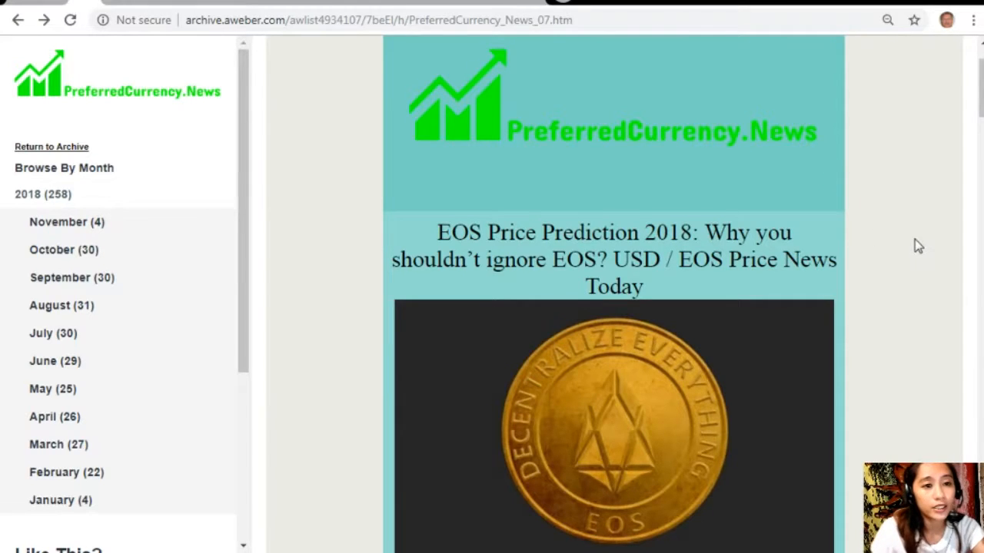
Scroll past Donald's research list to the eosauthority.com/alerts recommendation
{"action": "scroll", "scroll_direction": "down", "scroll_amount": 3}
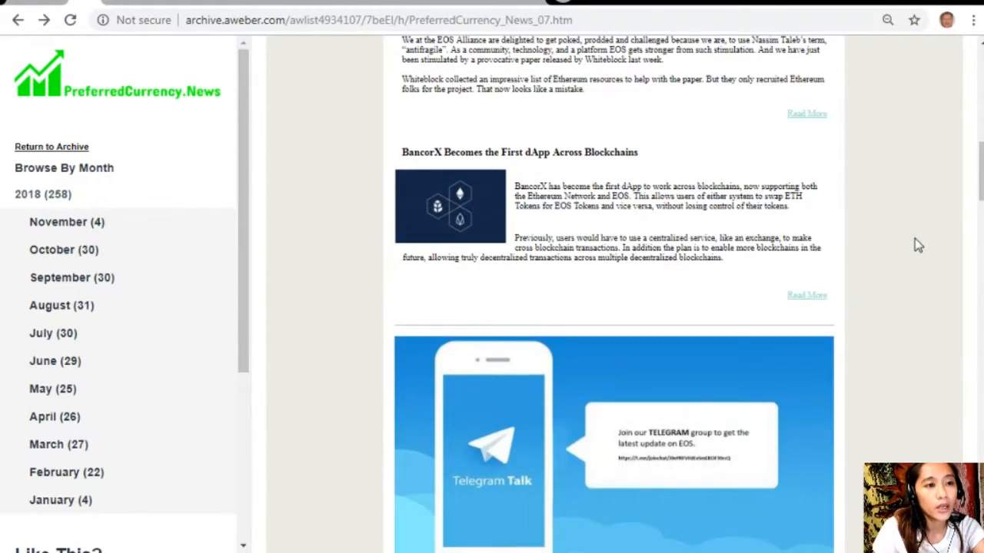
{"action": "scroll", "scroll_direction": "down", "scroll_amount": 3}
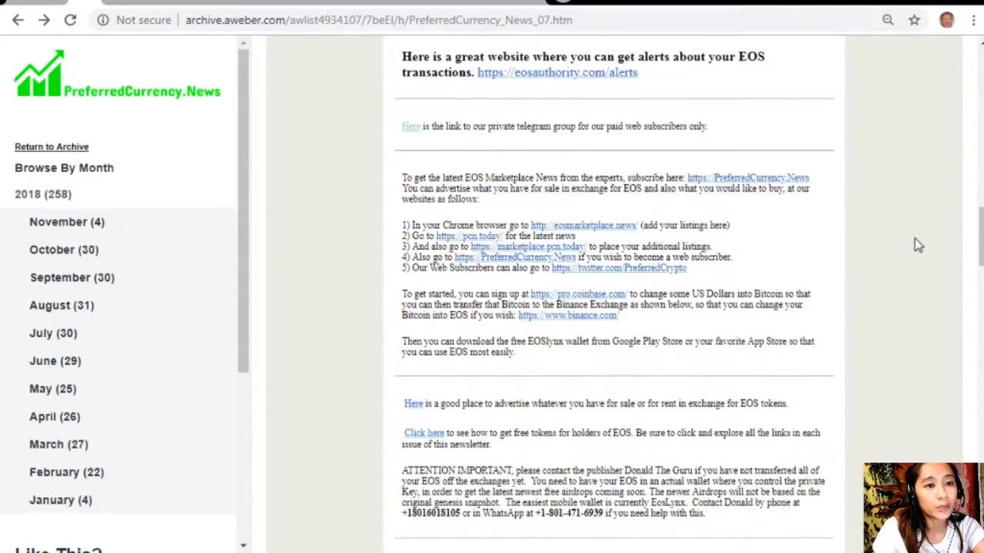
{"action": "scroll", "scroll_direction": "down", "scroll_amount": 3}
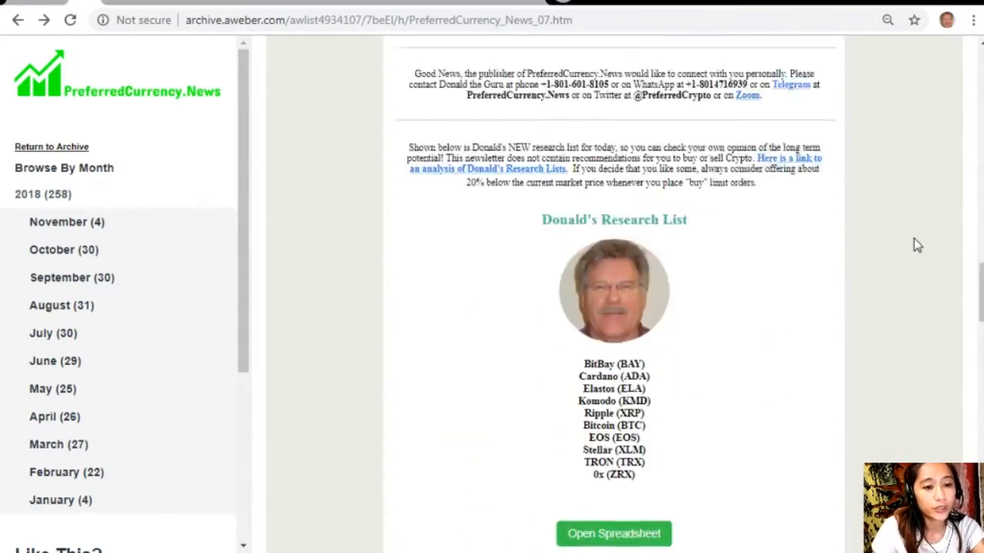
{"action": "scroll", "scroll_direction": "down", "scroll_amount": 3}
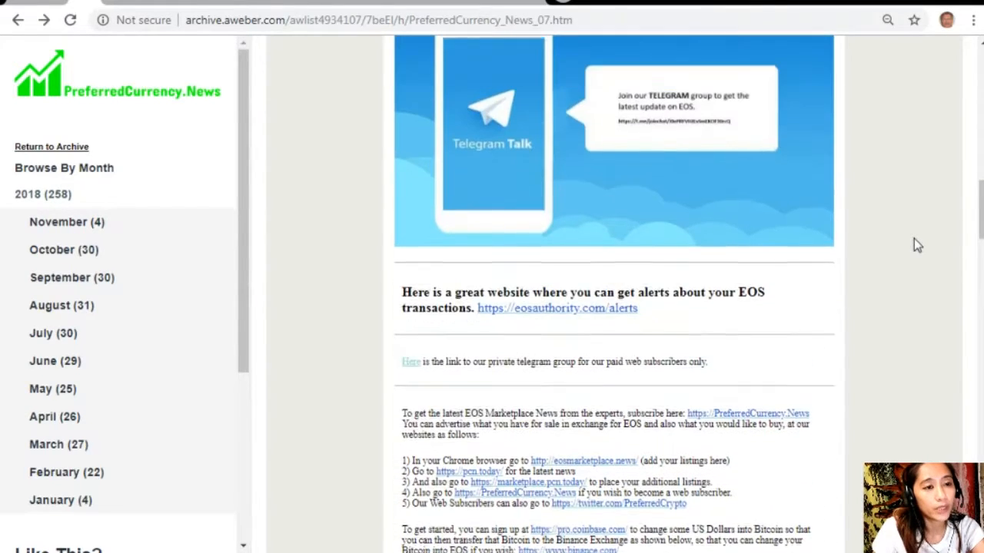
{"action": "scroll", "scroll_direction": "down", "scroll_amount": 3}
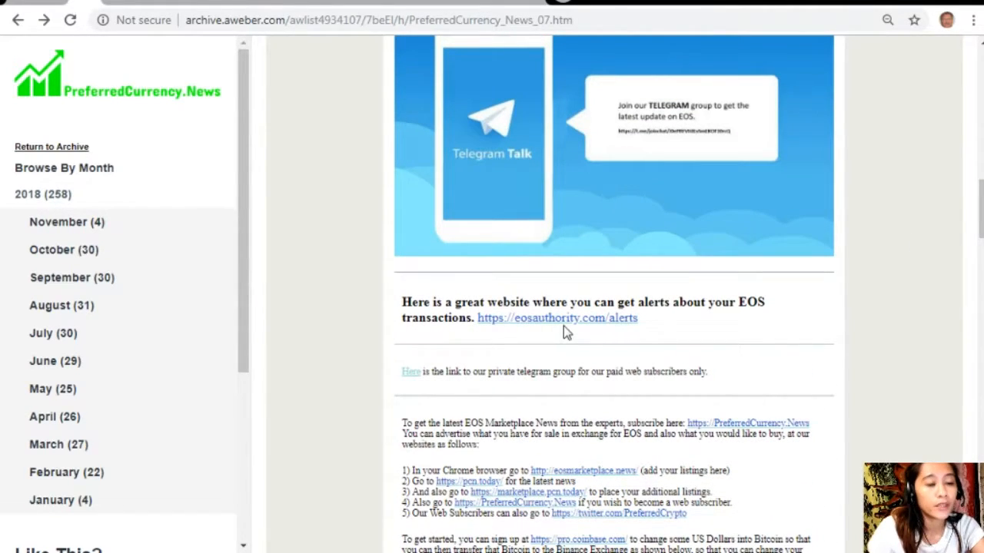
{"action": "mouse_move", "coordinate": [567, 332]}
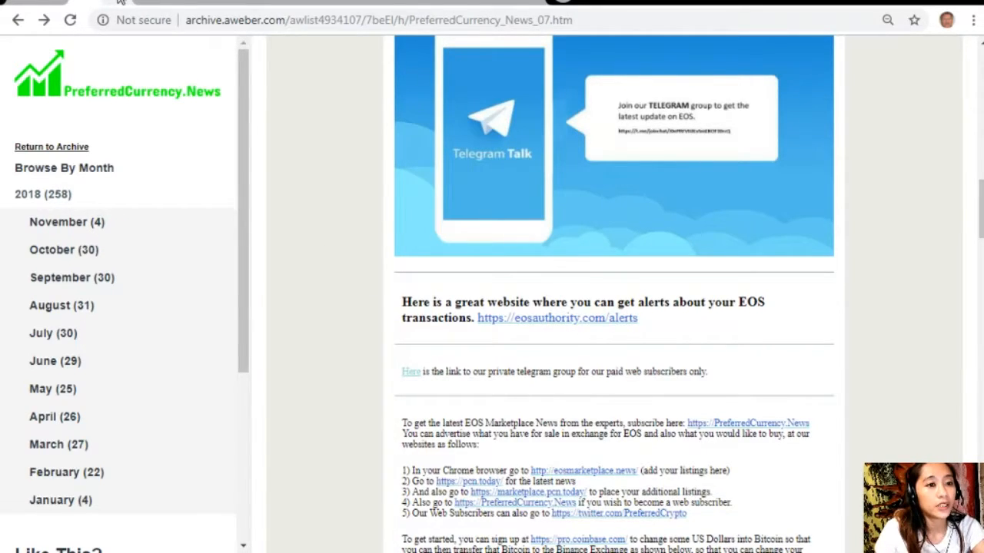
{"action": "left_click", "coordinate": [557, 318]}
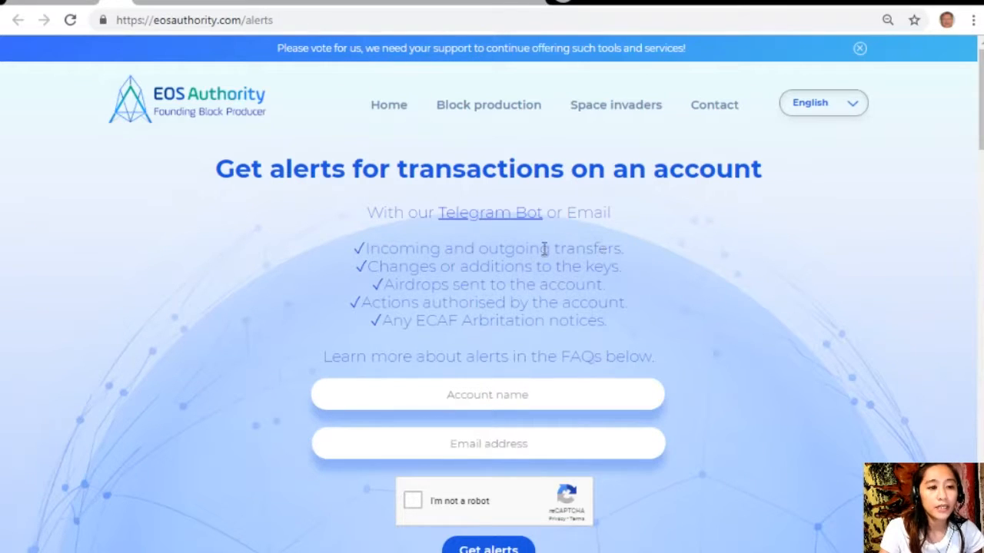
{"action": "mouse_move", "coordinate": [511, 454]}
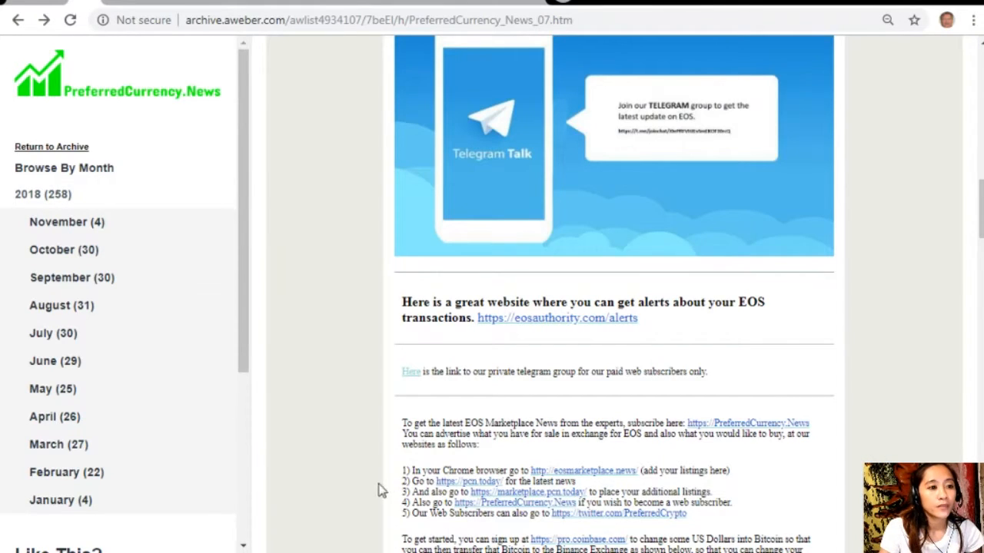
{"action": "mouse_move", "coordinate": [652, 457]}
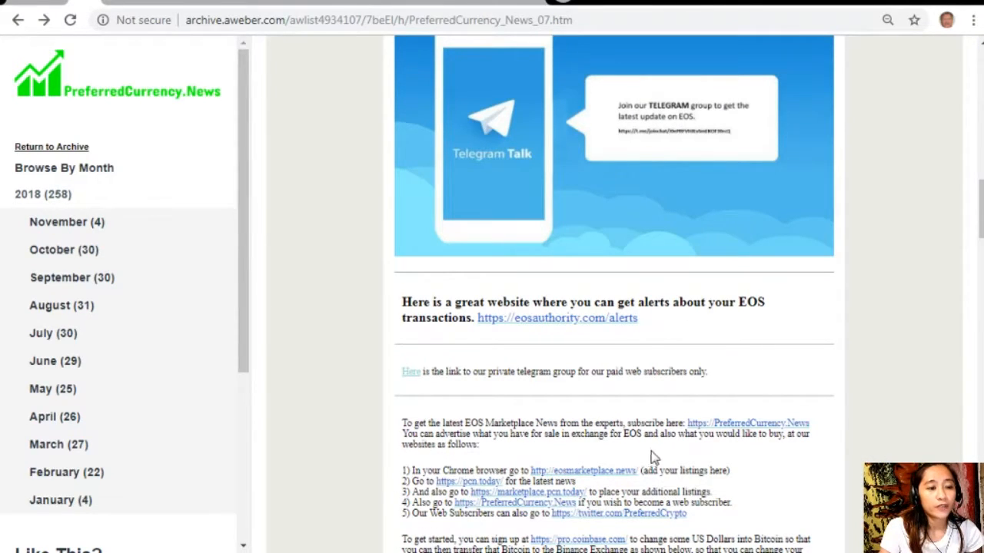
Scroll the newsletter down to the numbered EOS marketplace, Coinbase and EOSLynx wallet links
{"action": "scroll", "scroll_direction": "down", "scroll_amount": 3}
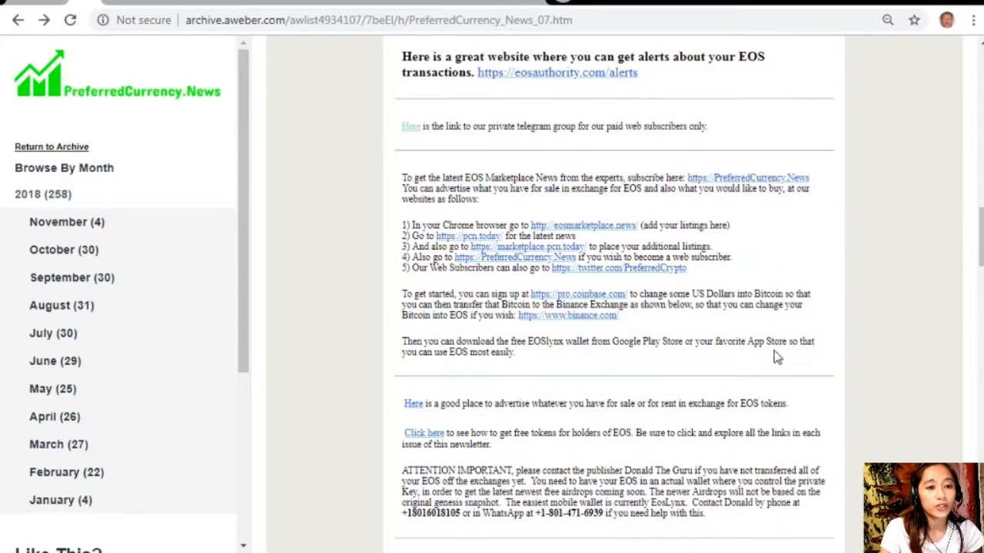
{"action": "mouse_move", "coordinate": [396, 210]}
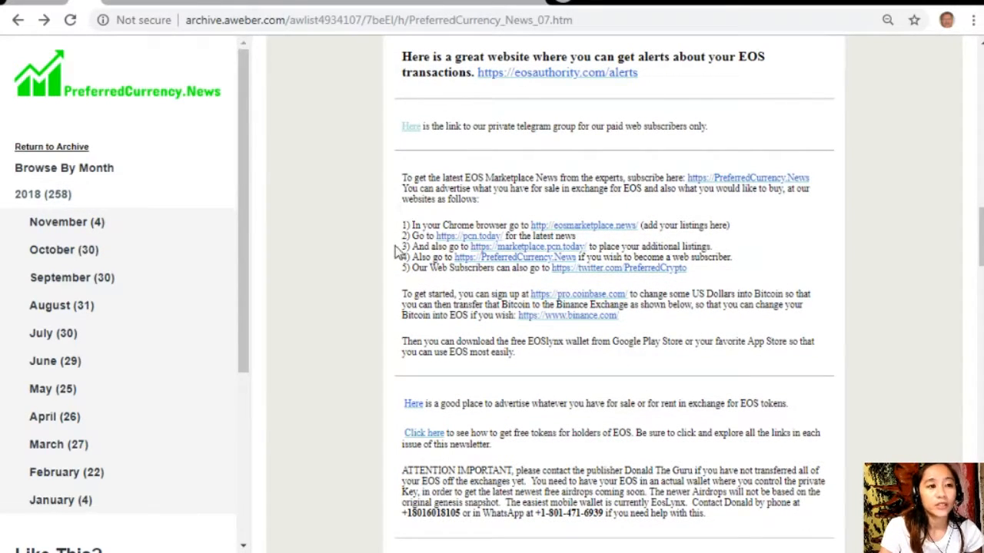
{"action": "mouse_move", "coordinate": [504, 248]}
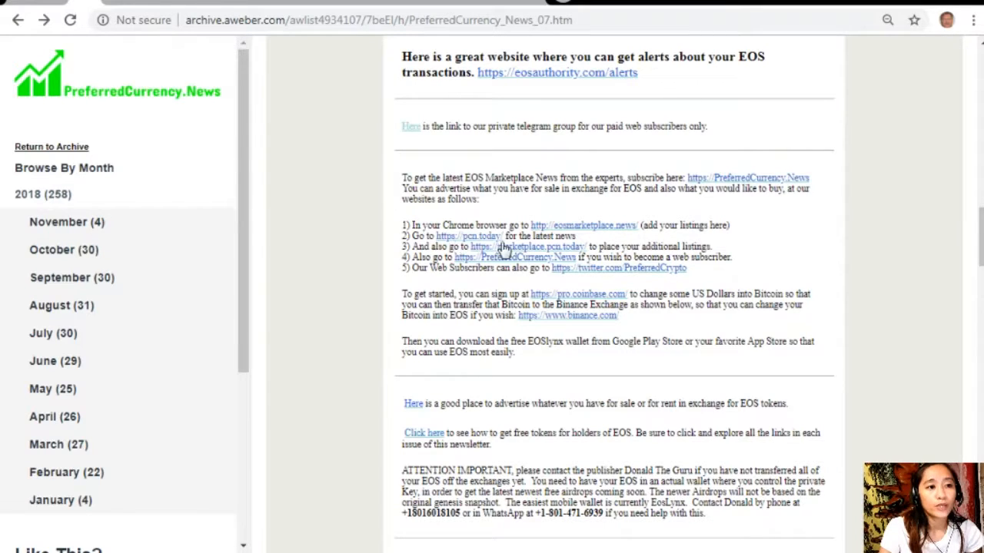
{"action": "mouse_move", "coordinate": [644, 231]}
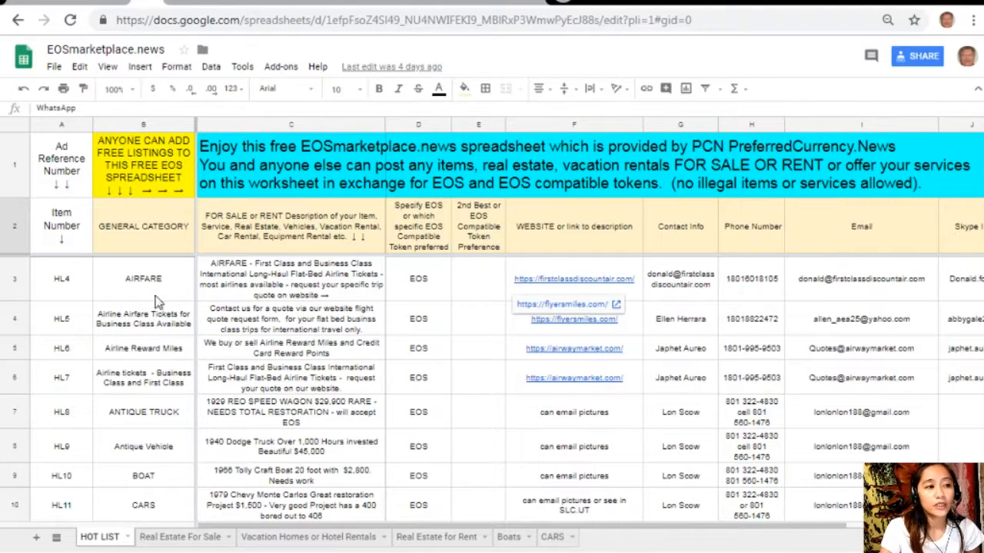
{"action": "left_click", "coordinate": [143, 278]}
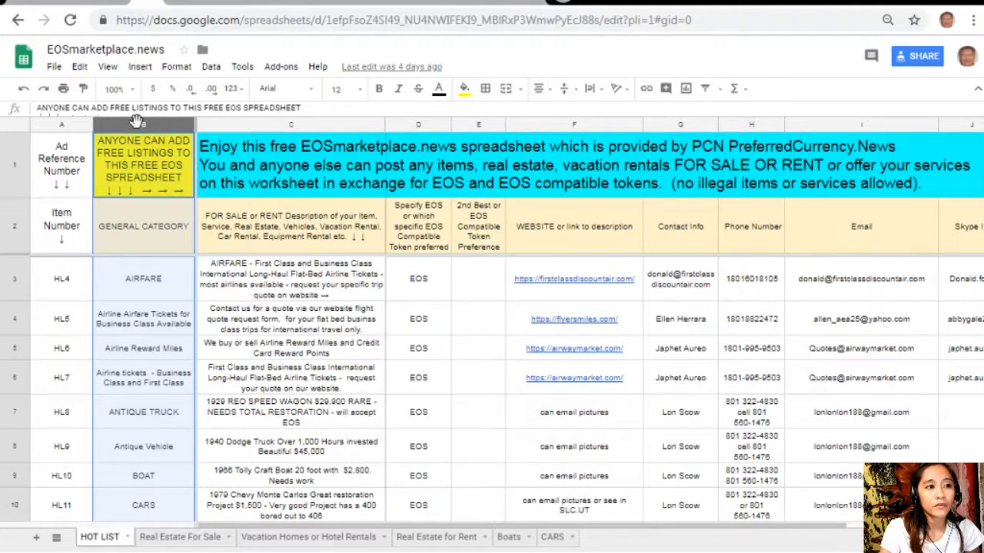
{"action": "left_click", "coordinate": [291, 279]}
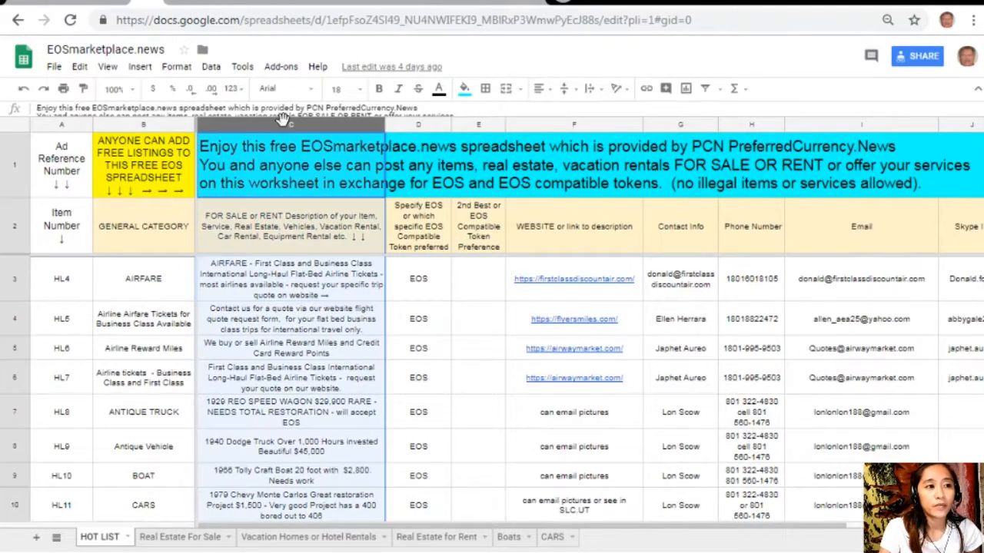
{"action": "left_click", "coordinate": [573, 278]}
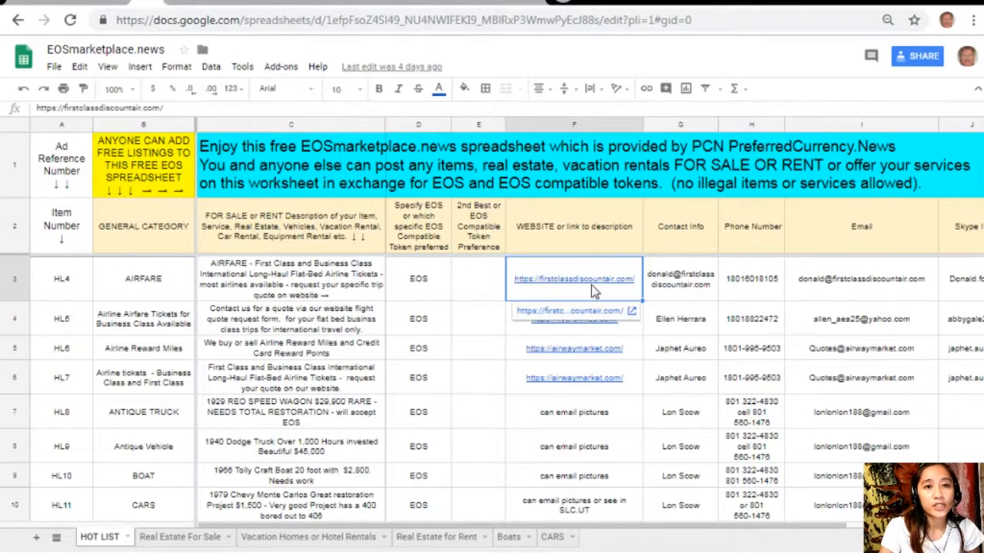
{"action": "left_click", "coordinate": [573, 124]}
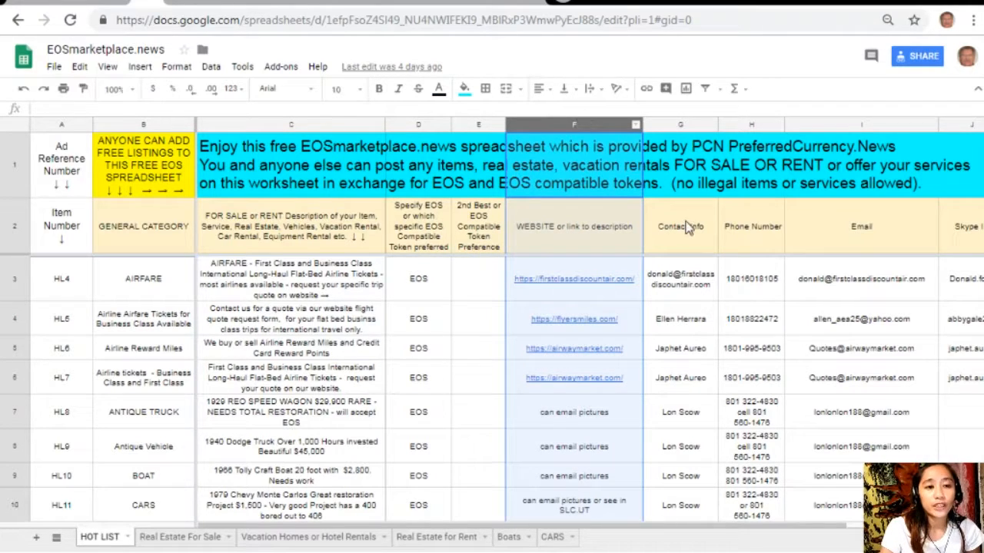
{"action": "left_click", "coordinate": [751, 226]}
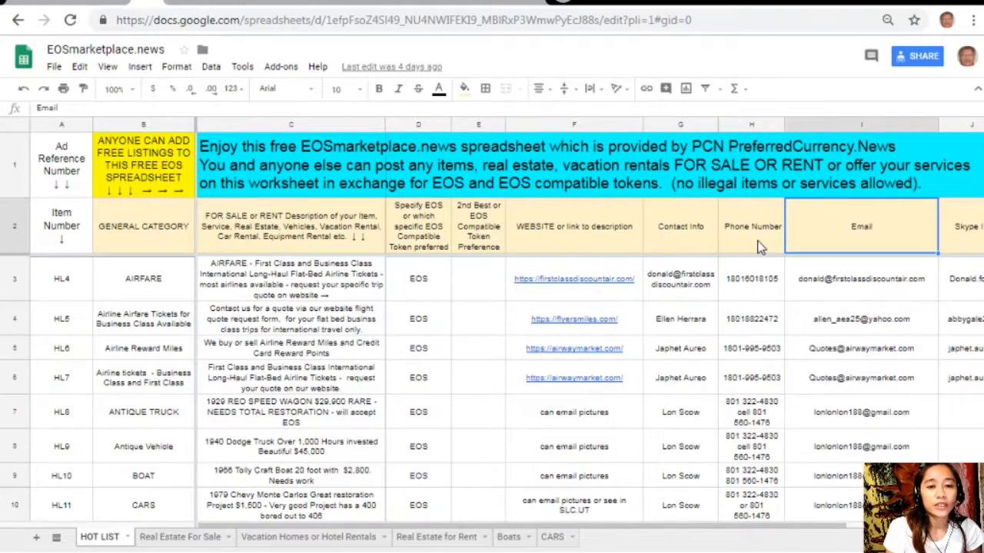
{"action": "scroll", "scroll_direction": "right", "scroll_amount": 3}
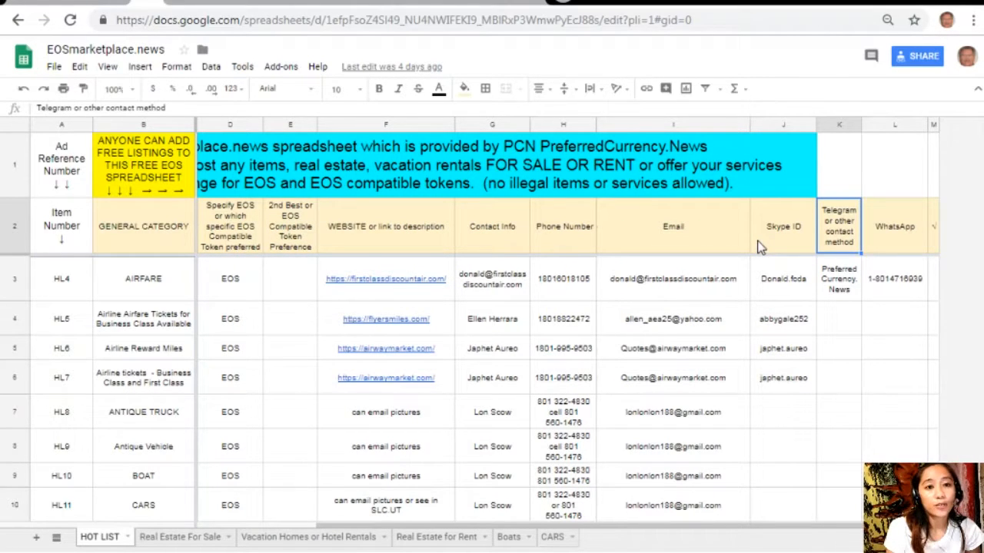
{"action": "left_click", "coordinate": [894, 226]}
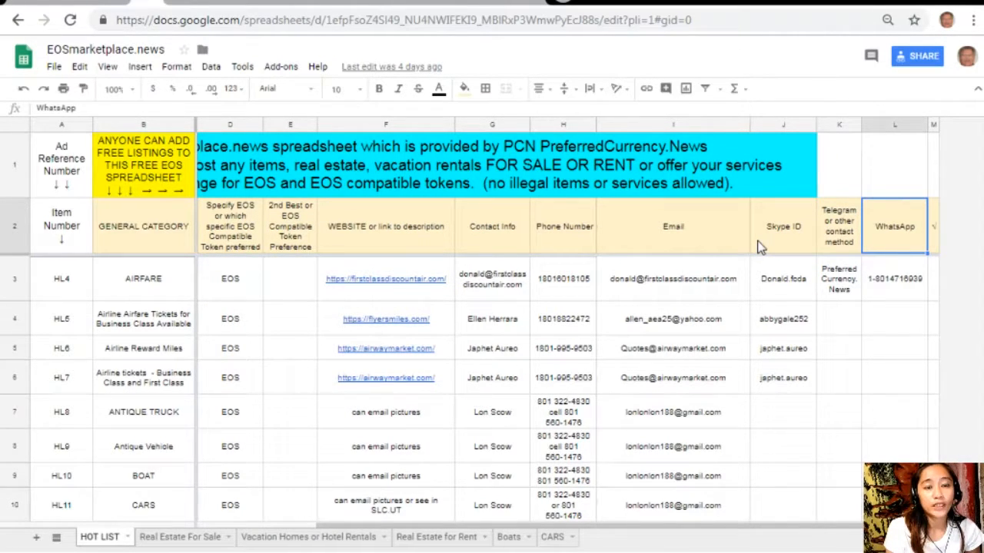
{"action": "mouse_move", "coordinate": [258, 289]}
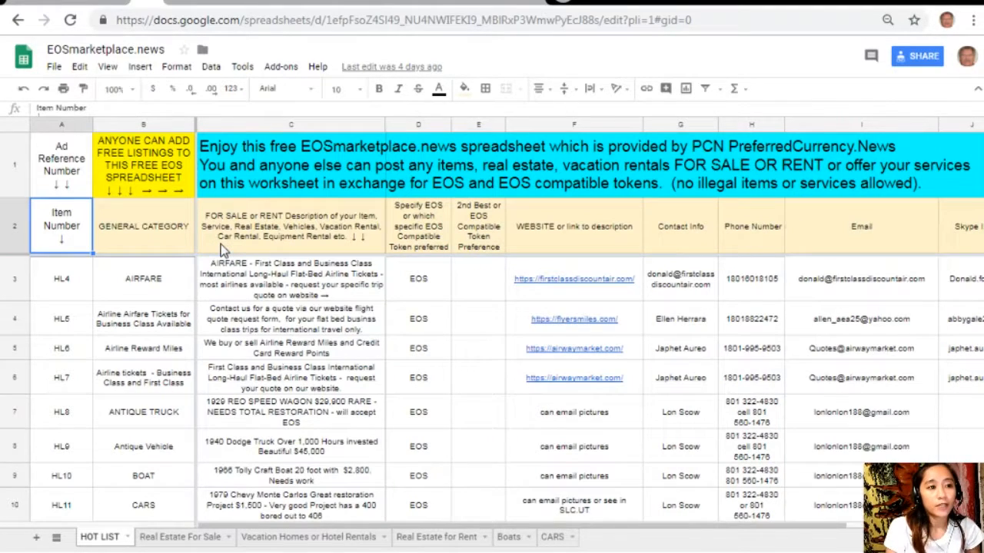
{"action": "left_click", "coordinate": [290, 226]}
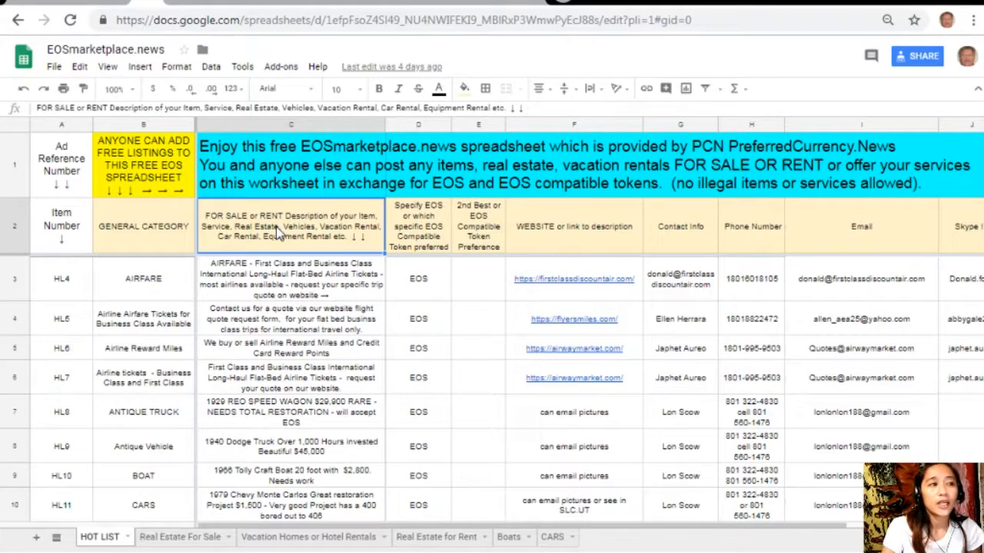
{"action": "mouse_move", "coordinate": [157, 125]}
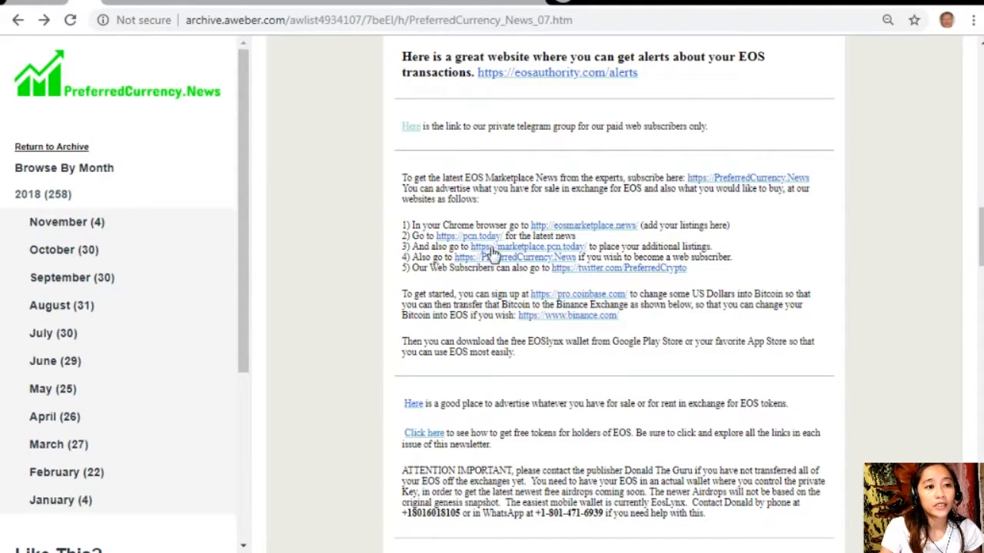
{"action": "mouse_move", "coordinate": [214, 65]}
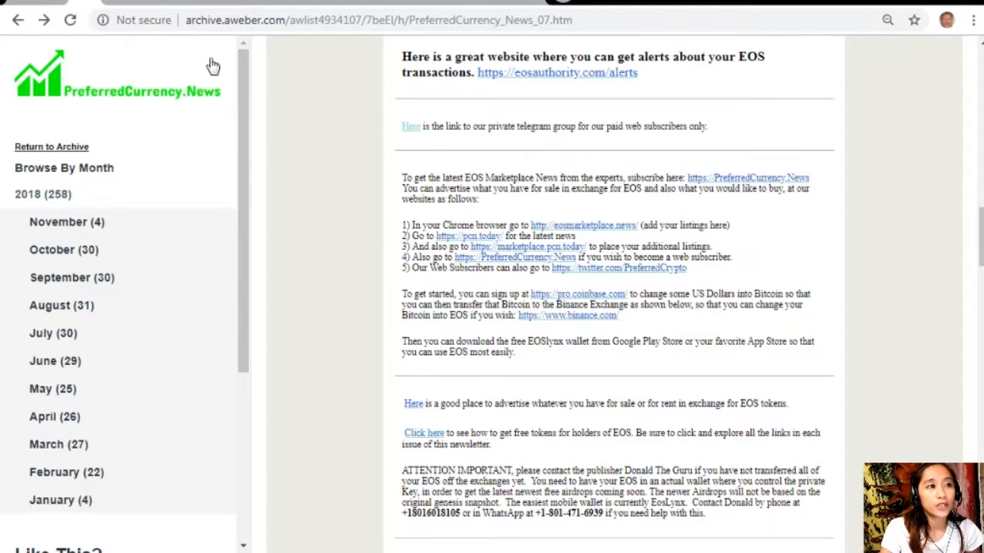
{"action": "left_click", "coordinate": [469, 235]}
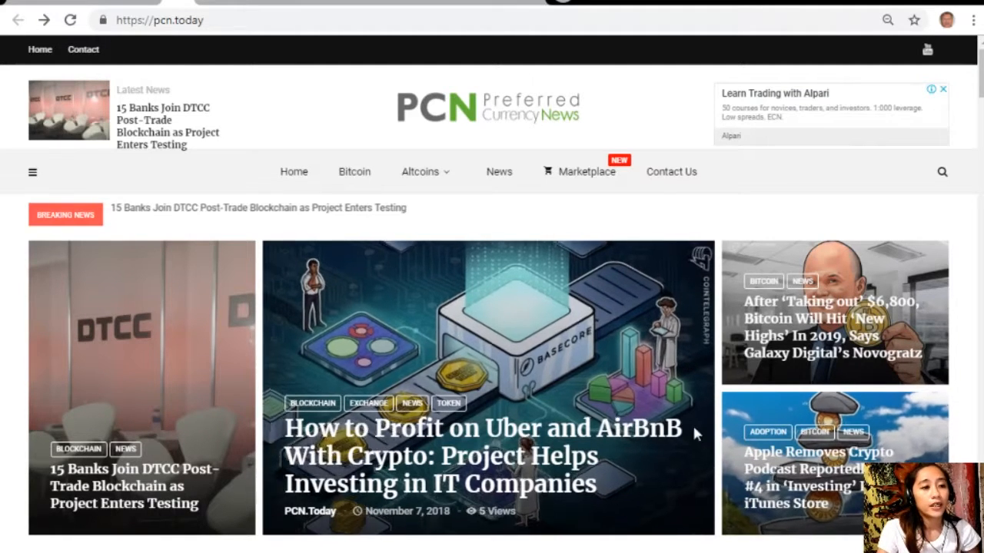
{"action": "scroll", "scroll_direction": "down", "scroll_amount": 3}
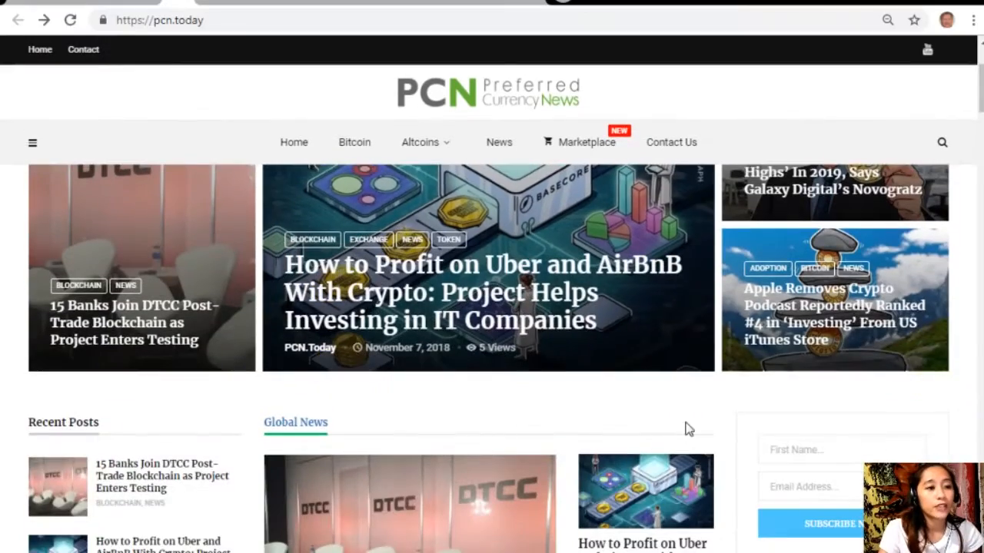
{"action": "mouse_move", "coordinate": [934, 194]}
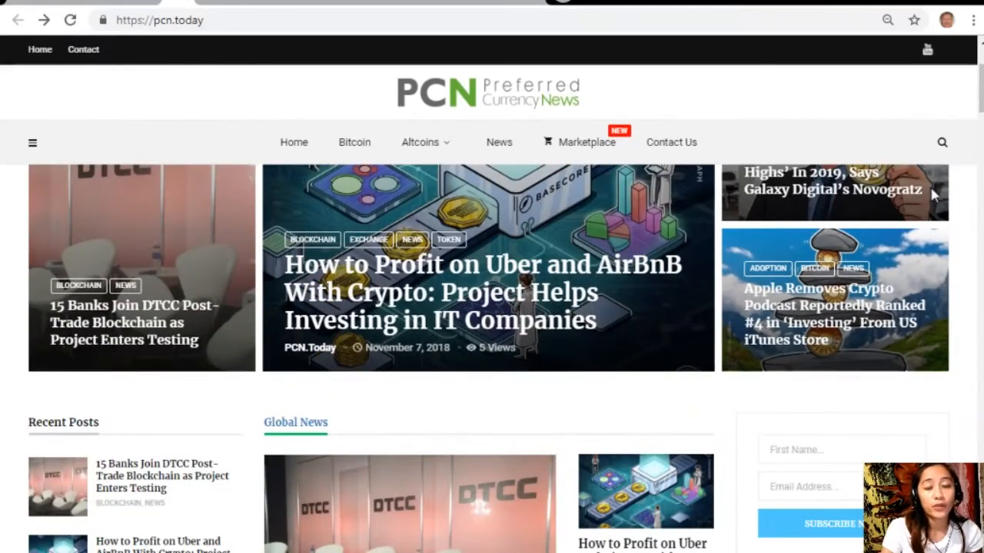
{"action": "scroll", "scroll_direction": "down", "scroll_amount": 3}
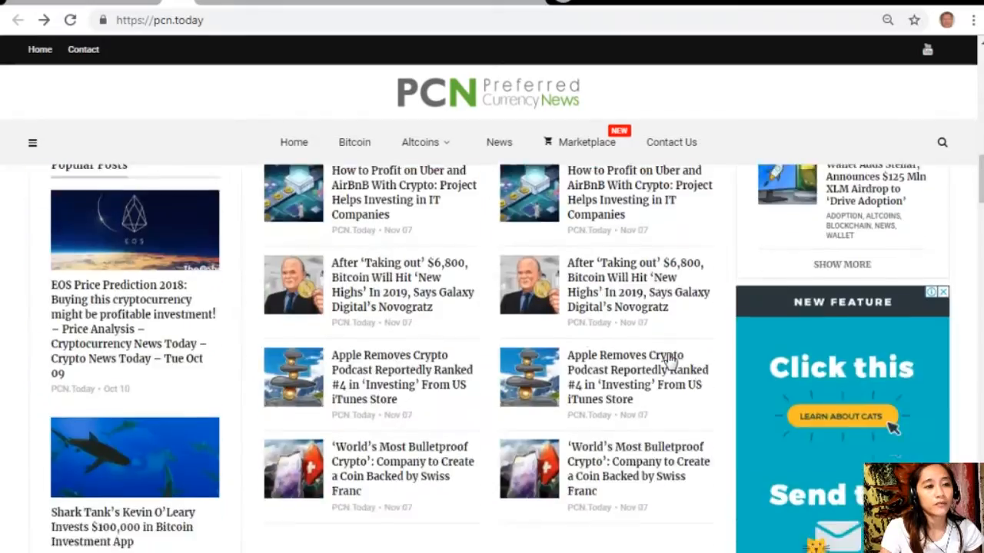
{"action": "scroll", "scroll_direction": "up", "scroll_amount": 3}
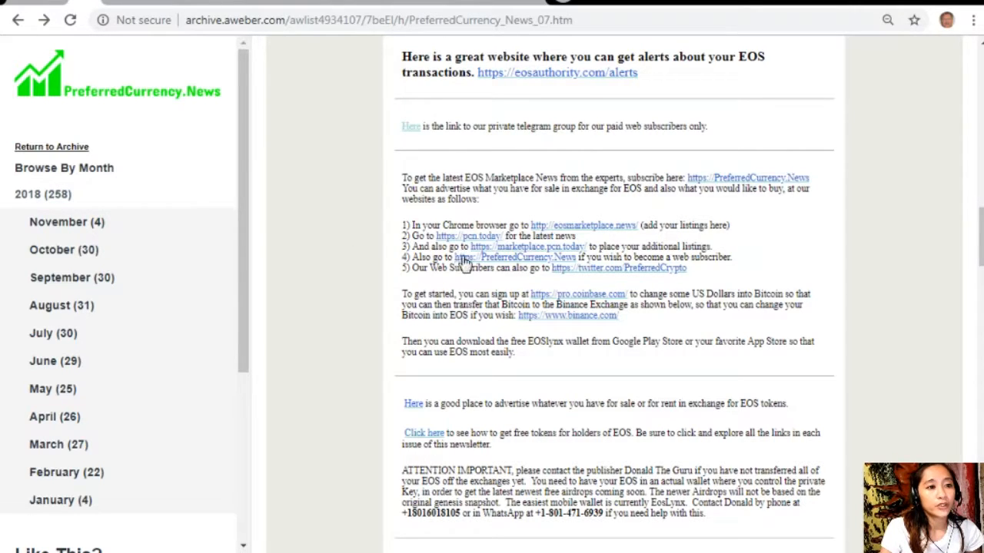
{"action": "mouse_move", "coordinate": [545, 264]}
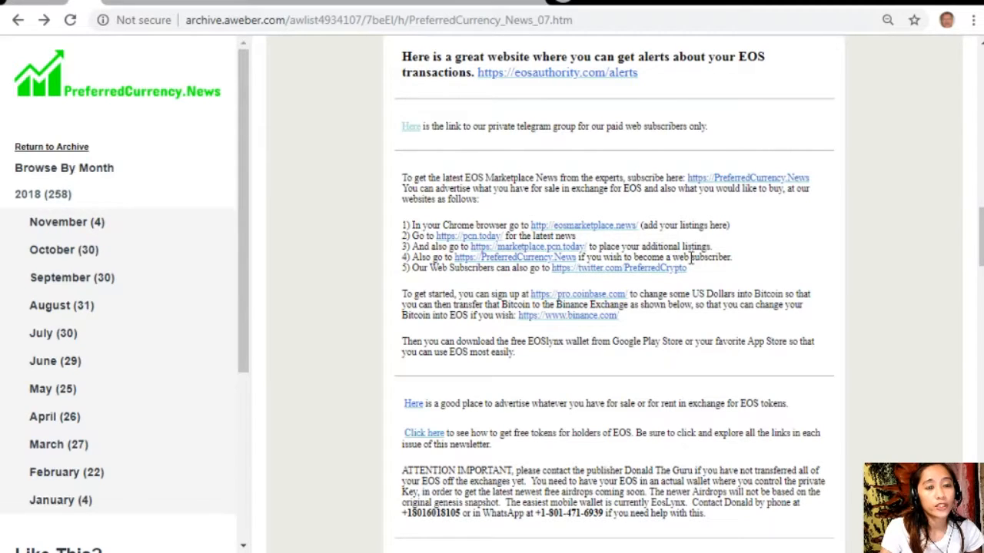
Open marketplace.pcn.today and browse its categories and Classic Collectible Car advertisement
{"action": "left_click", "coordinate": [533, 246]}
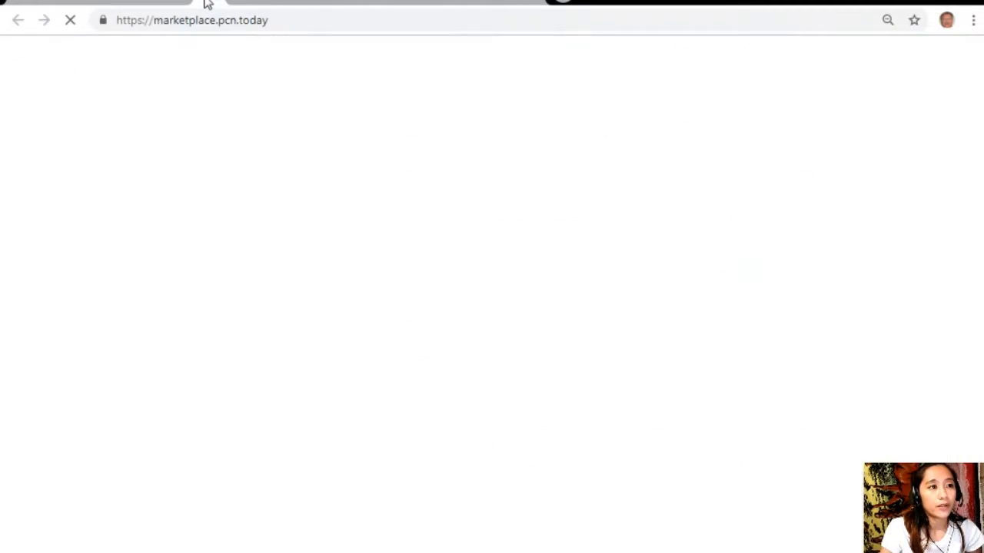
{"action": "mouse_move", "coordinate": [432, 188]}
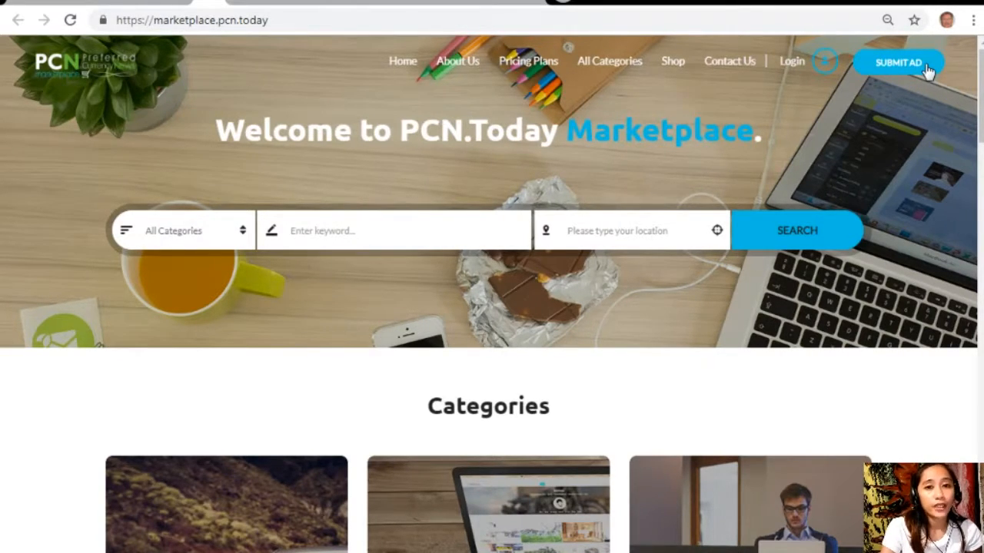
{"action": "scroll", "scroll_direction": "down", "scroll_amount": 3}
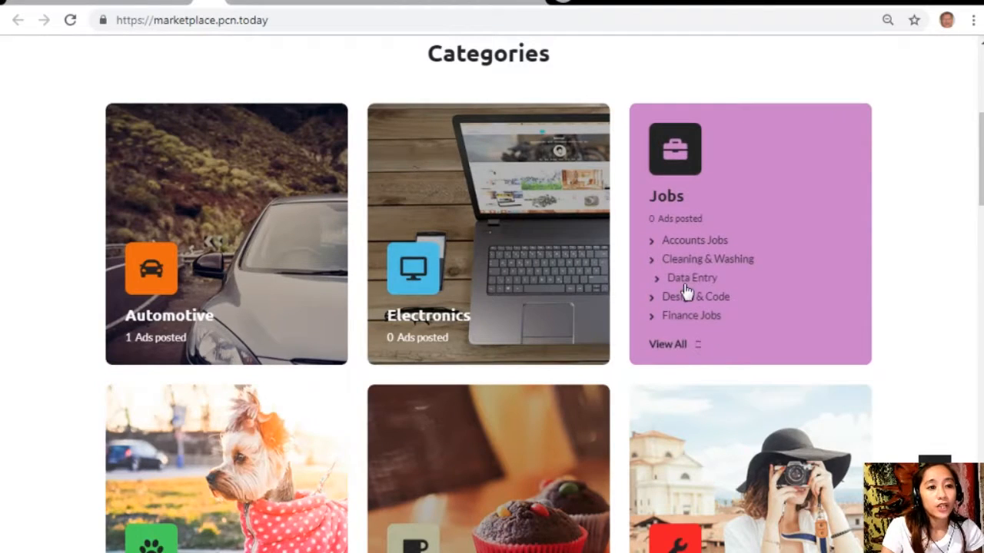
{"action": "scroll", "scroll_direction": "down", "scroll_amount": 3}
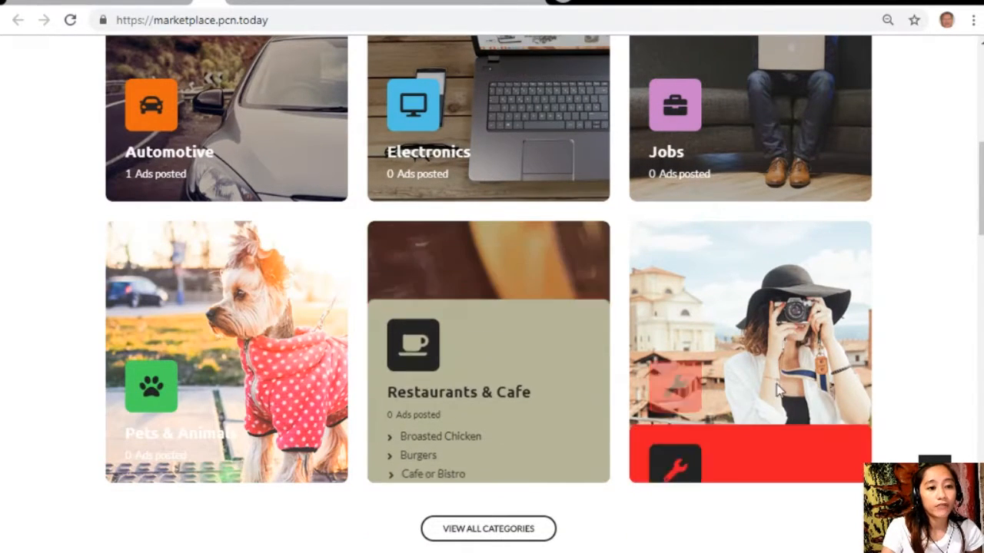
{"action": "scroll", "scroll_direction": "down", "scroll_amount": 3}
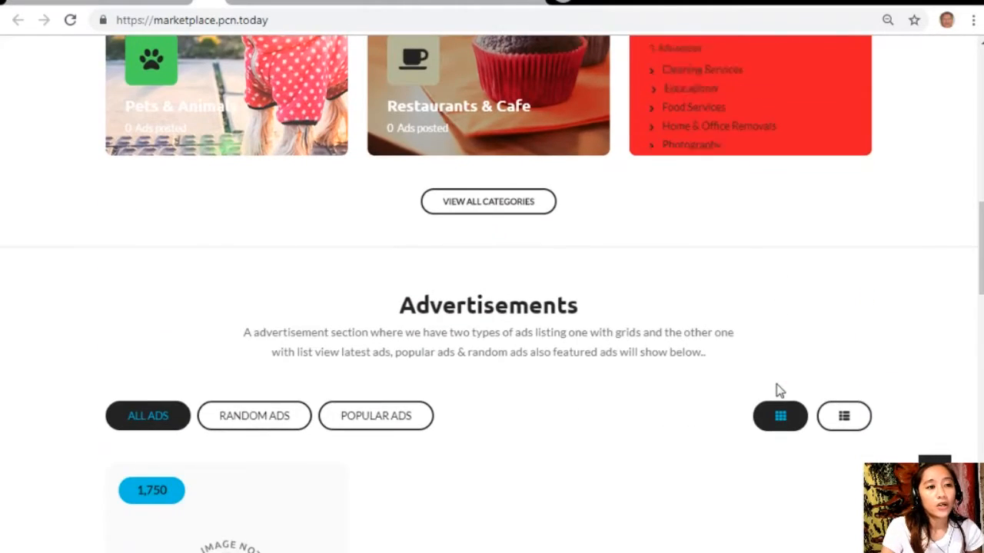
{"action": "scroll", "scroll_direction": "down", "scroll_amount": 3}
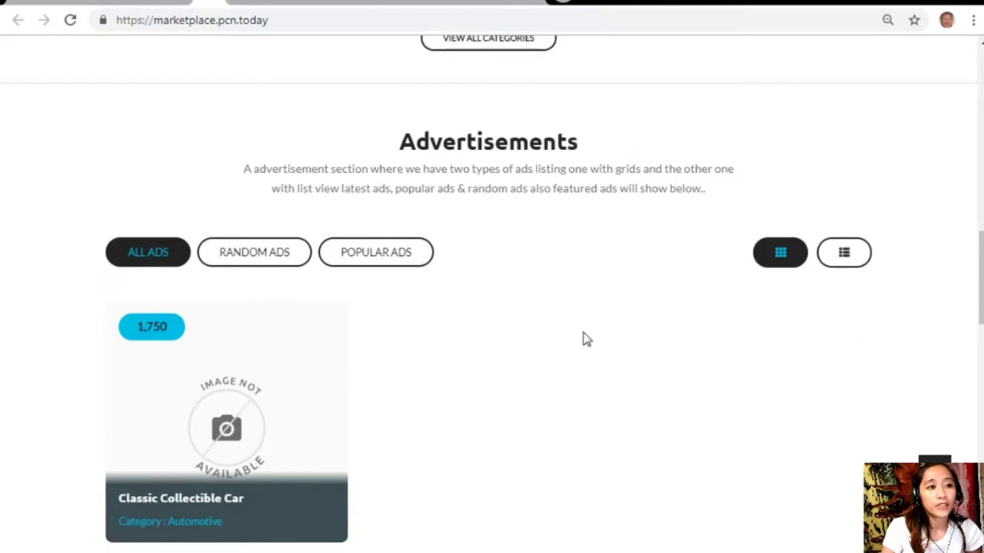
{"action": "scroll", "scroll_direction": "down", "scroll_amount": 3}
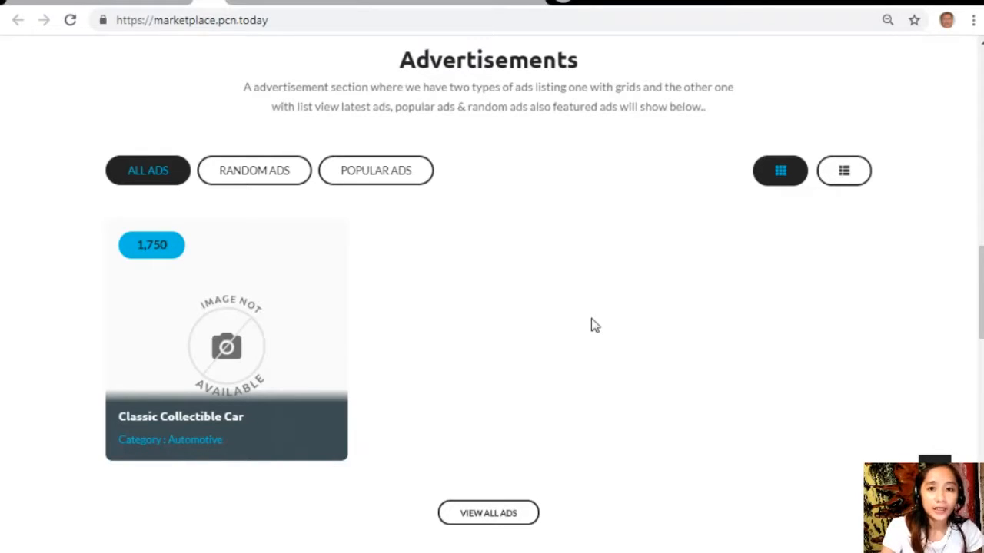
{"action": "mouse_move", "coordinate": [521, 193]}
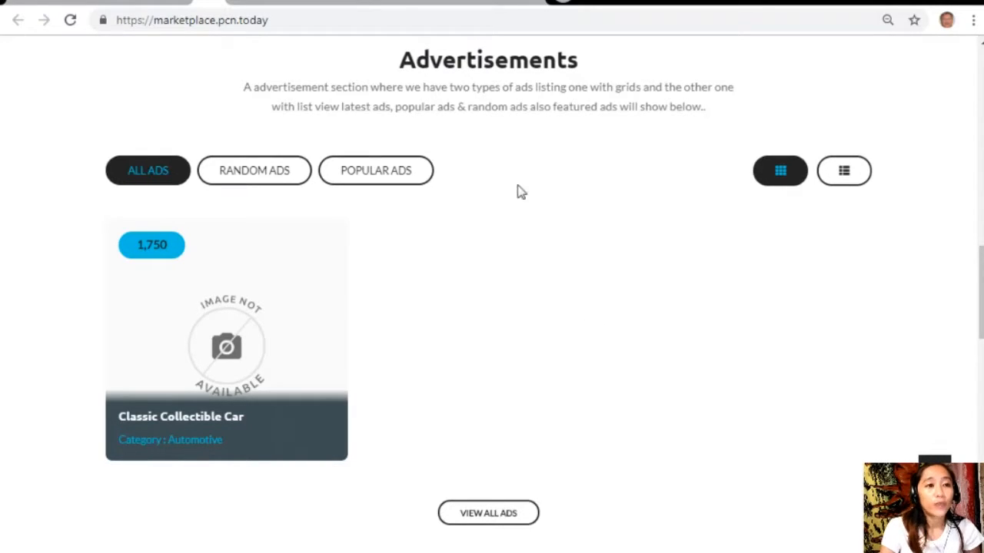
{"action": "mouse_move", "coordinate": [550, 137]}
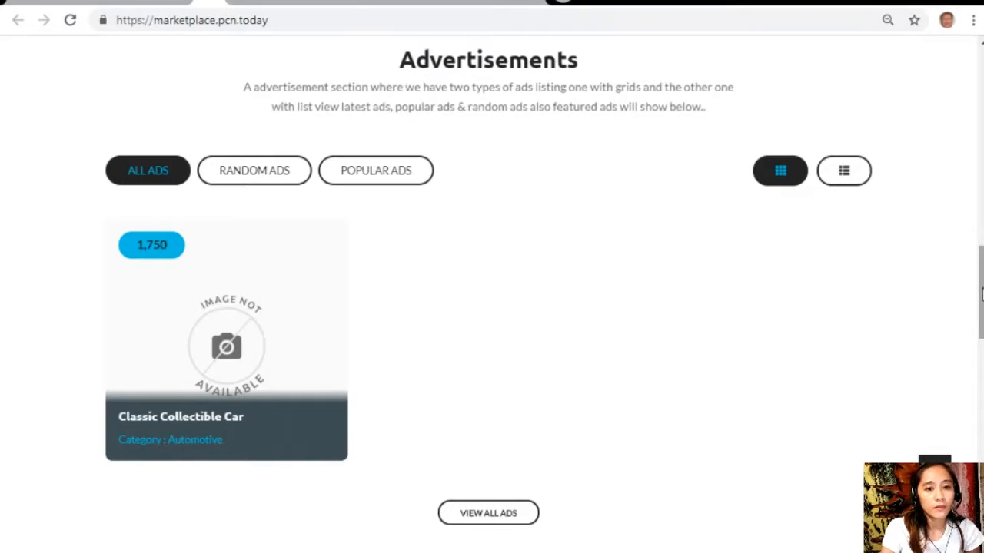
{"action": "scroll", "scroll_direction": "down", "scroll_amount": 3}
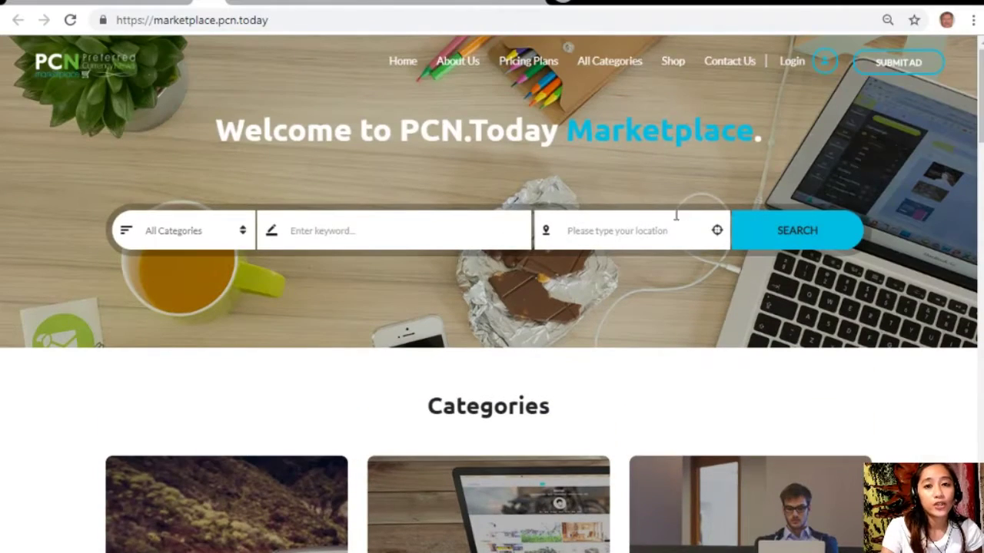
{"action": "mouse_move", "coordinate": [157, 6]}
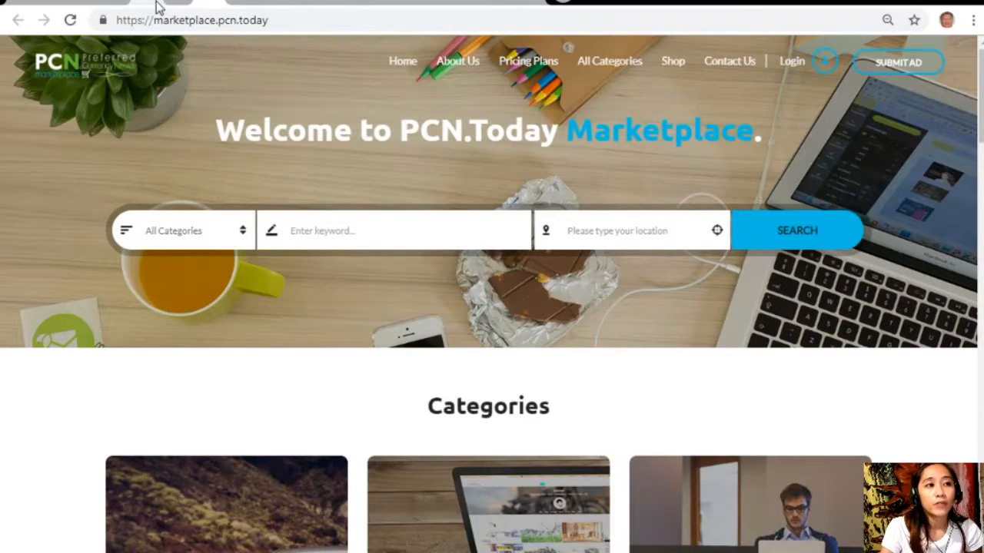
{"action": "mouse_move", "coordinate": [89, 4]}
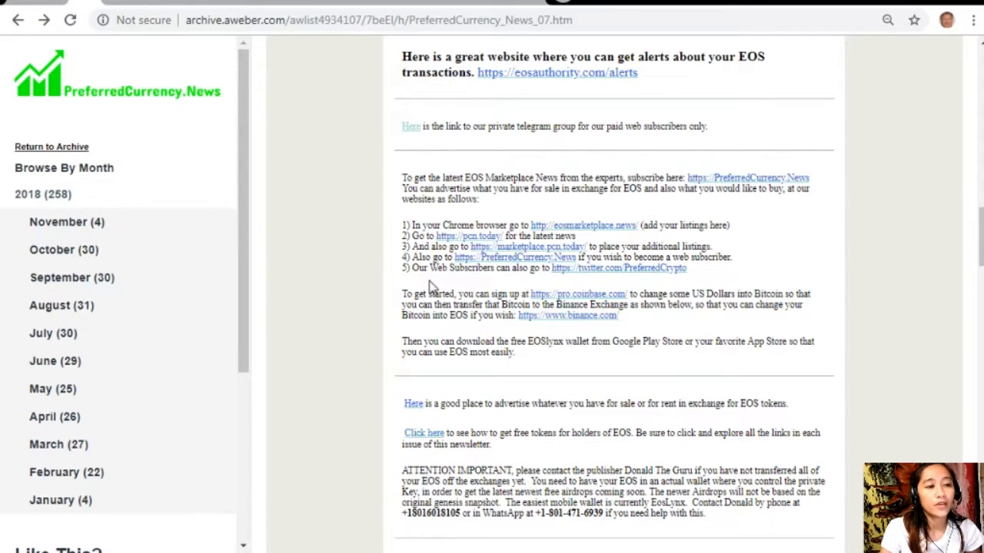
{"action": "mouse_move", "coordinate": [530, 273]}
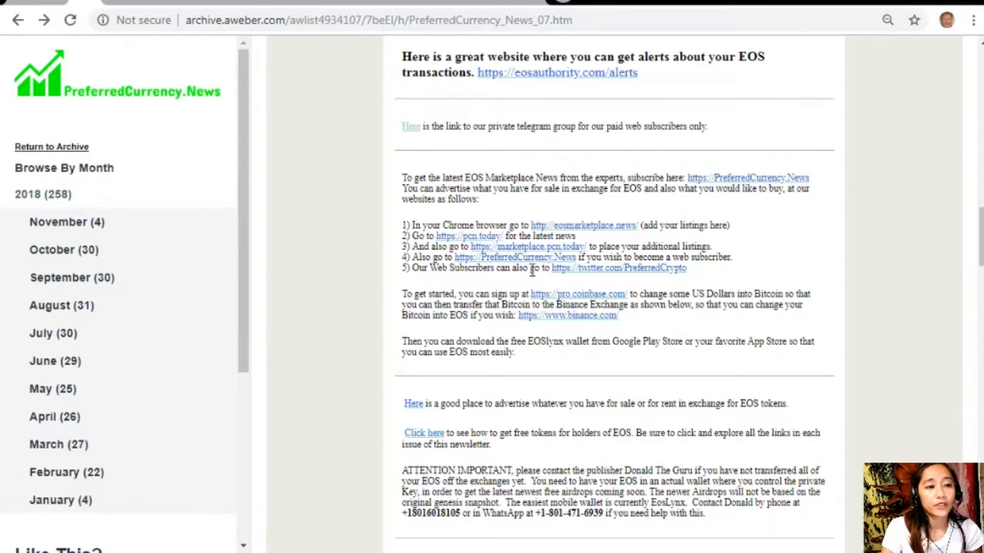
{"action": "mouse_move", "coordinate": [588, 274]}
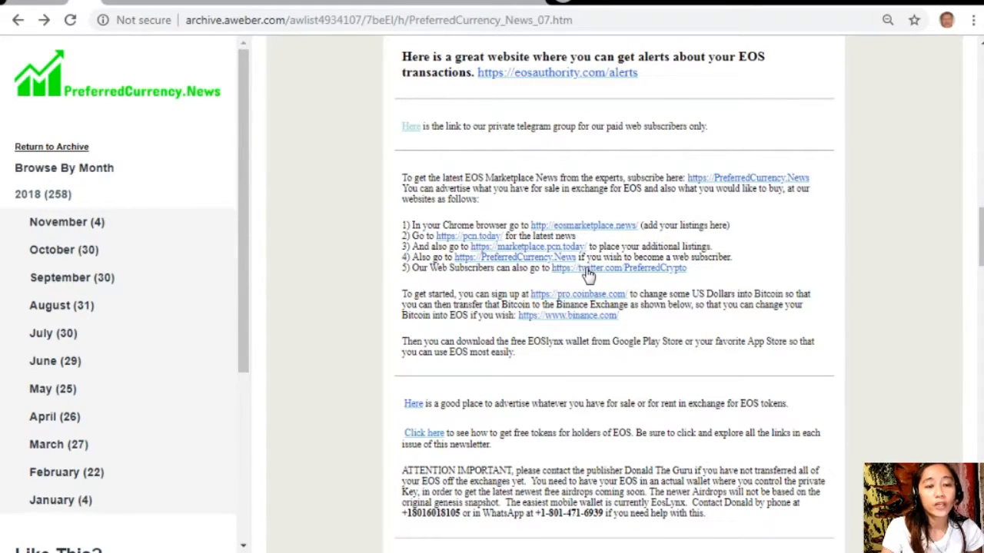
{"action": "mouse_move", "coordinate": [476, 286]}
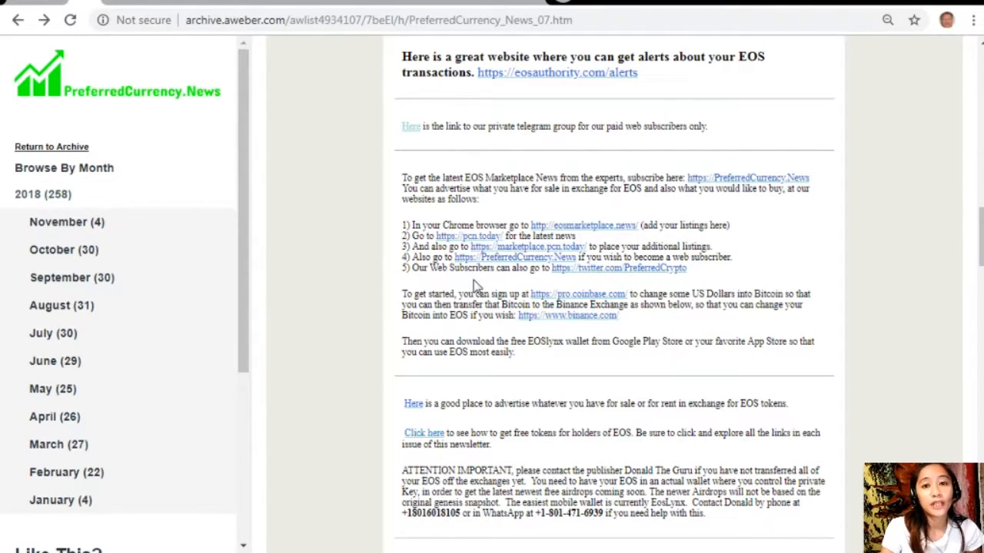
{"action": "mouse_move", "coordinate": [401, 313]}
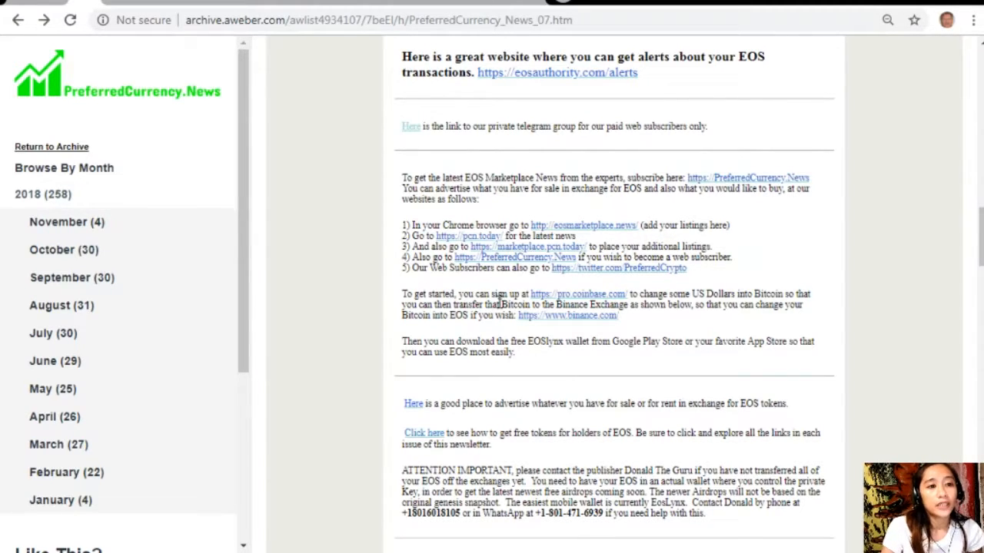
{"action": "mouse_move", "coordinate": [631, 319]}
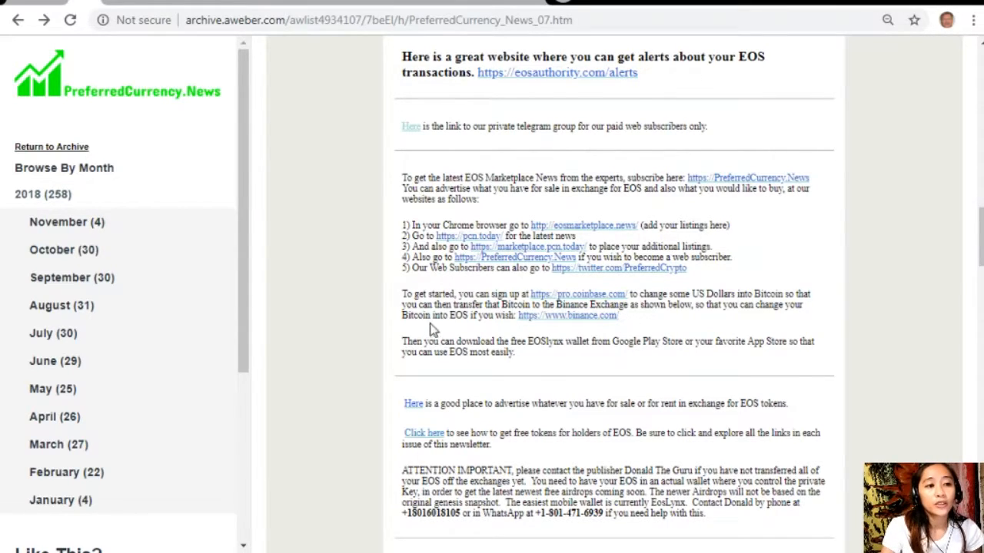
{"action": "mouse_move", "coordinate": [554, 322]}
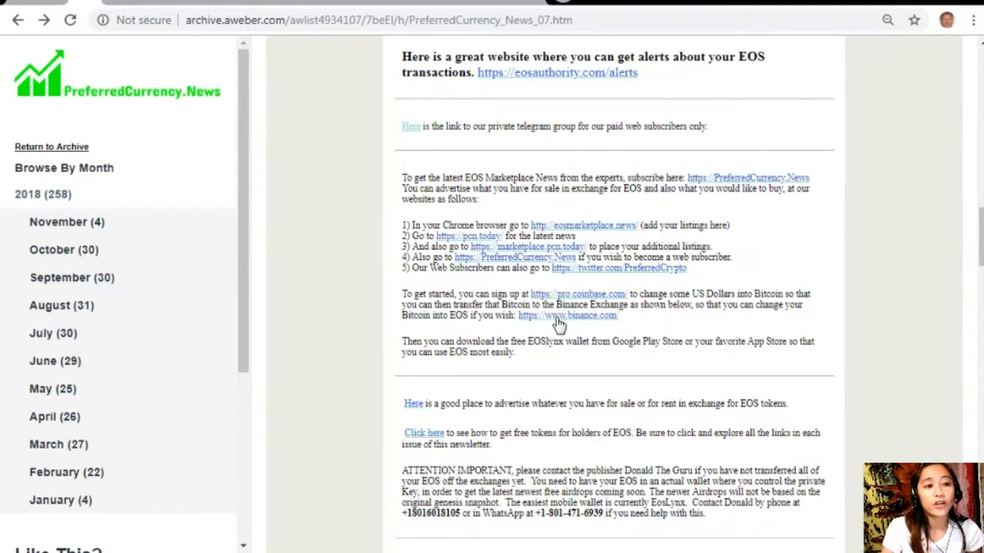
{"action": "mouse_move", "coordinate": [313, 134]}
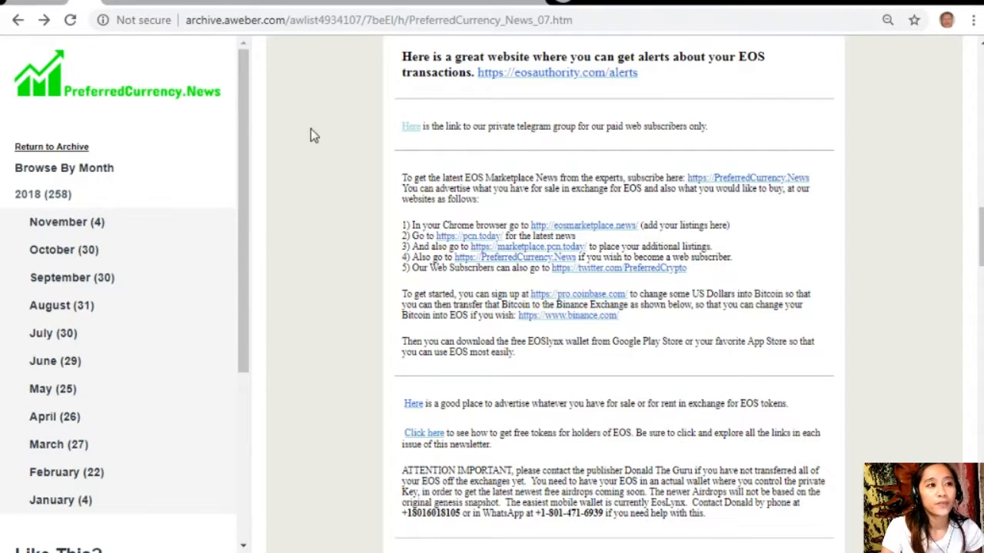
Follow the newsletter's pro.coinbase.com link to the Coinbase Pro homepage
{"action": "left_click", "coordinate": [578, 294]}
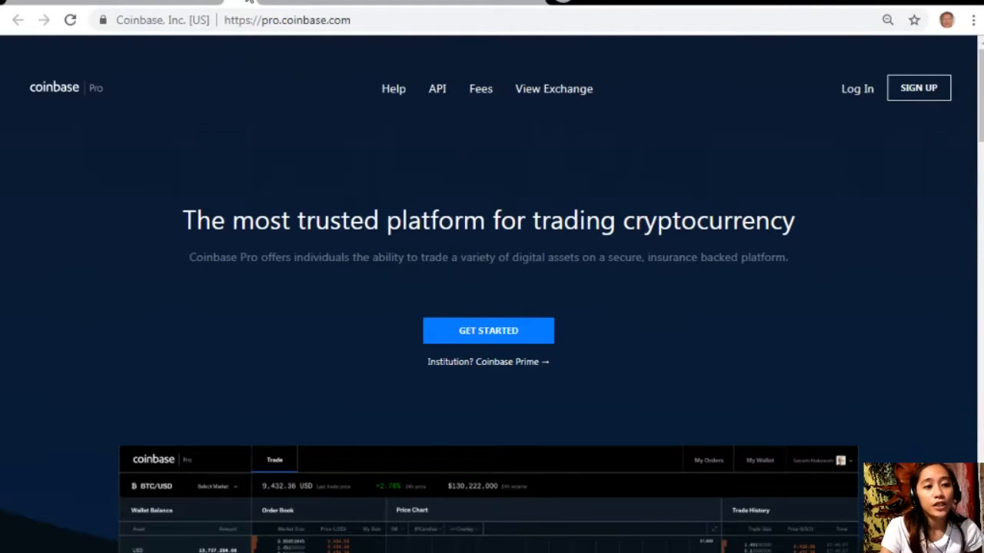
{"action": "mouse_move", "coordinate": [910, 384]}
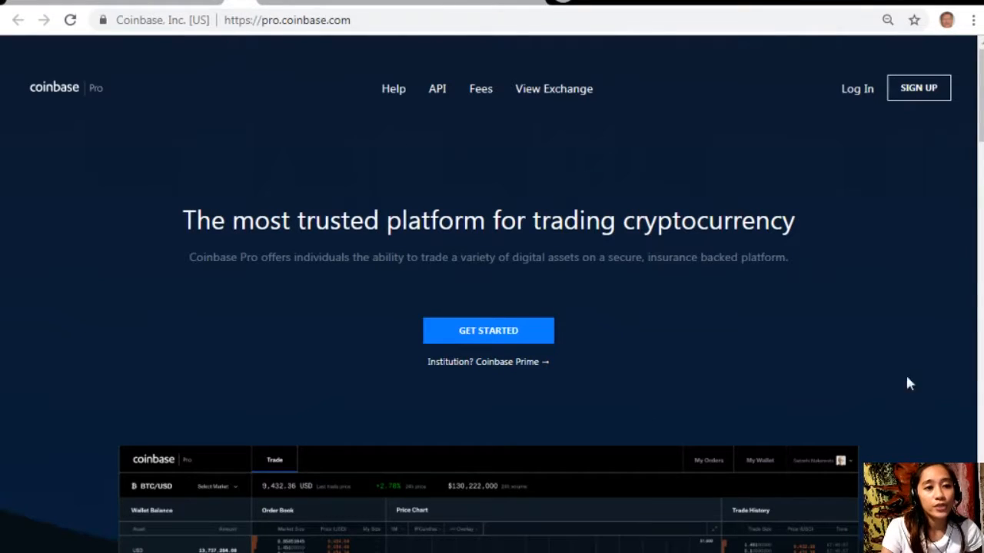
Scroll down the Coinbase Pro homepage and back up before going to binance.com
{"action": "scroll", "scroll_direction": "down", "scroll_amount": 3}
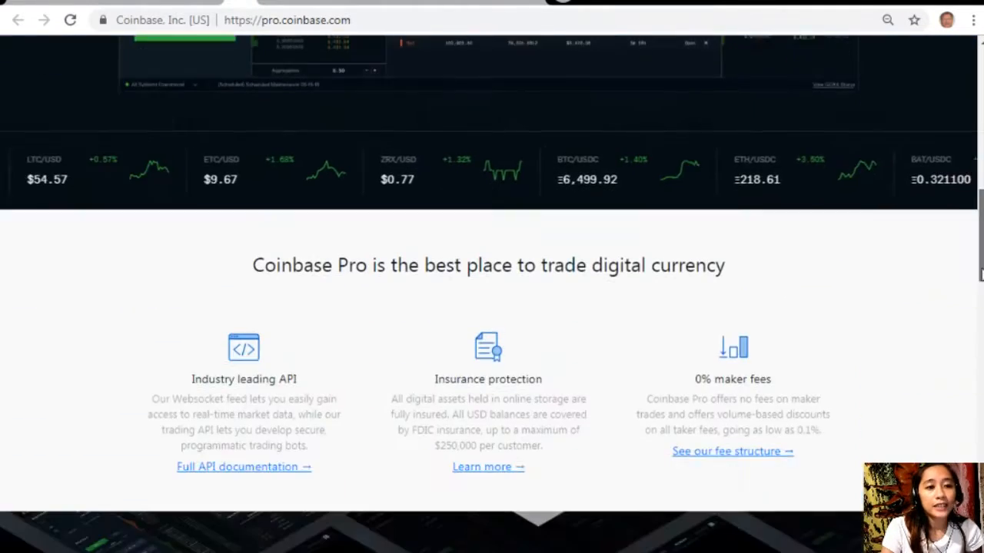
{"action": "scroll", "scroll_direction": "up", "scroll_amount": 3}
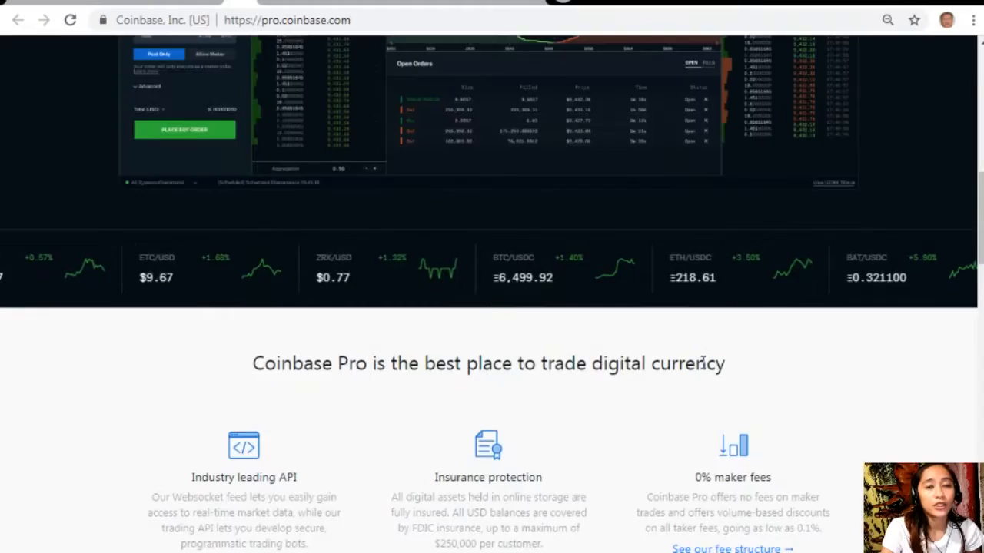
{"action": "scroll", "scroll_direction": "up", "scroll_amount": 3}
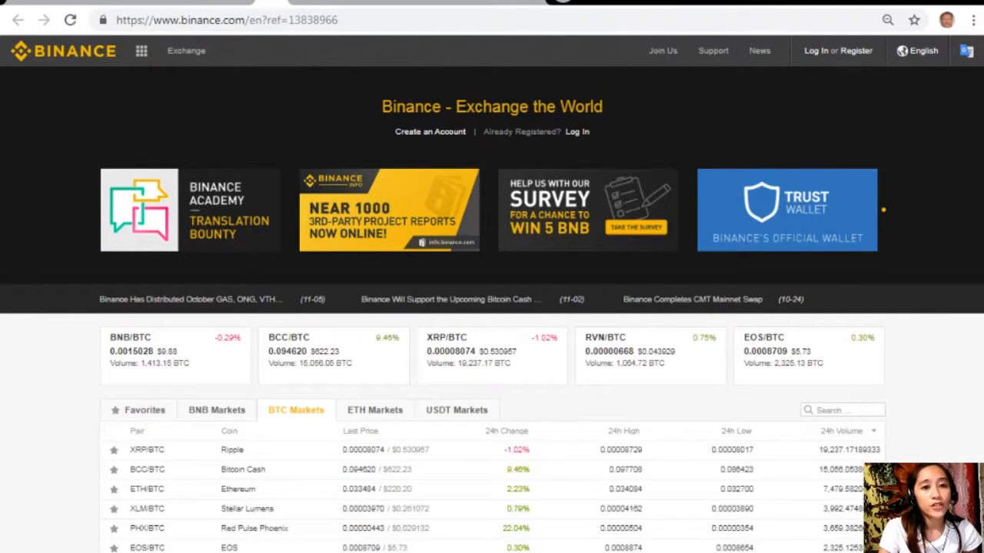
Scroll Binance's home page to the BTC Markets table listing XRP, EOS and Cardano pairs
{"action": "scroll", "scroll_direction": "down", "scroll_amount": 3}
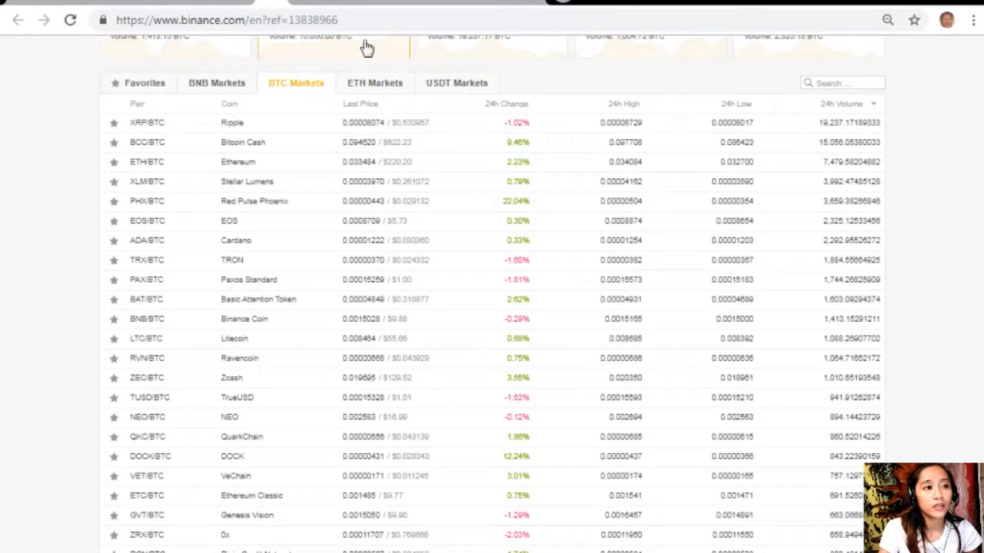
{"action": "mouse_move", "coordinate": [175, 181]}
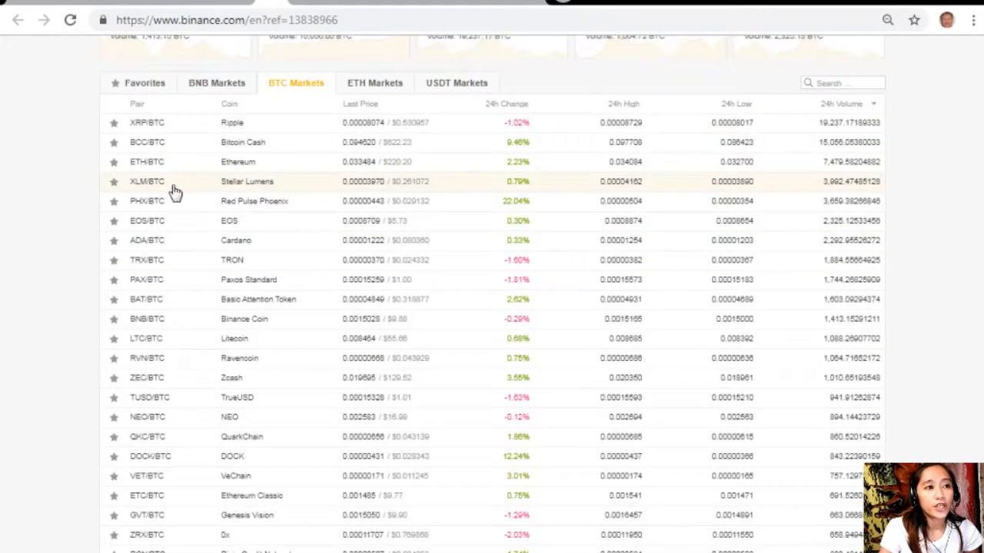
{"action": "mouse_move", "coordinate": [425, 377]}
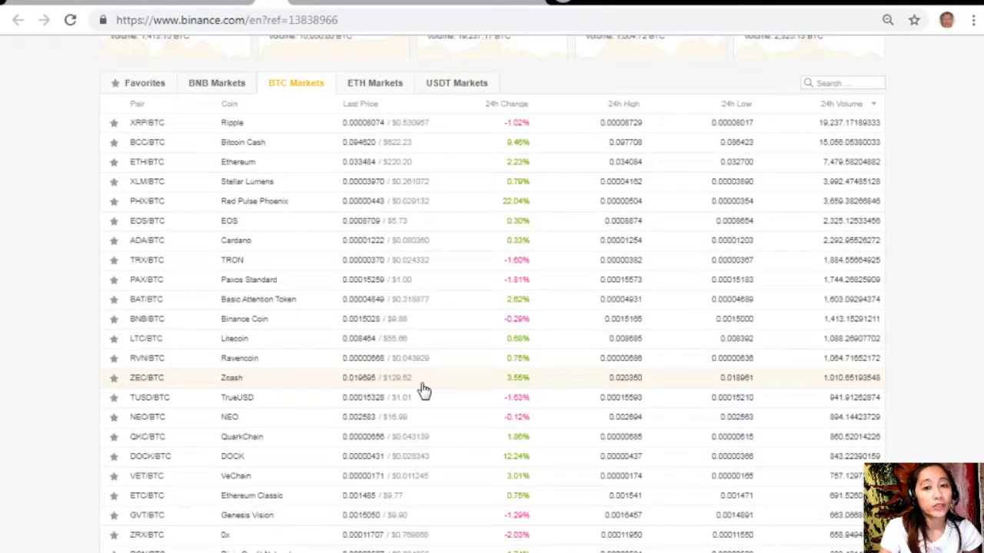
{"action": "mouse_move", "coordinate": [451, 358]}
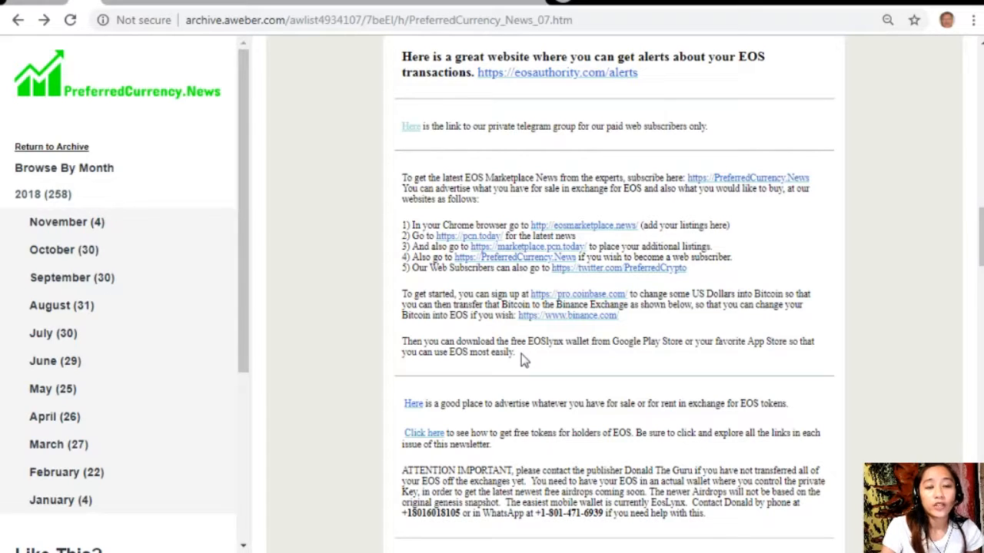
{"action": "mouse_move", "coordinate": [269, 59]}
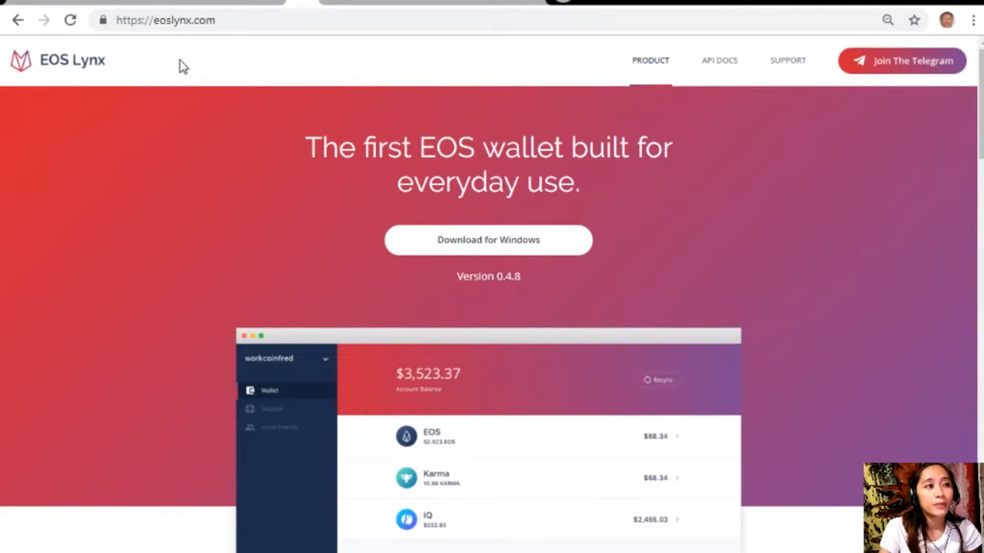
{"action": "mouse_move", "coordinate": [183, 39]}
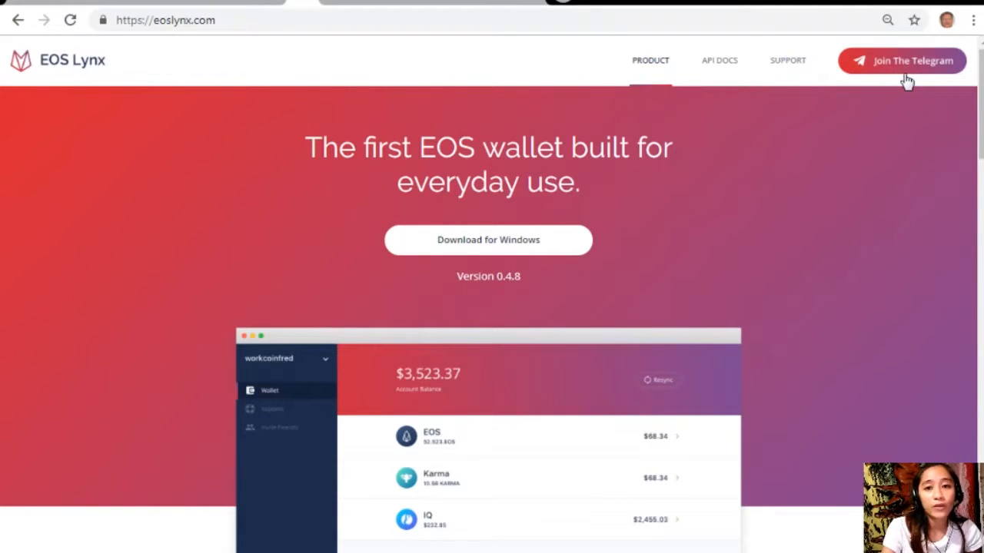
{"action": "mouse_move", "coordinate": [103, 4]}
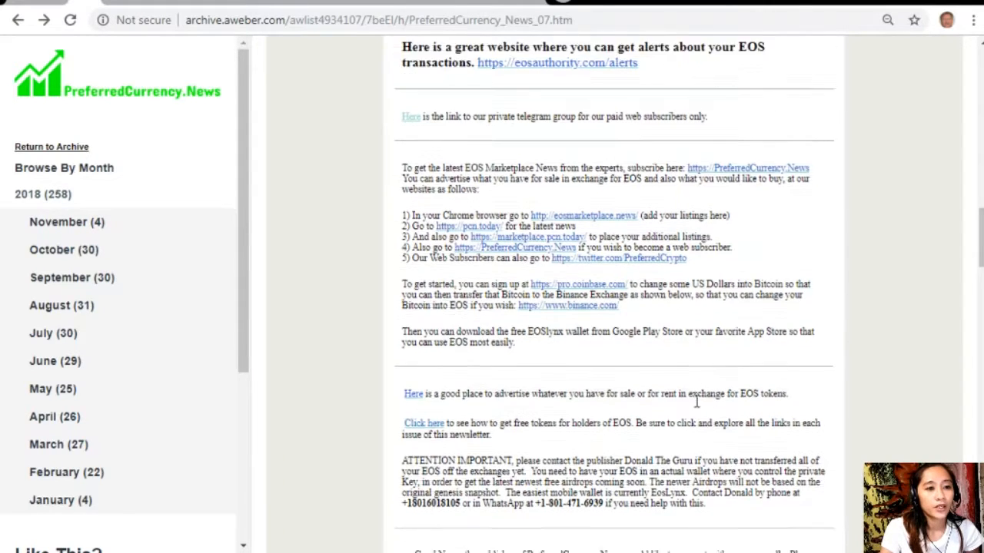
{"action": "scroll", "scroll_direction": "down", "scroll_amount": 3}
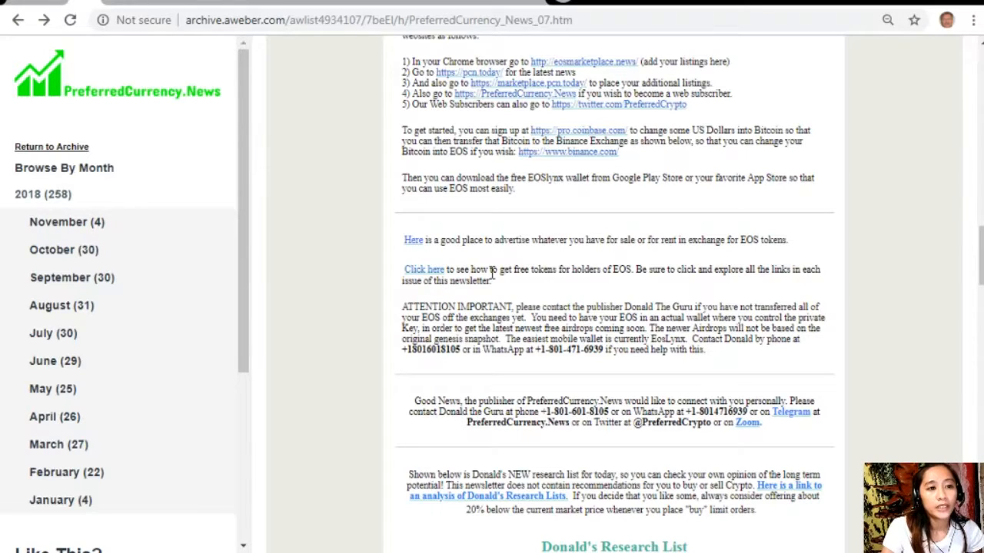
{"action": "mouse_move", "coordinate": [556, 284]}
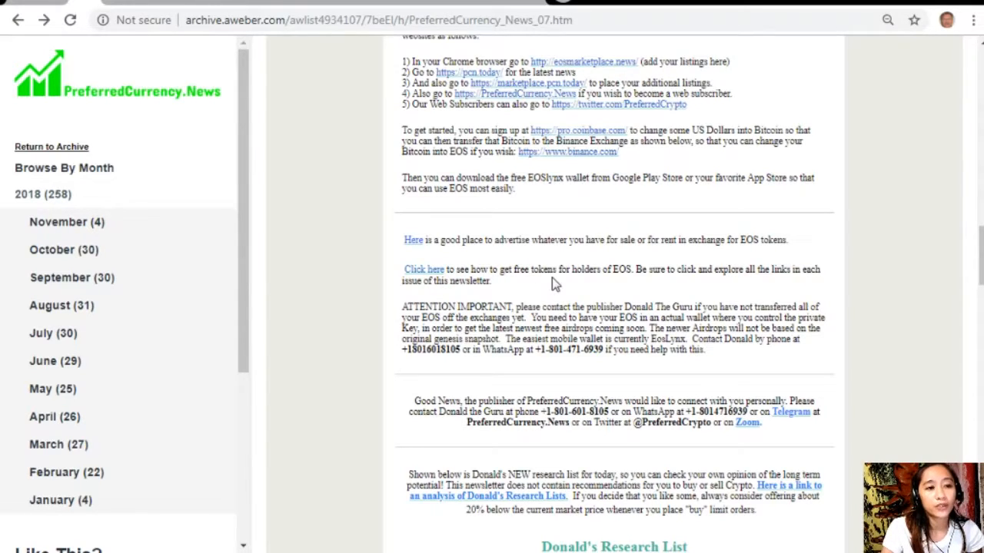
{"action": "mouse_move", "coordinate": [446, 273]}
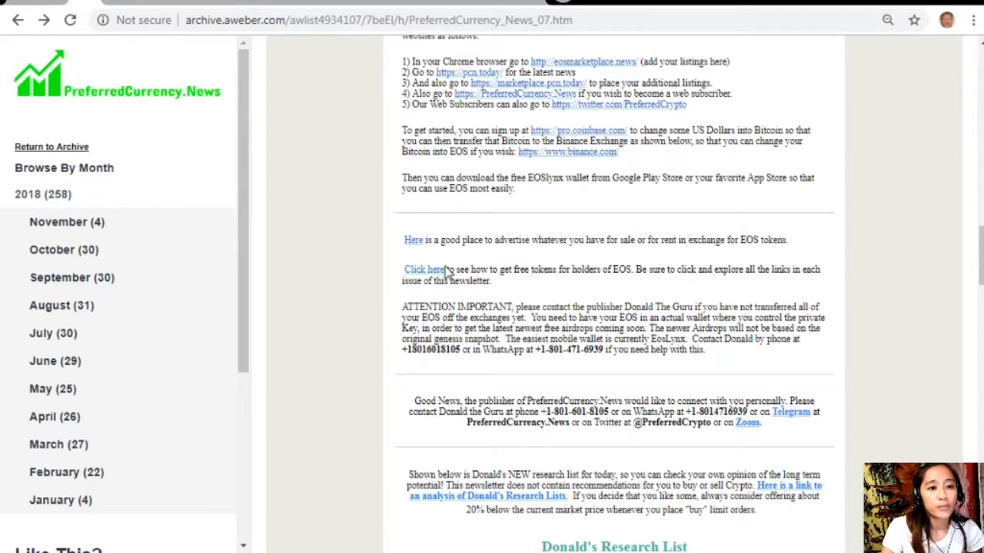
{"action": "mouse_move", "coordinate": [932, 177]}
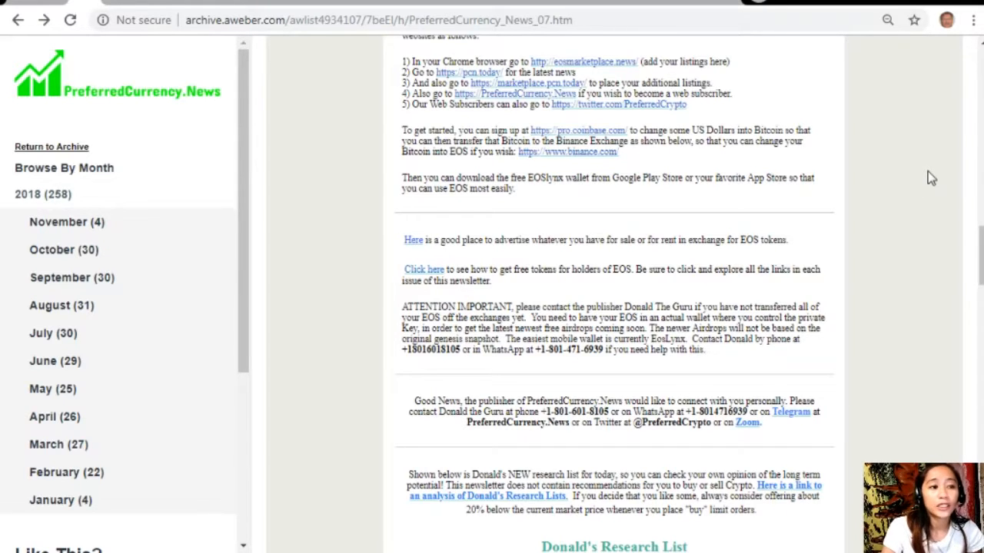
{"action": "mouse_move", "coordinate": [819, 227]}
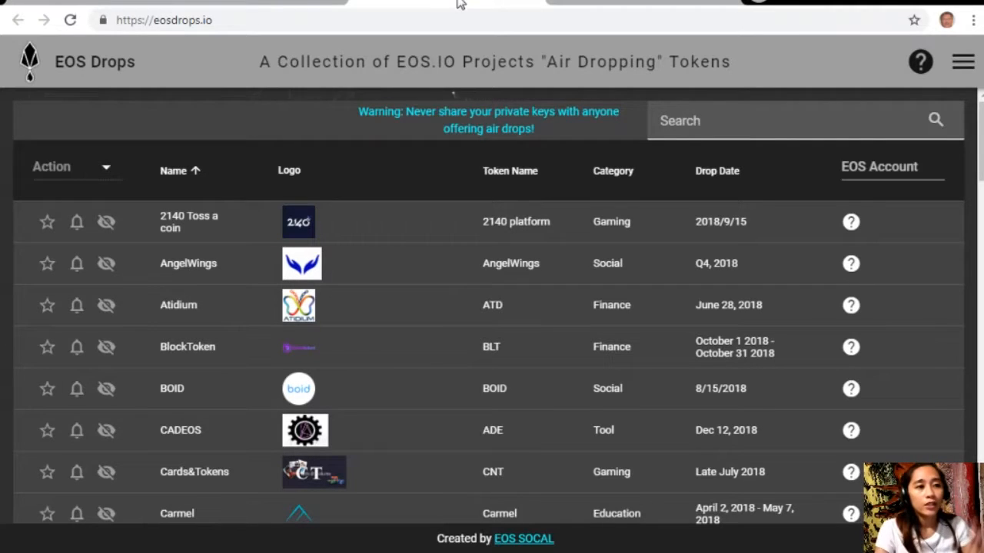
{"action": "mouse_move", "coordinate": [400, 302]}
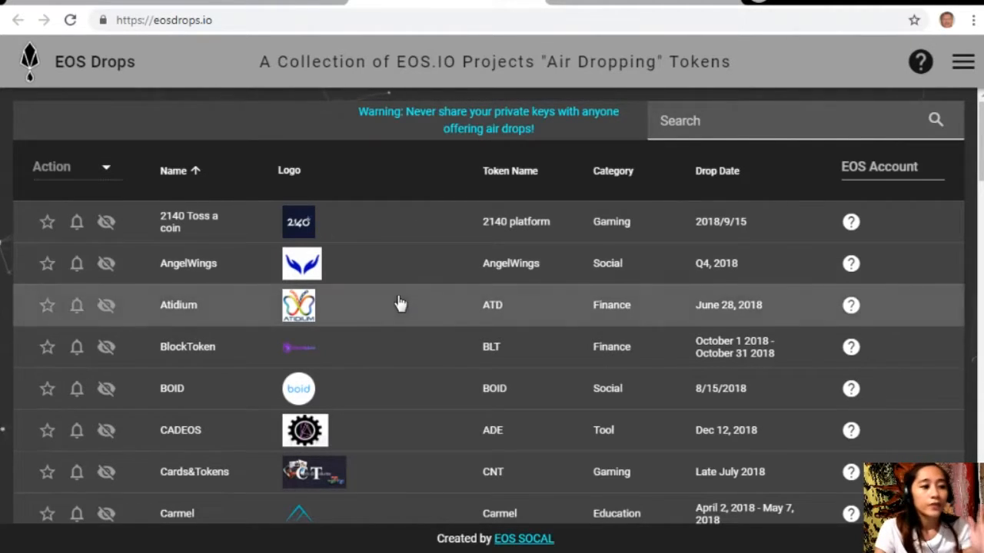
{"action": "scroll", "scroll_direction": "down", "scroll_amount": 3}
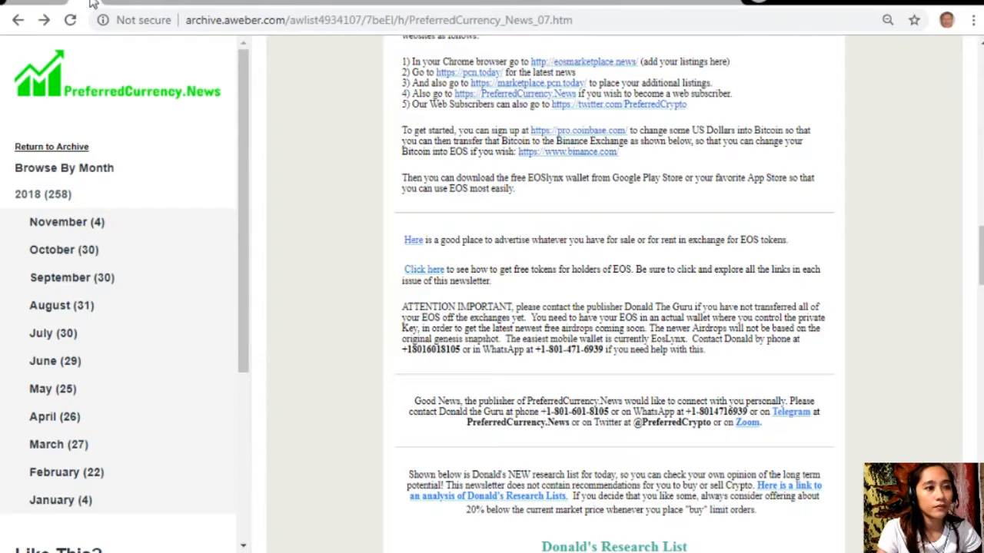
{"action": "mouse_move", "coordinate": [889, 362]}
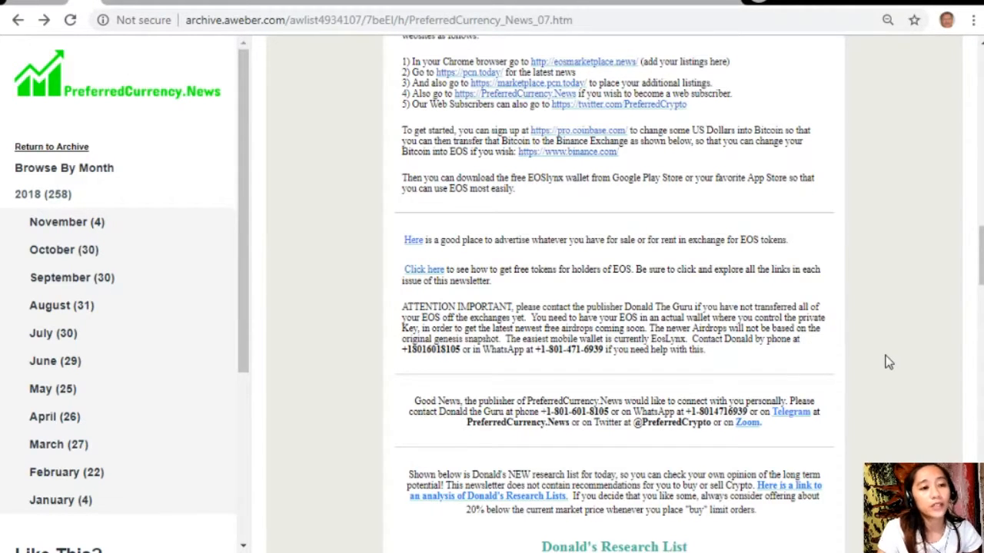
{"action": "mouse_move", "coordinate": [867, 335]}
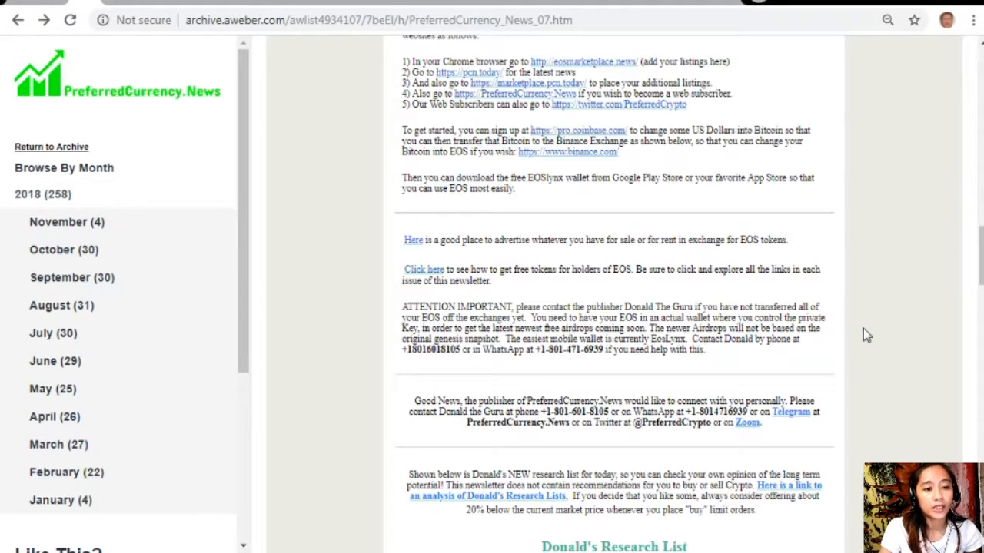
Find Donald's Research List and open the PreferredCurrency.News 07 November 2018 spreadsheet
{"action": "scroll", "scroll_direction": "down", "scroll_amount": 3}
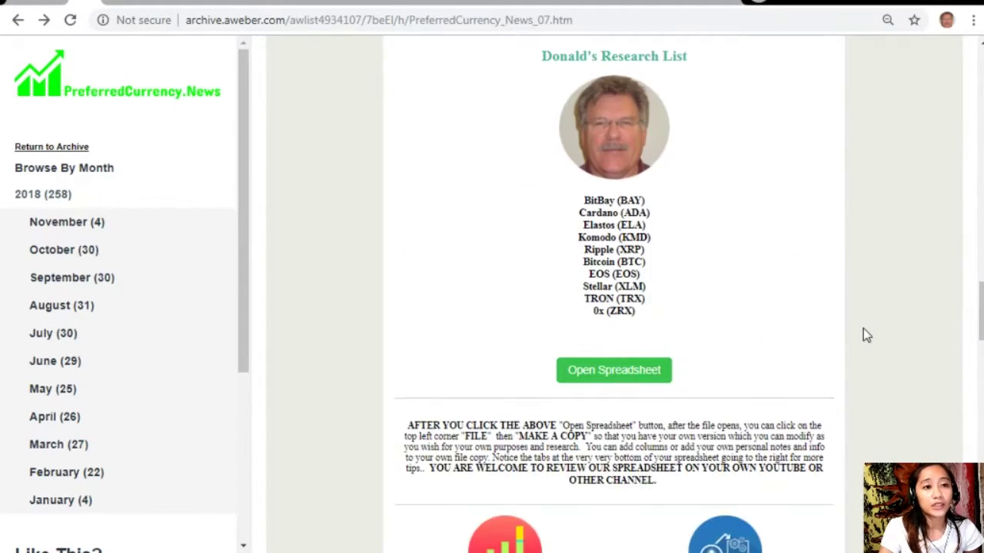
{"action": "scroll", "scroll_direction": "up", "scroll_amount": 3}
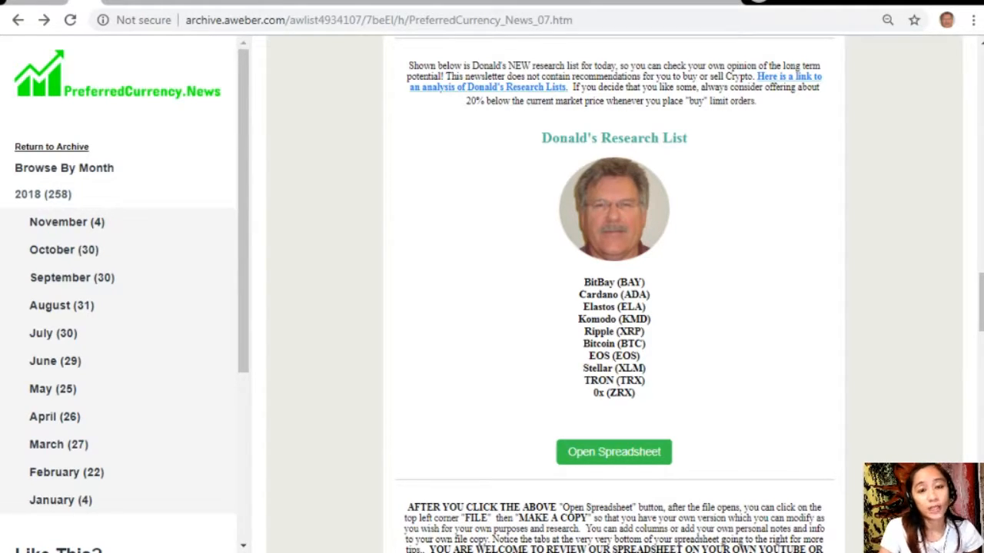
{"action": "mouse_move", "coordinate": [742, 358]}
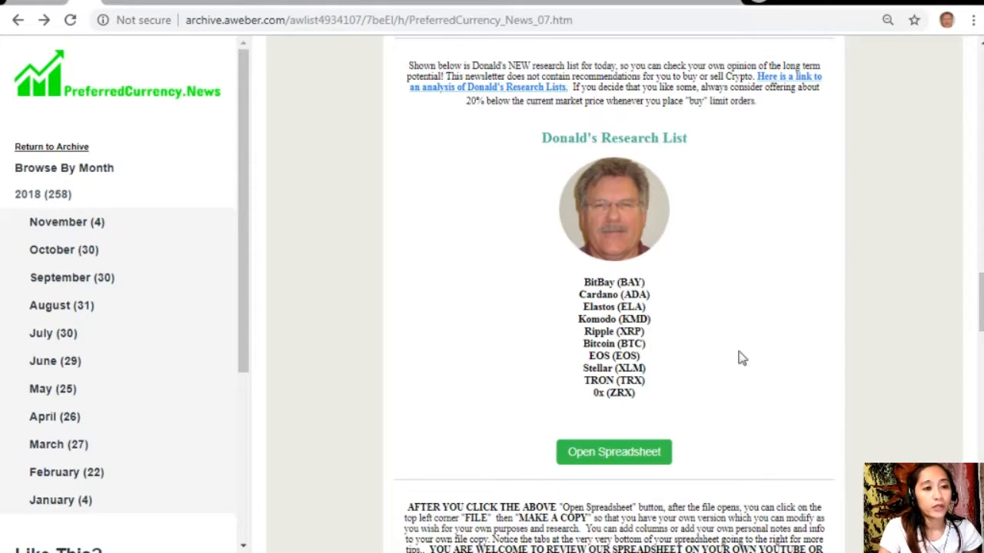
{"action": "left_click", "coordinate": [613, 452]}
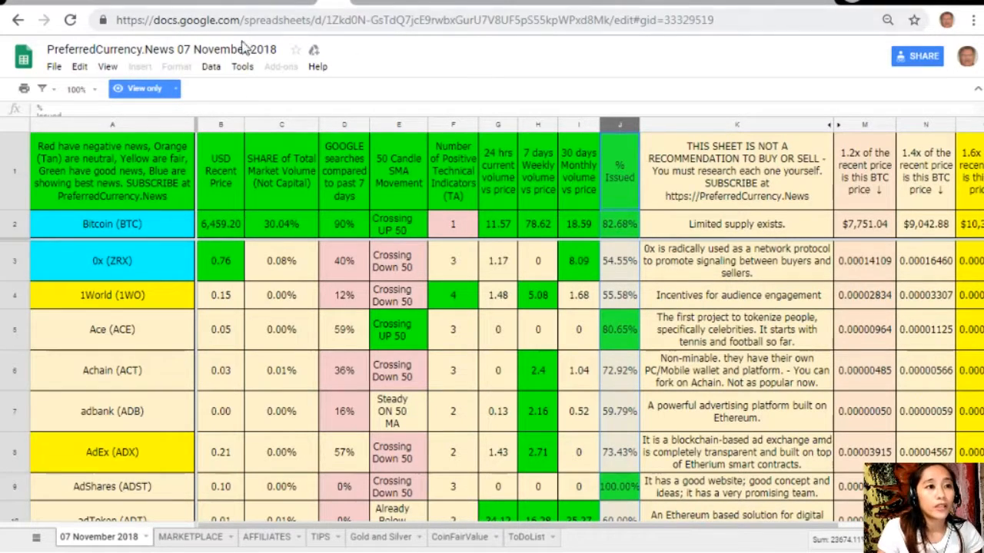
{"action": "mouse_move", "coordinate": [515, 17]}
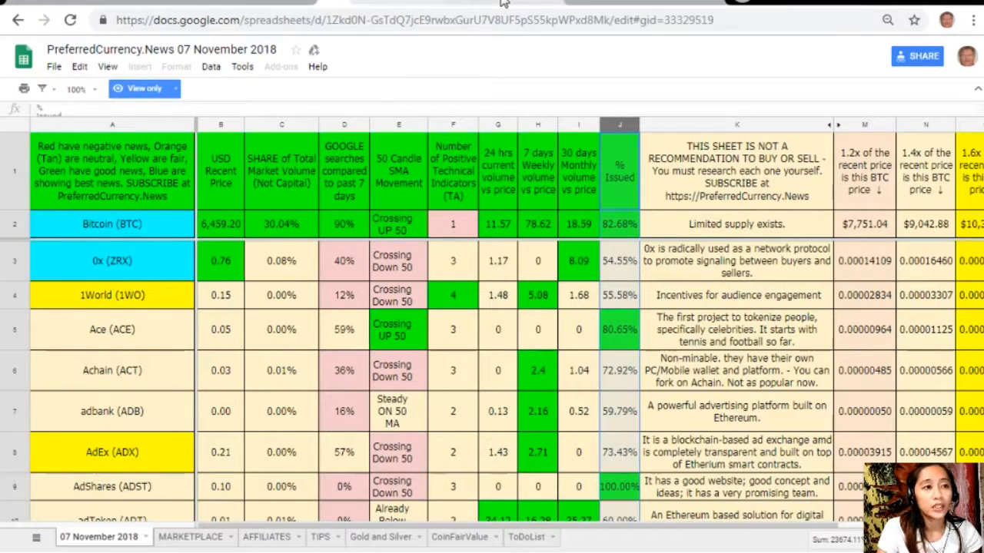
{"action": "mouse_move", "coordinate": [129, 127]}
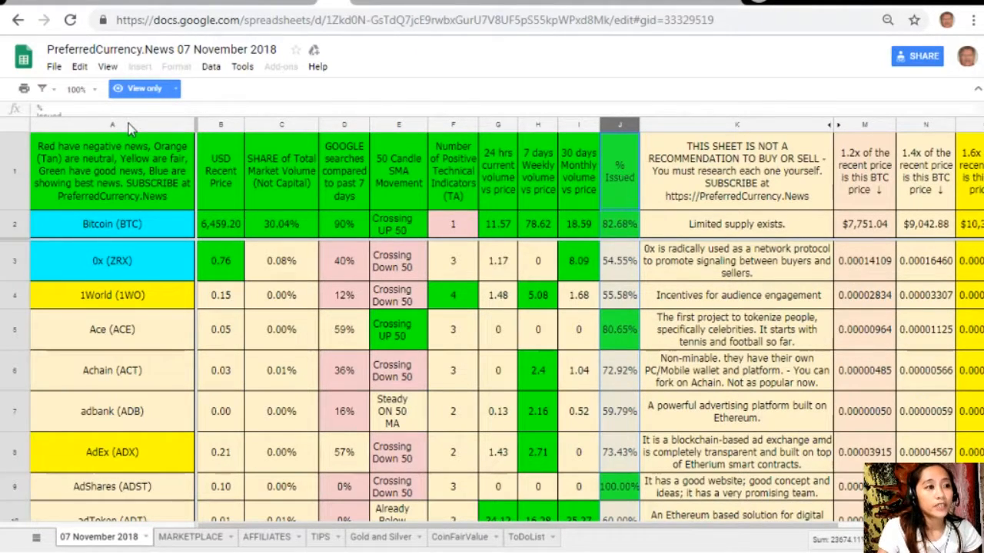
{"action": "left_click", "coordinate": [112, 125]}
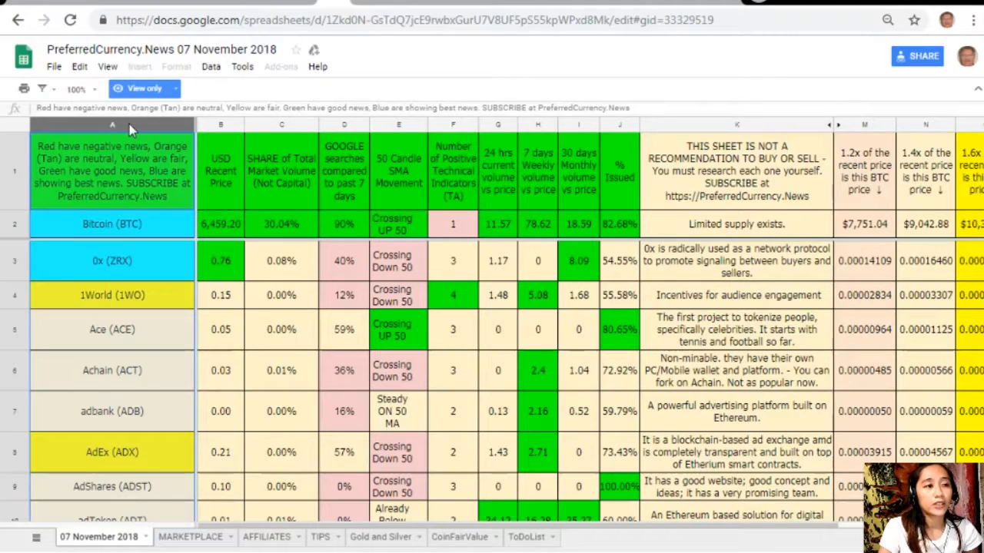
{"action": "left_click", "coordinate": [220, 124]}
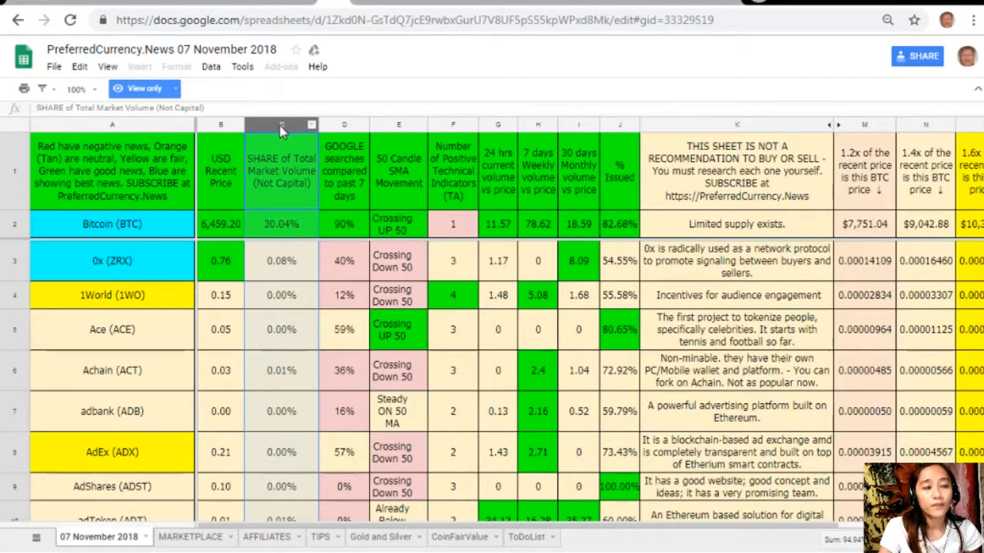
{"action": "left_click", "coordinate": [344, 125]}
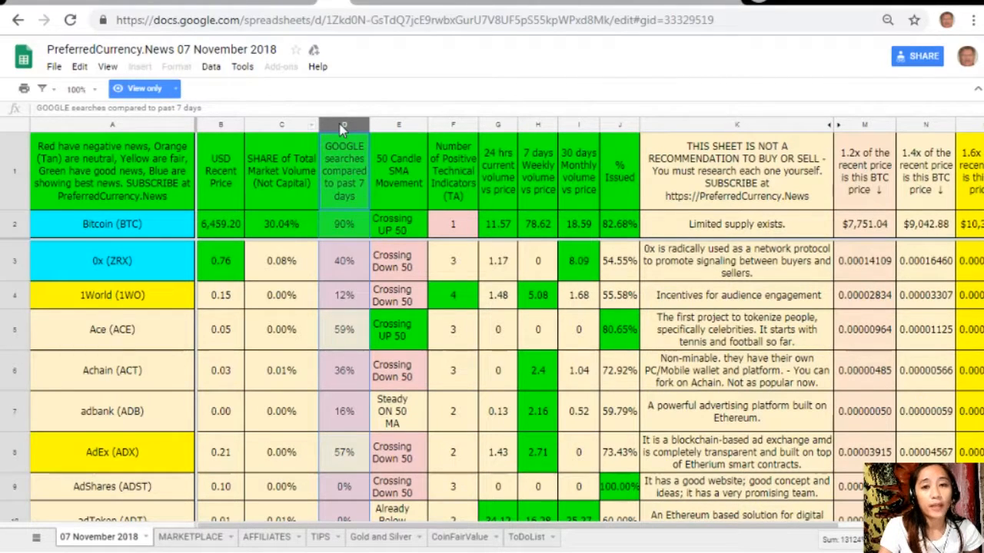
{"action": "left_click", "coordinate": [398, 125]}
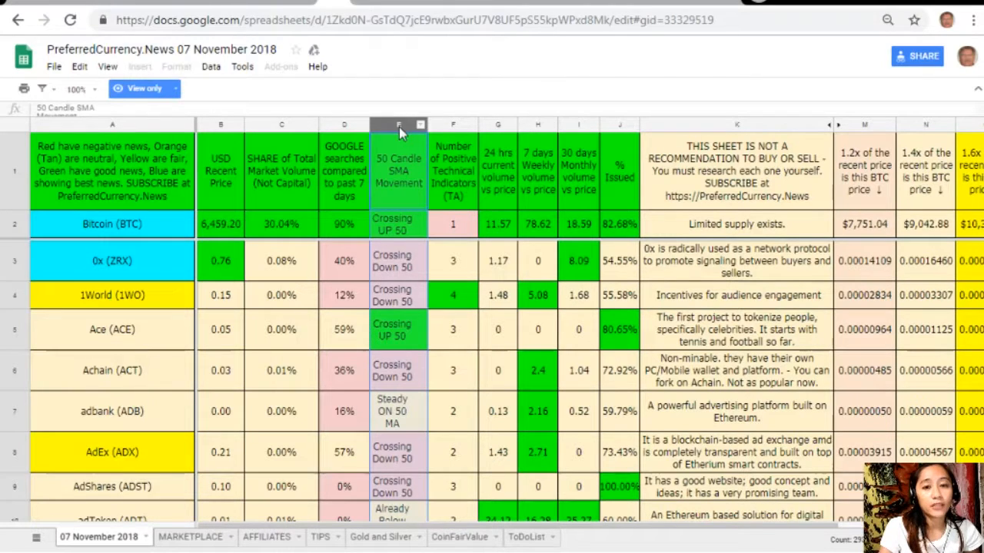
{"action": "left_click", "coordinate": [453, 125]}
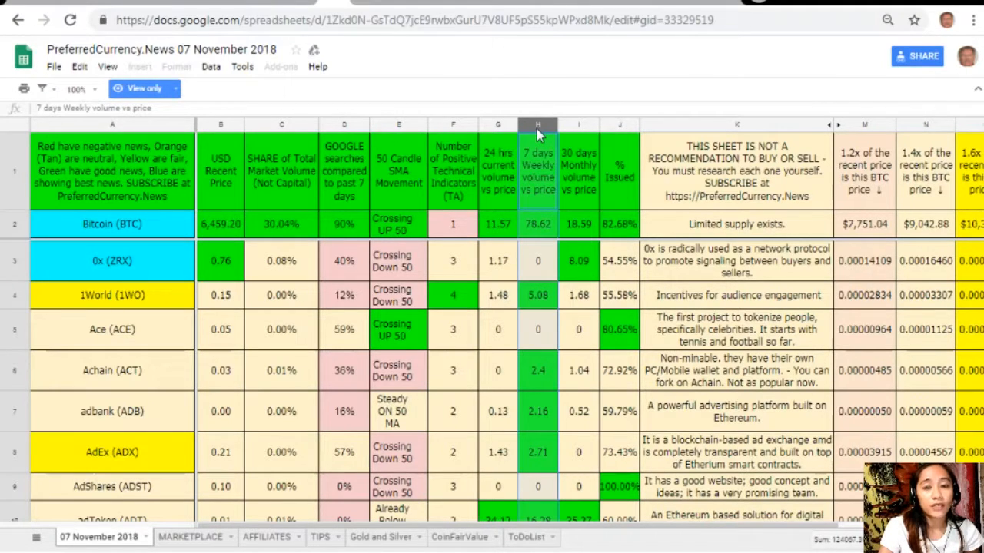
{"action": "mouse_move", "coordinate": [573, 135]}
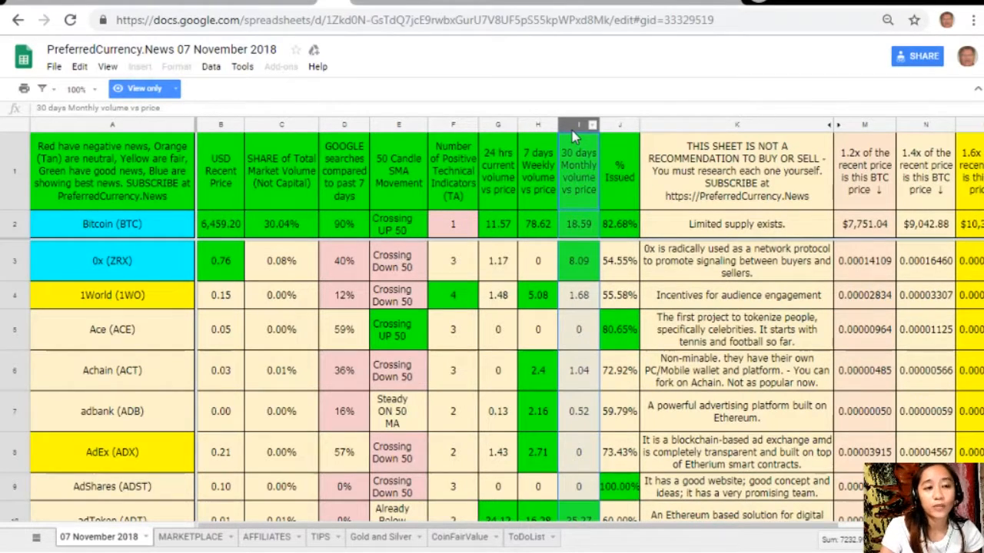
{"action": "mouse_move", "coordinate": [621, 131]}
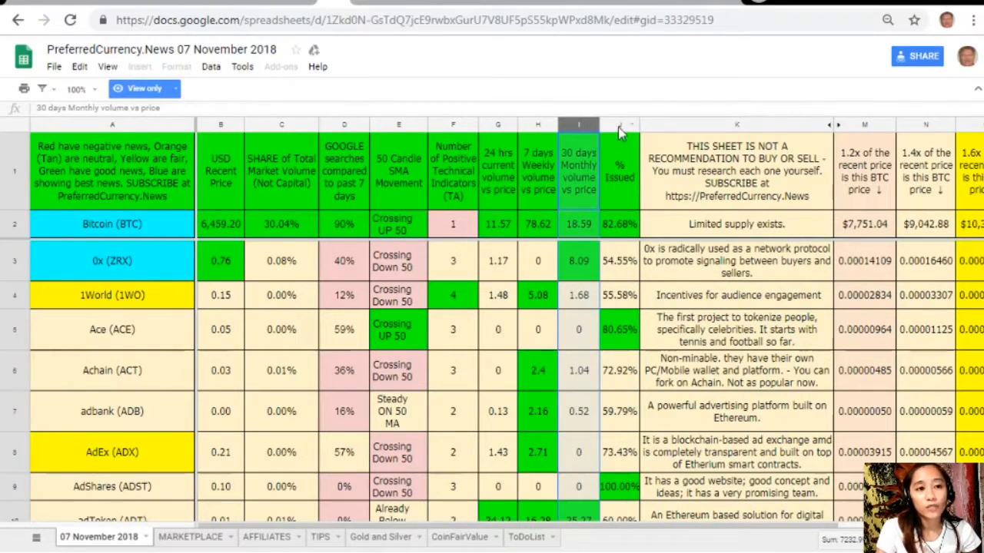
{"action": "left_click", "coordinate": [620, 125]}
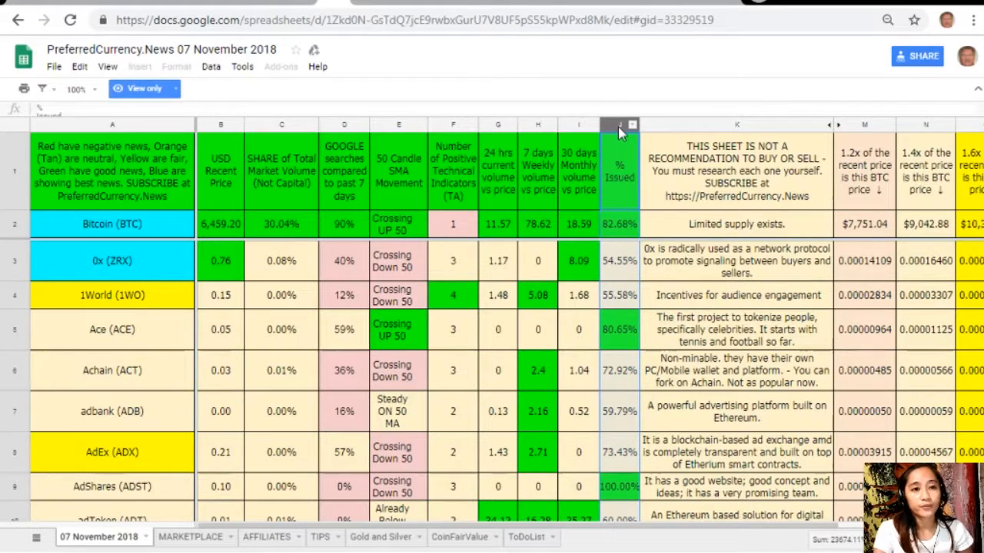
{"action": "left_click", "coordinate": [619, 125]}
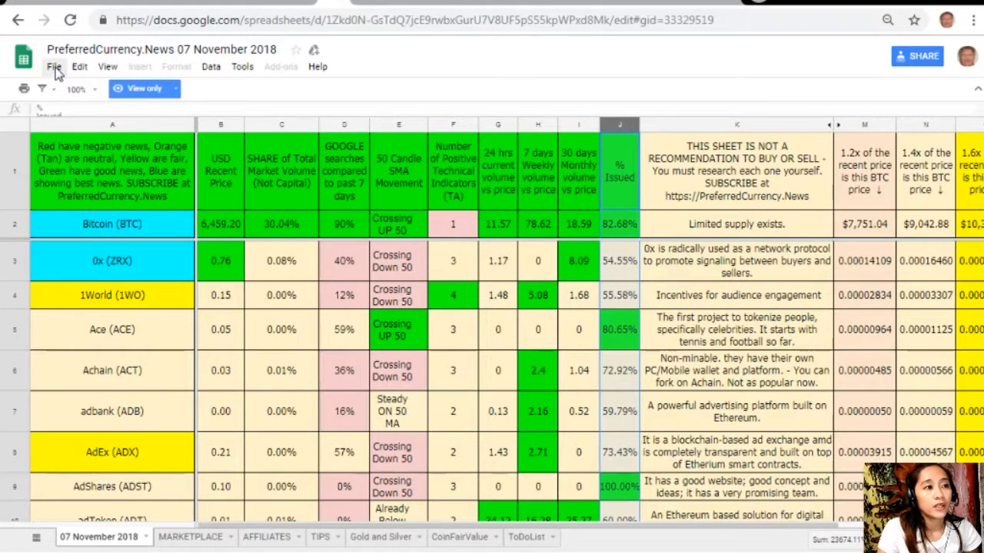
Copy the 07 November 2018 sheet into My Drive under its default name
{"action": "left_click", "coordinate": [54, 66]}
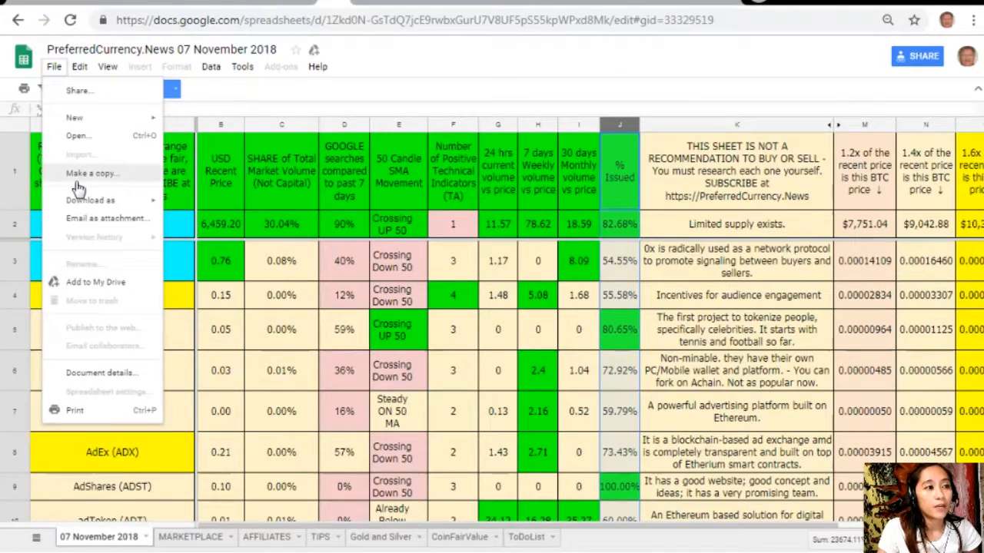
{"action": "left_click", "coordinate": [91, 173]}
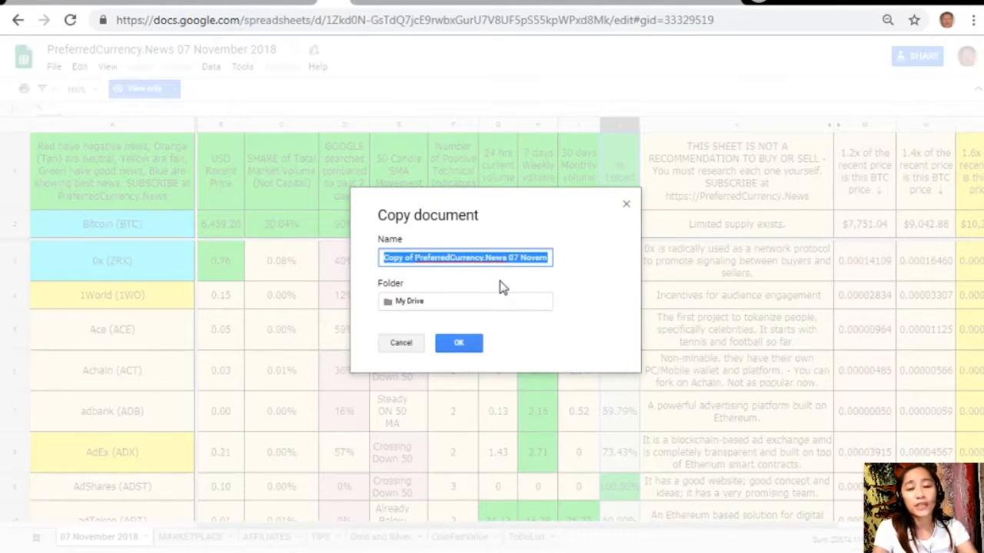
{"action": "mouse_move", "coordinate": [459, 343]}
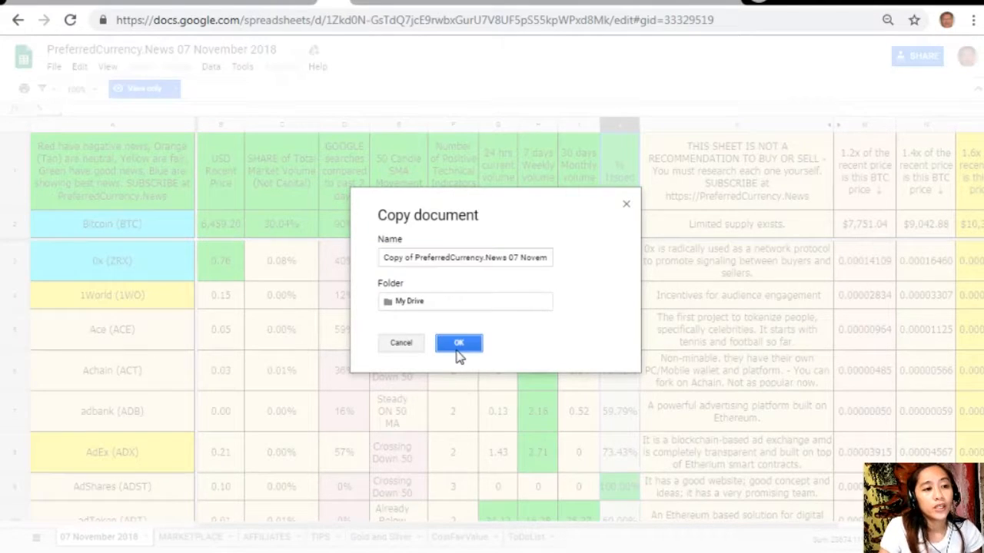
{"action": "left_click", "coordinate": [459, 343]}
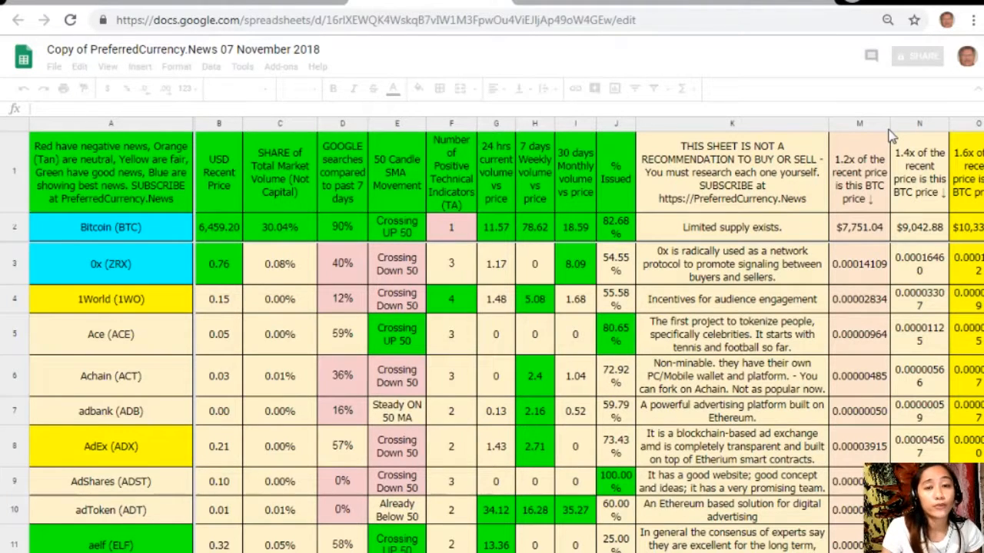
Select and right-click column D (Google searches) in the copy, then return to the newsletter
{"action": "left_click", "coordinate": [119, 536]}
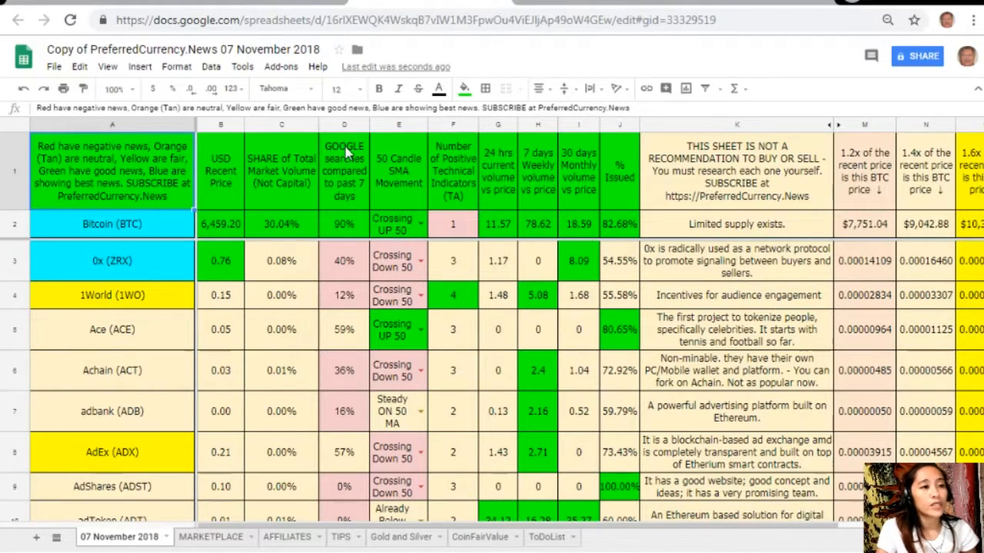
{"action": "left_click", "coordinate": [344, 124]}
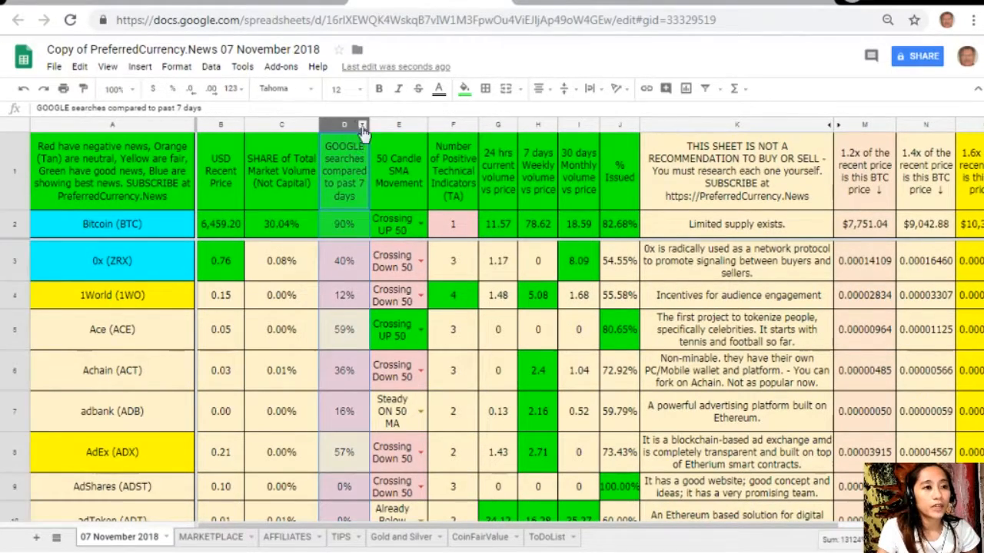
{"action": "right_click", "coordinate": [344, 123]}
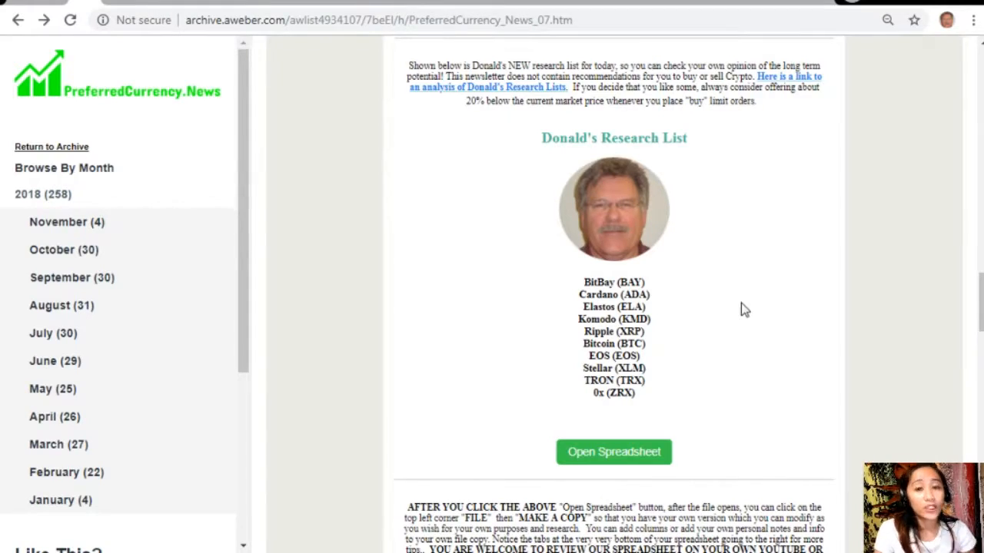
{"action": "scroll", "scroll_direction": "down", "scroll_amount": 3}
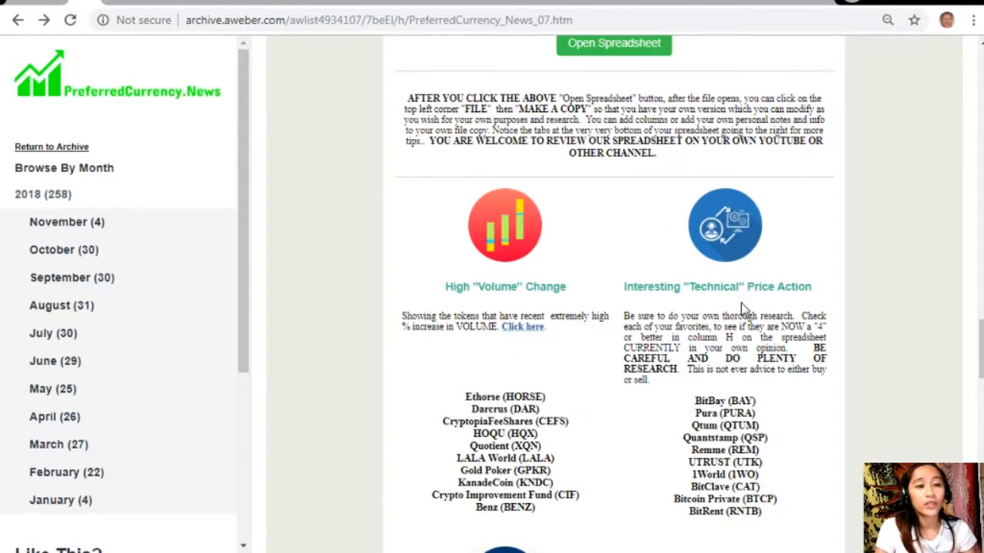
{"action": "mouse_move", "coordinate": [601, 296]}
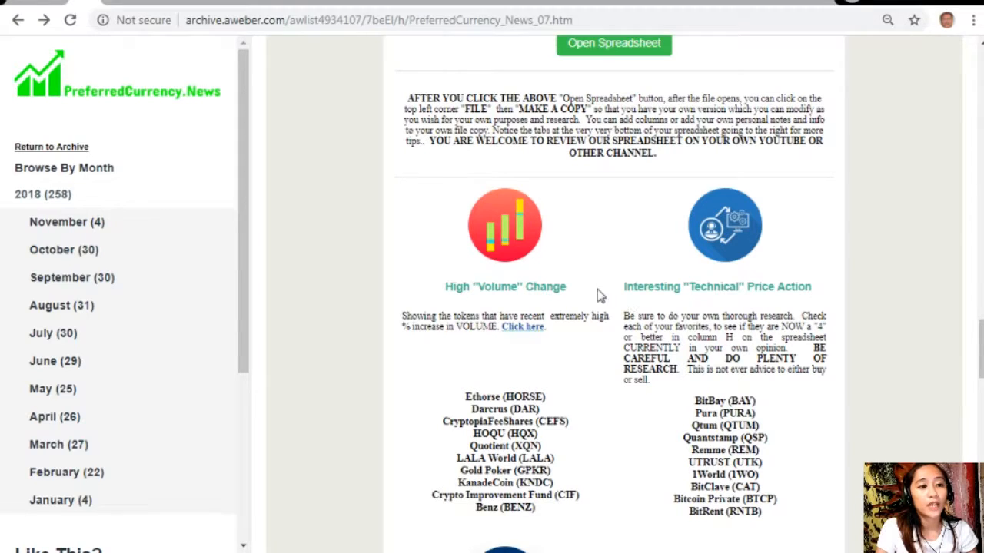
{"action": "mouse_move", "coordinate": [773, 287]}
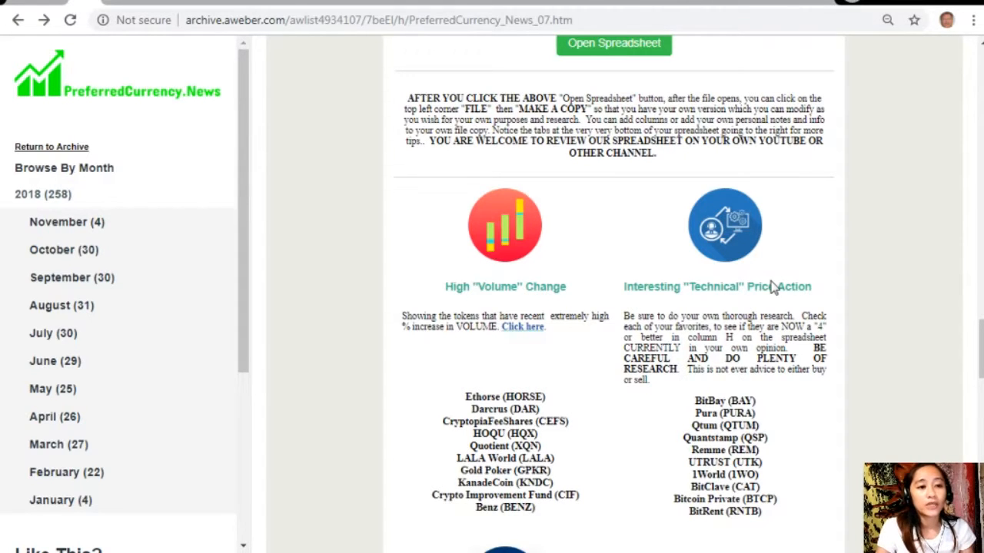
Scroll past the trade-volume and Google-search coin lists to the Become an Affiliate banner
{"action": "scroll", "scroll_direction": "down", "scroll_amount": 3}
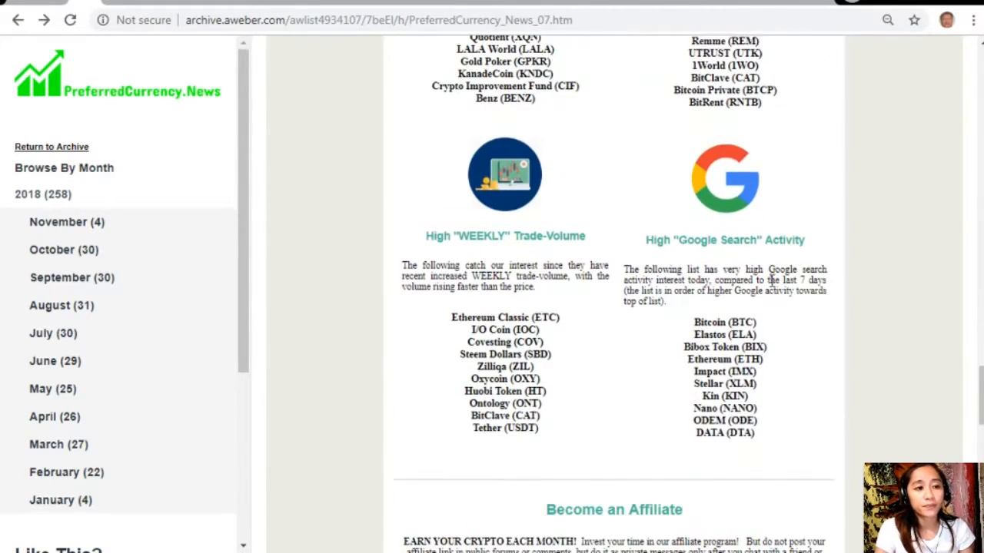
{"action": "mouse_move", "coordinate": [837, 286]}
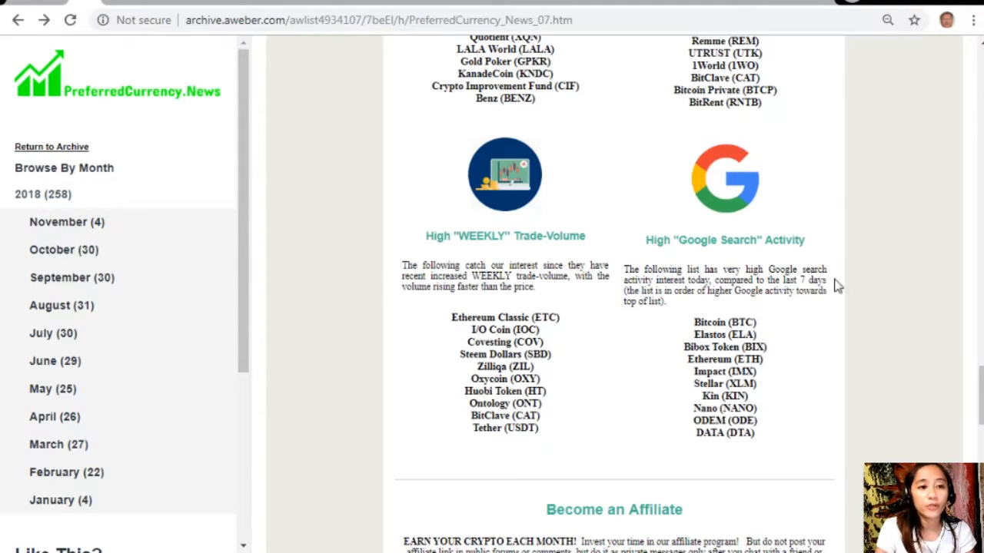
{"action": "mouse_move", "coordinate": [843, 279]}
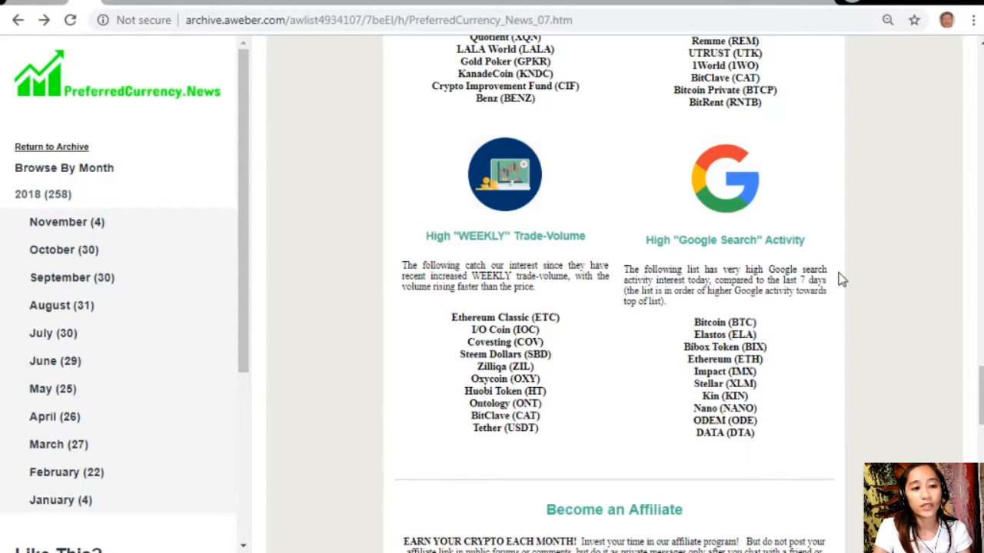
{"action": "scroll", "scroll_direction": "down", "scroll_amount": 3}
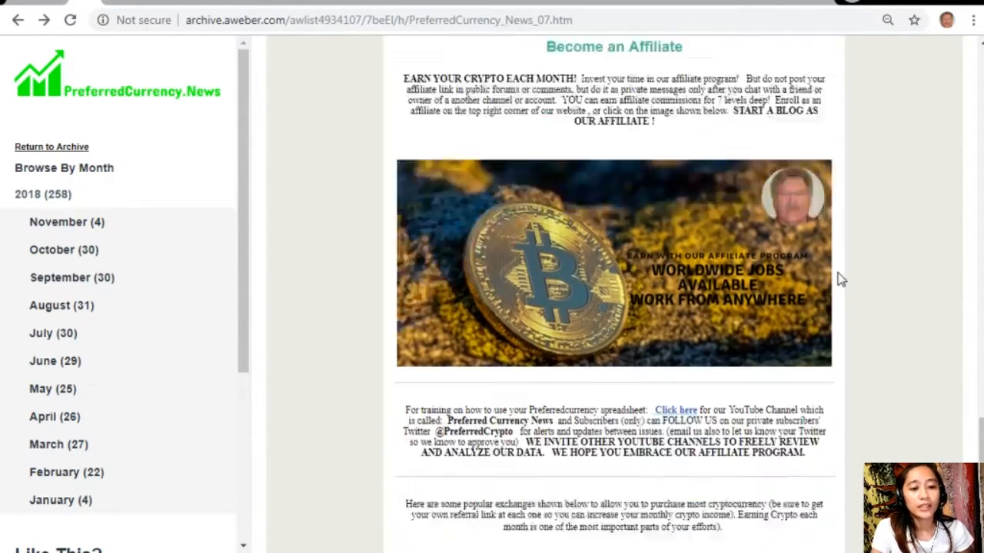
{"action": "scroll", "scroll_direction": "down", "scroll_amount": 3}
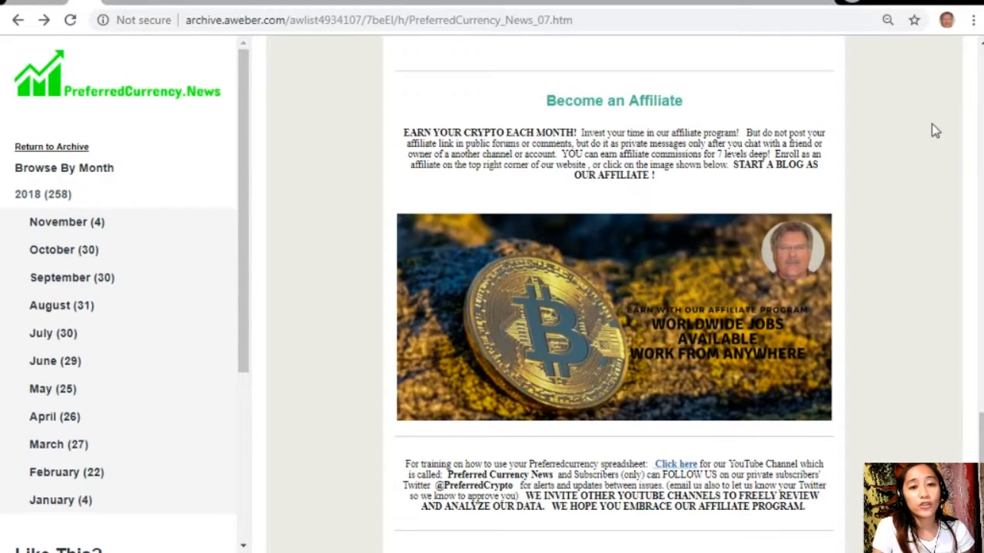
{"action": "mouse_move", "coordinate": [723, 338]}
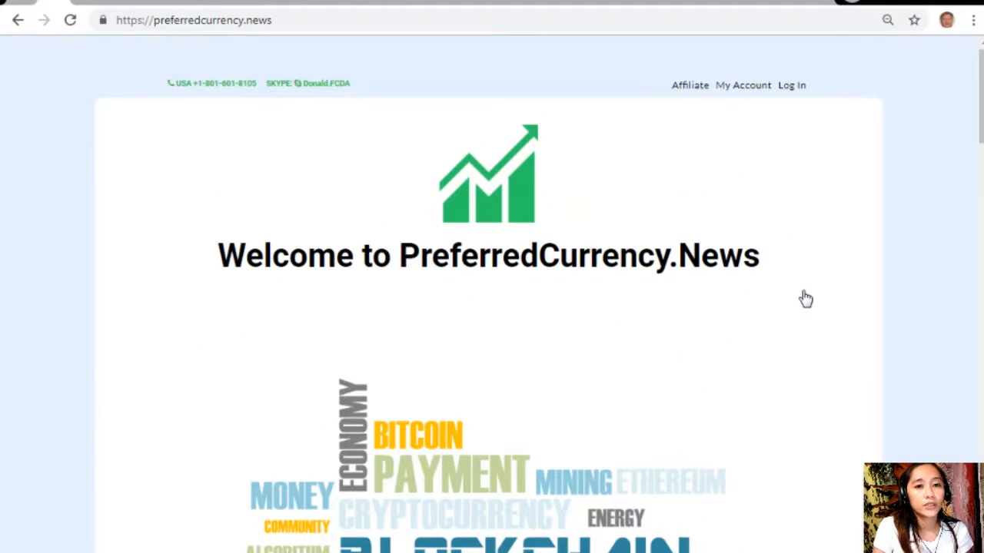
{"action": "mouse_move", "coordinate": [689, 86]}
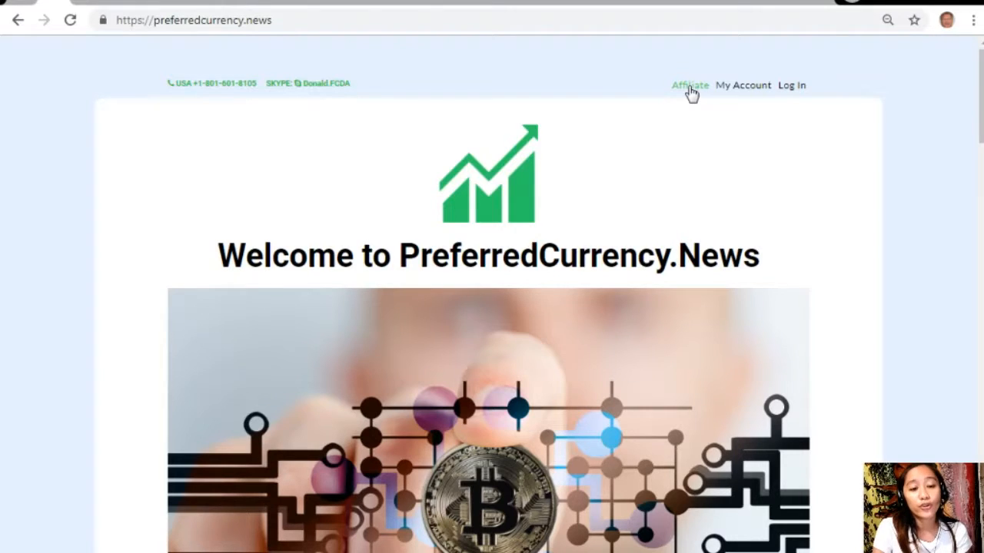
{"action": "mouse_move", "coordinate": [689, 86]}
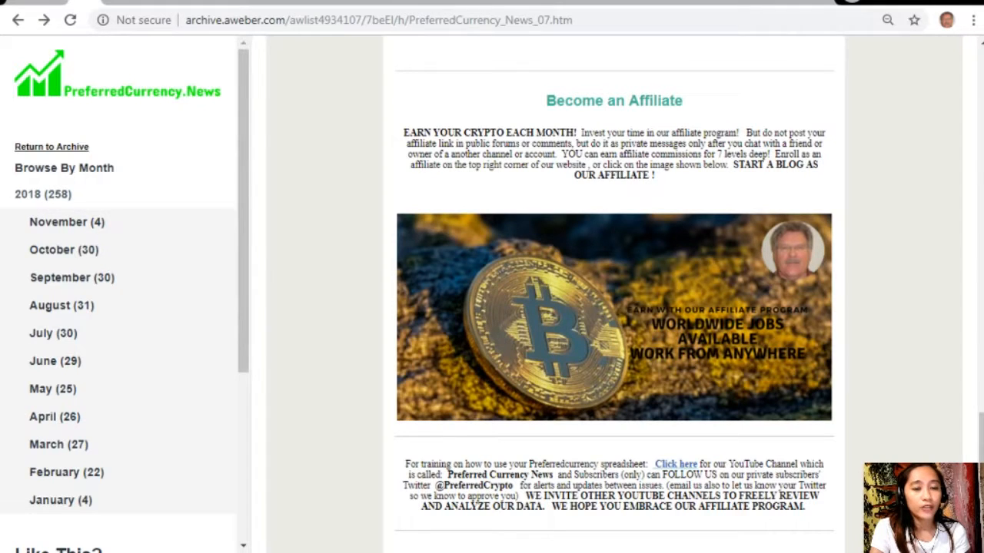
{"action": "mouse_move", "coordinate": [901, 271]}
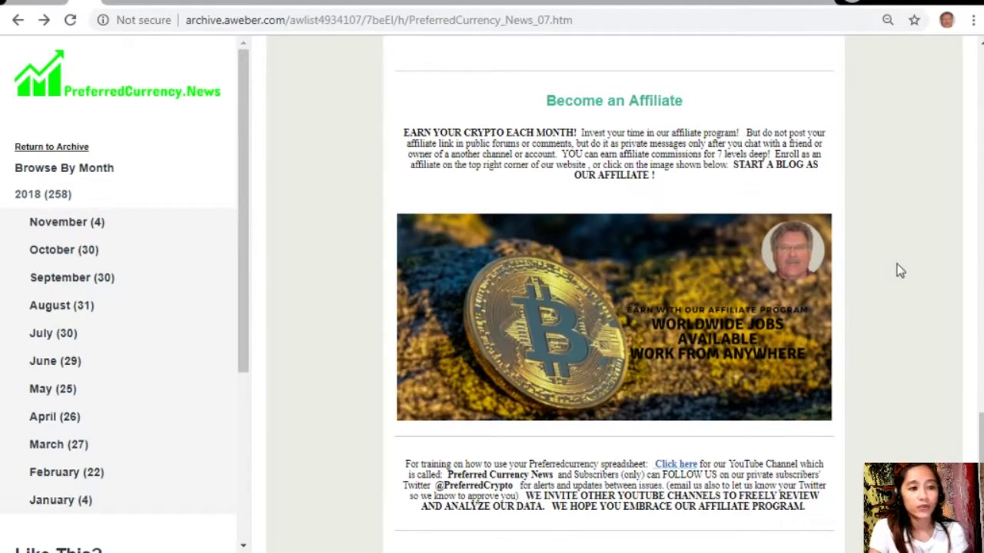
{"action": "mouse_move", "coordinate": [897, 281]}
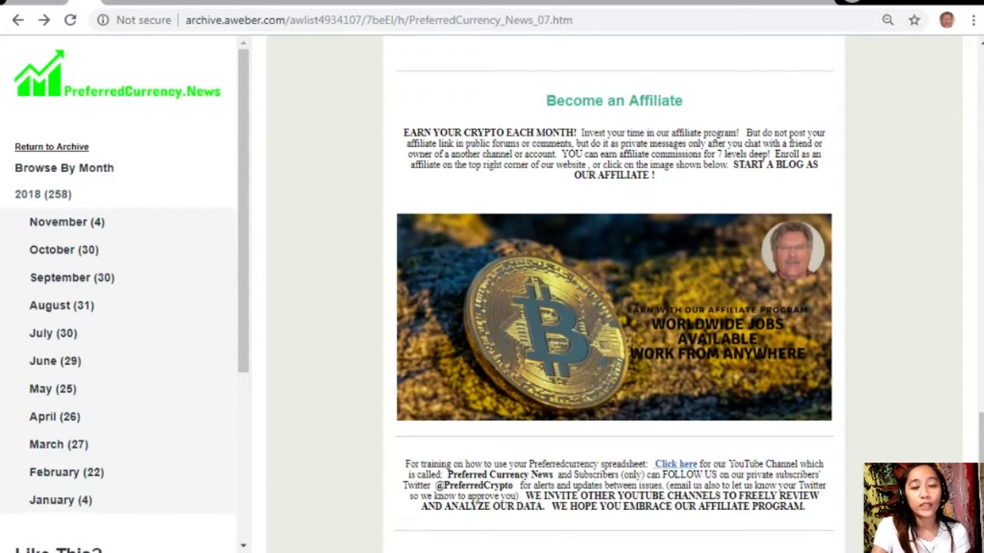
Scroll past the exchange logos to the QRYPTOS, marketplace, Visa card and disclaimer sections
{"action": "scroll", "scroll_direction": "down", "scroll_amount": 3}
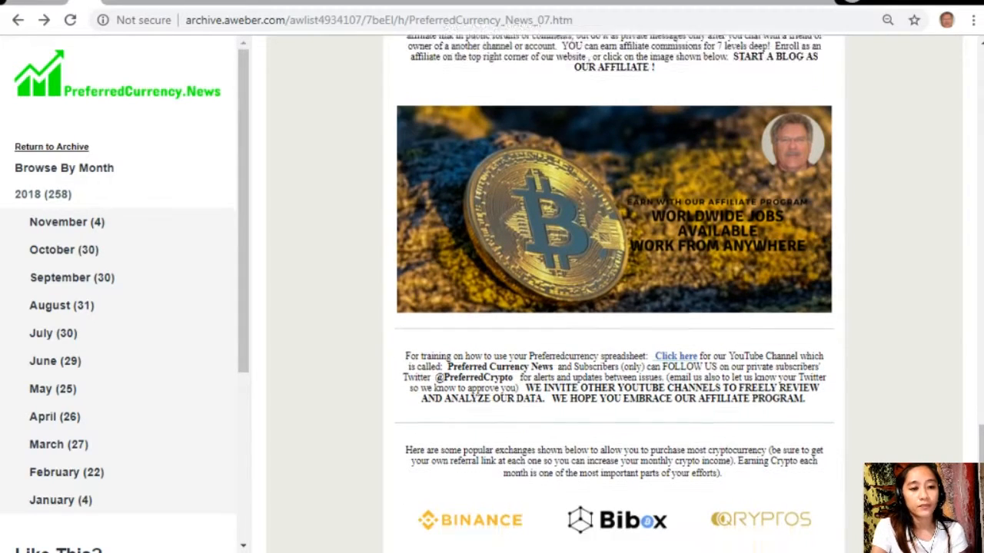
{"action": "scroll", "scroll_direction": "down", "scroll_amount": 3}
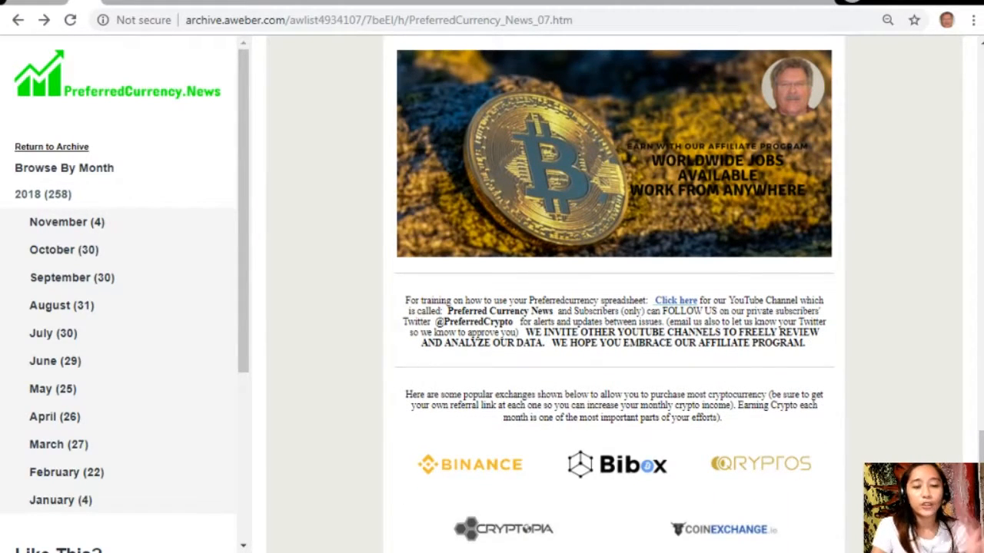
{"action": "scroll", "scroll_direction": "down", "scroll_amount": 3}
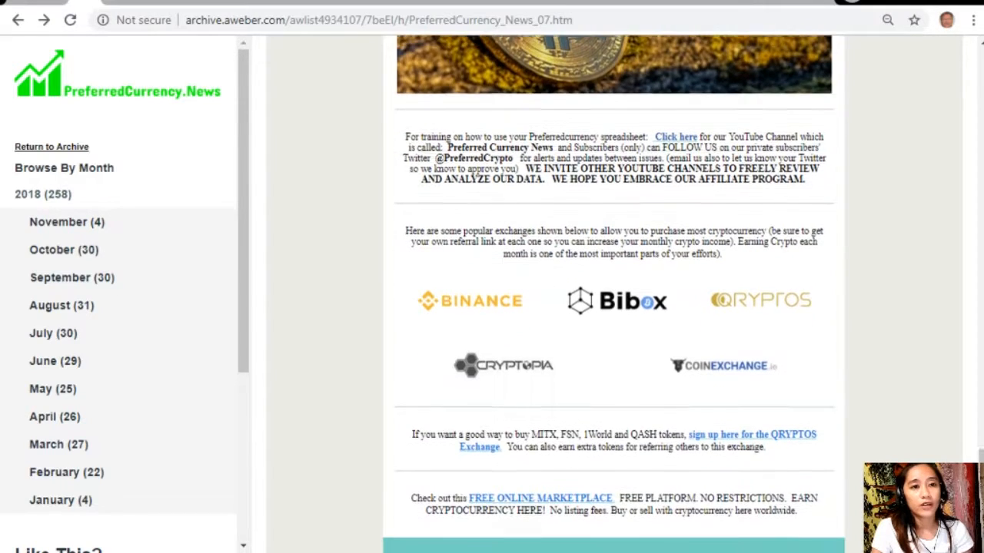
{"action": "scroll", "scroll_direction": "down", "scroll_amount": 3}
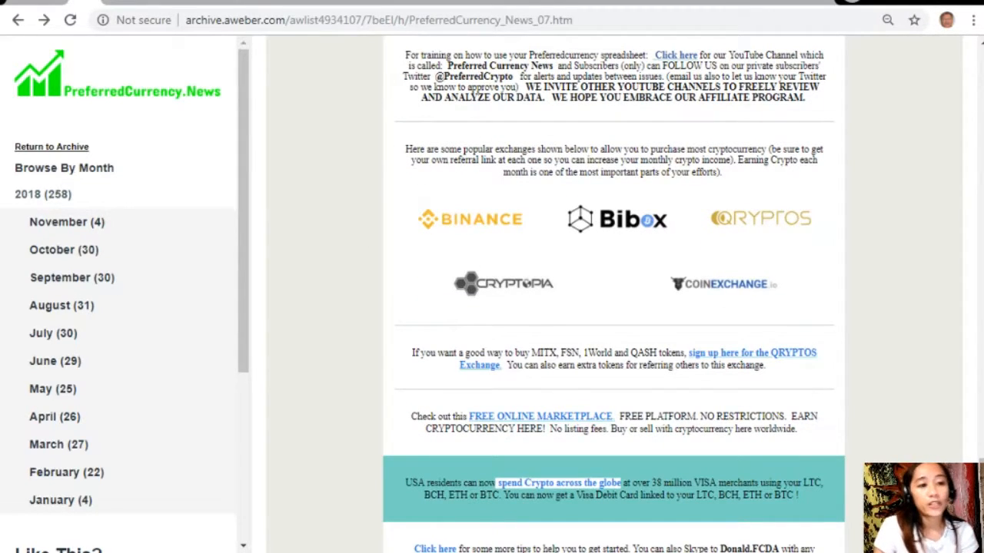
{"action": "scroll", "scroll_direction": "down", "scroll_amount": 3}
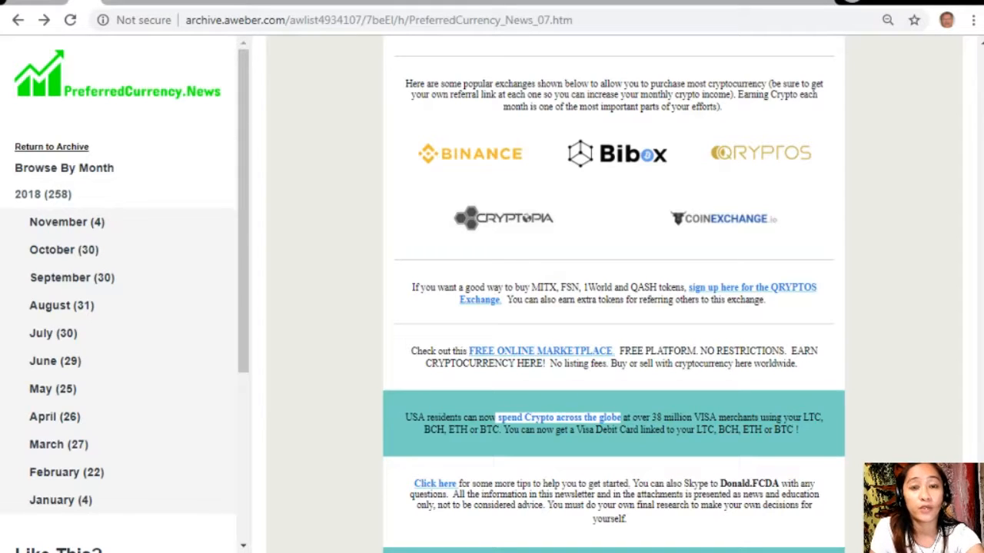
{"action": "mouse_move", "coordinate": [759, 388]}
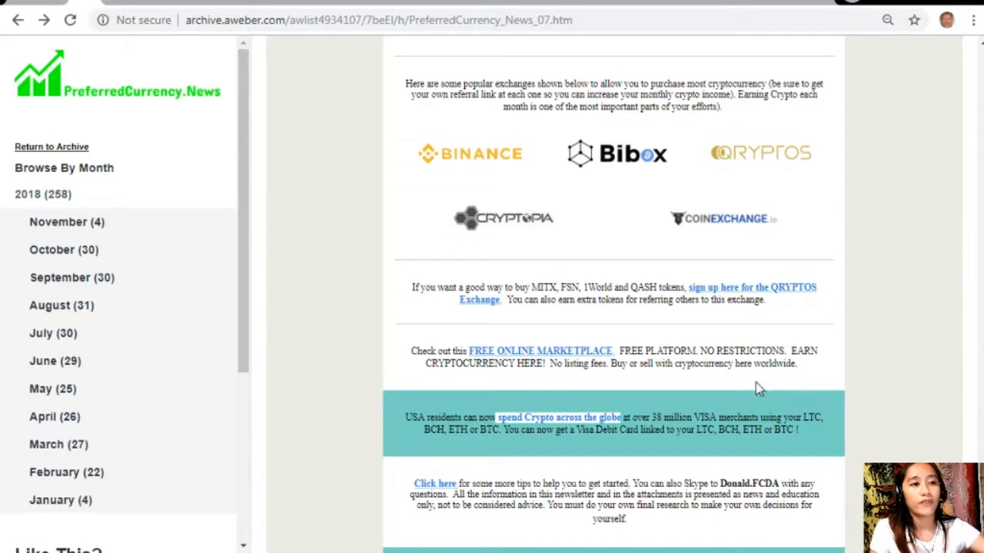
{"action": "mouse_move", "coordinate": [527, 204]}
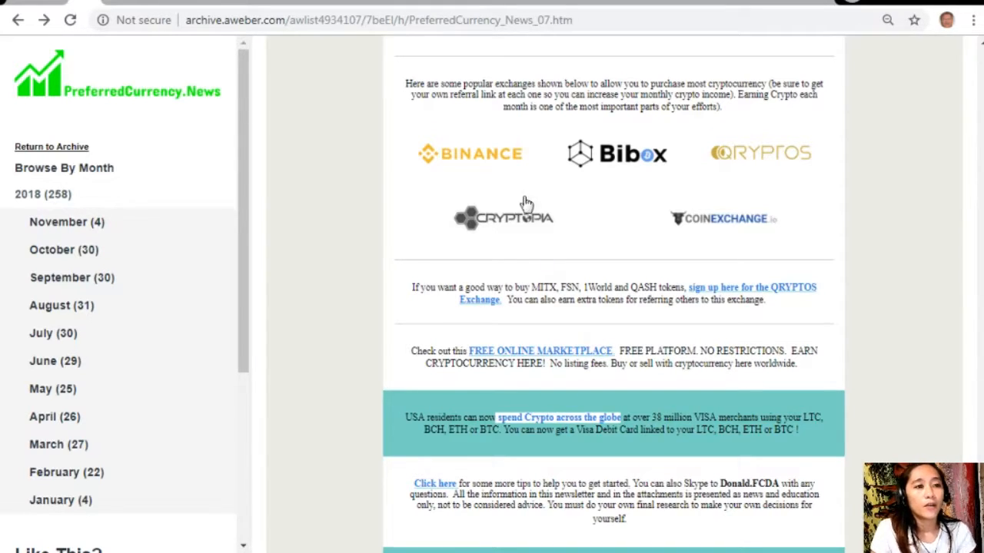
{"action": "mouse_move", "coordinate": [782, 199]}
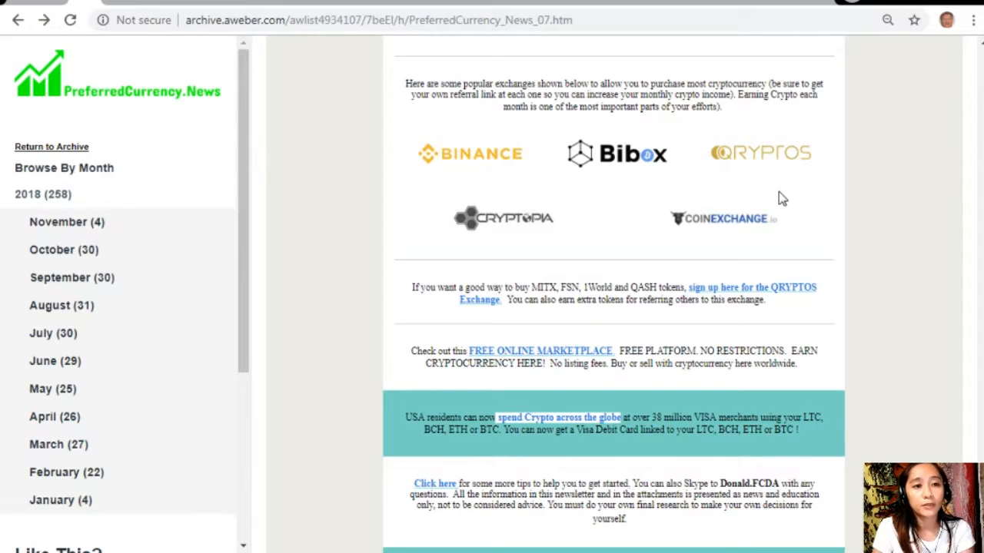
{"action": "mouse_move", "coordinate": [753, 254]}
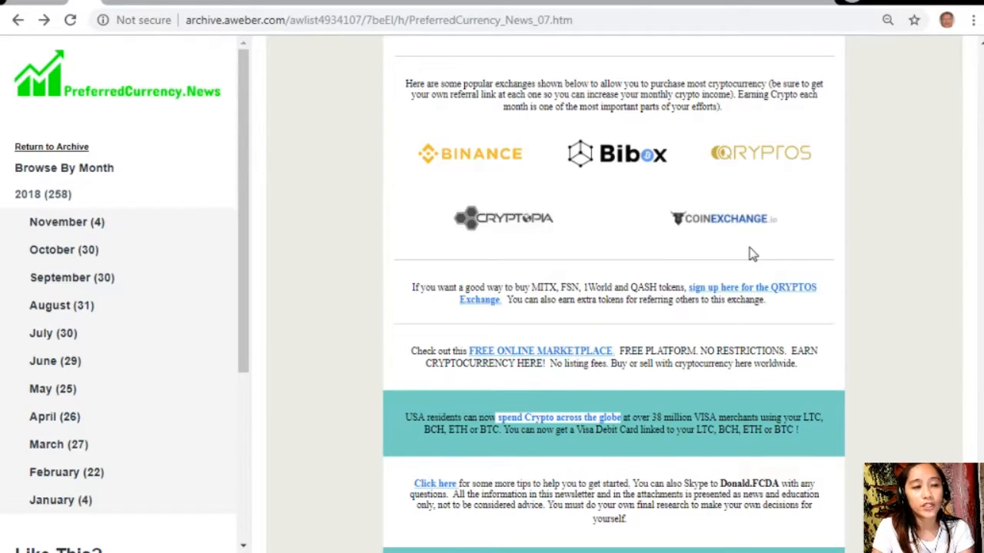
{"action": "mouse_move", "coordinate": [492, 306]}
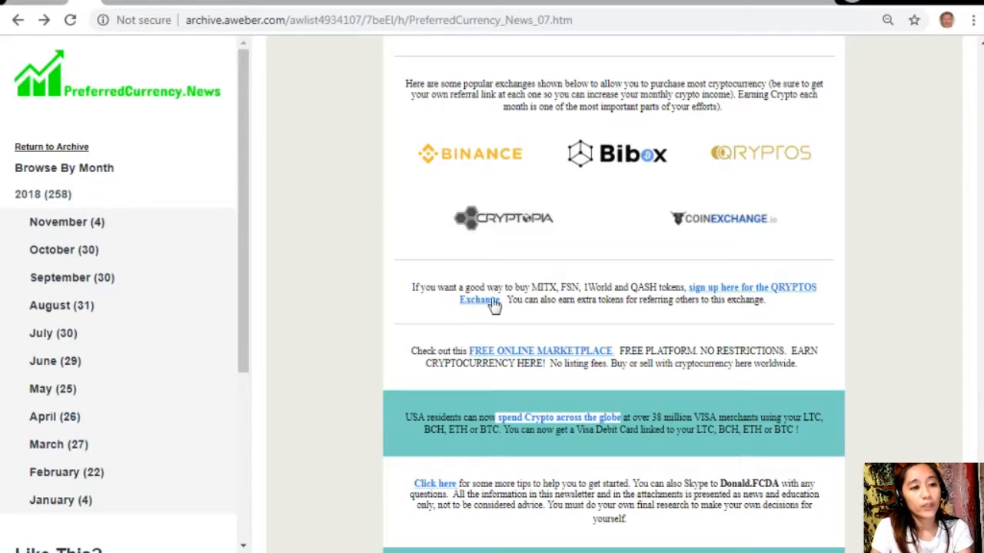
{"action": "mouse_move", "coordinate": [536, 300]}
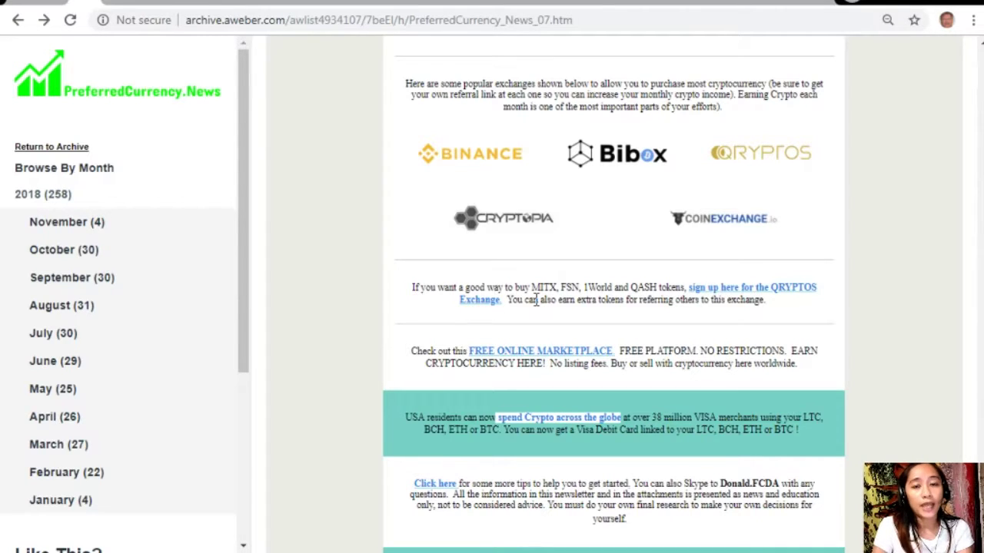
{"action": "mouse_move", "coordinate": [596, 300]}
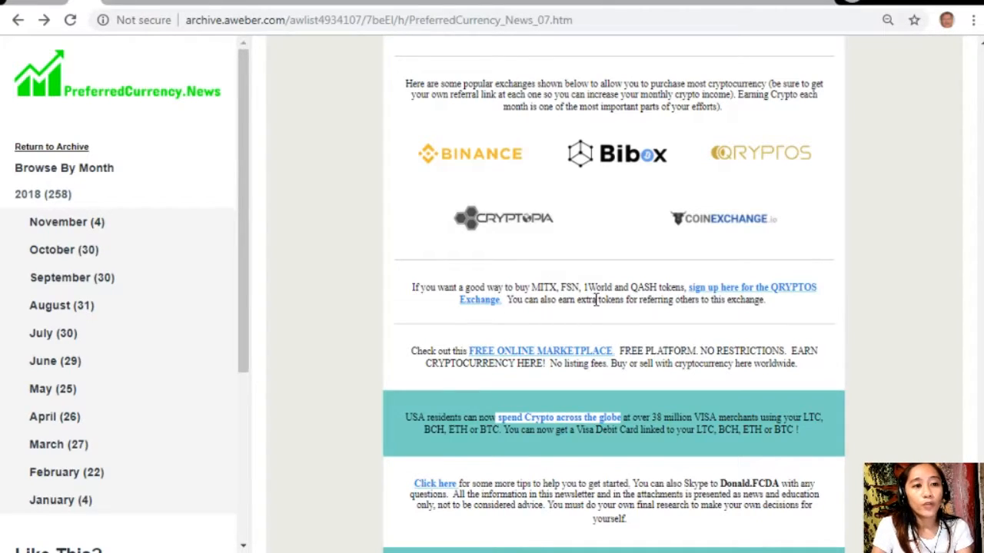
{"action": "mouse_move", "coordinate": [687, 302]}
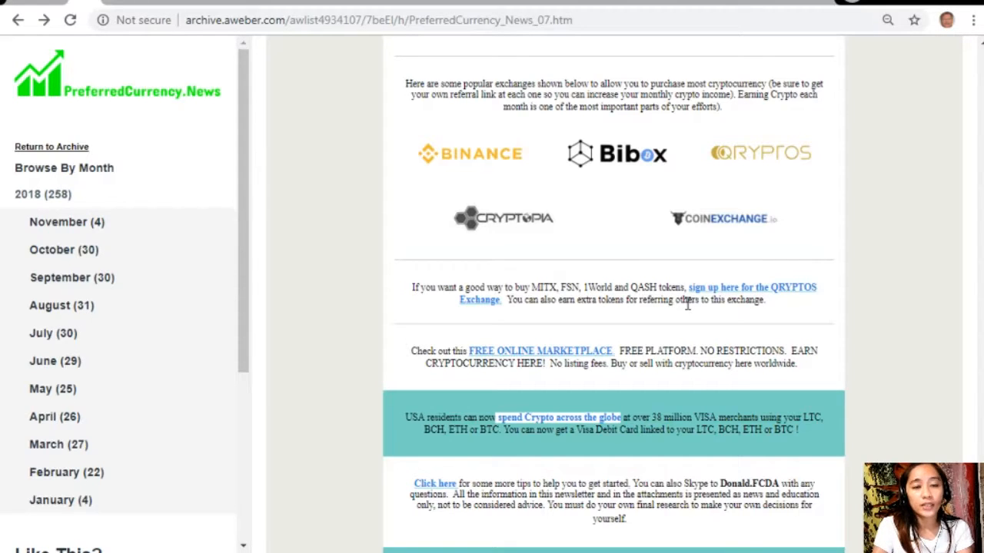
{"action": "mouse_move", "coordinate": [538, 326]}
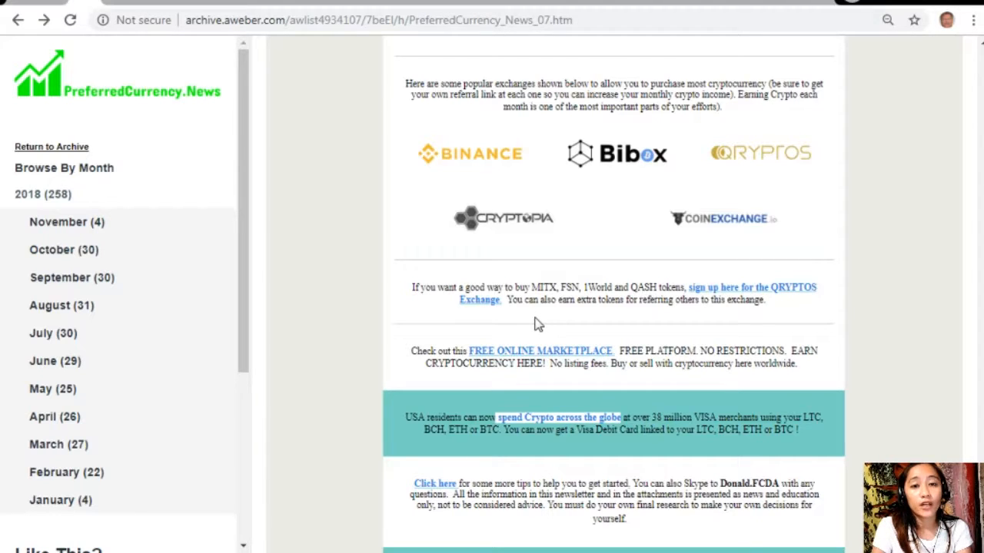
{"action": "mouse_move", "coordinate": [300, 359]}
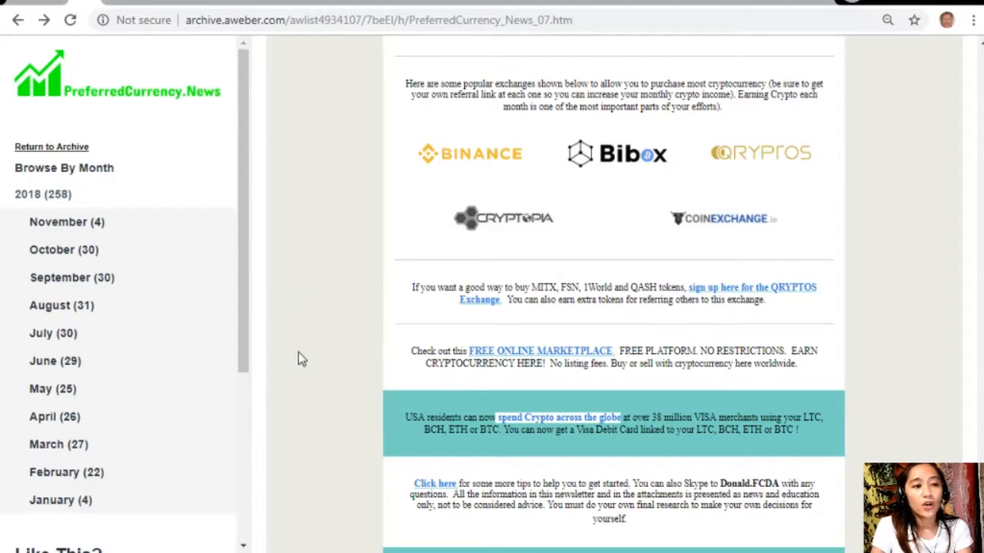
{"action": "mouse_move", "coordinate": [538, 363]}
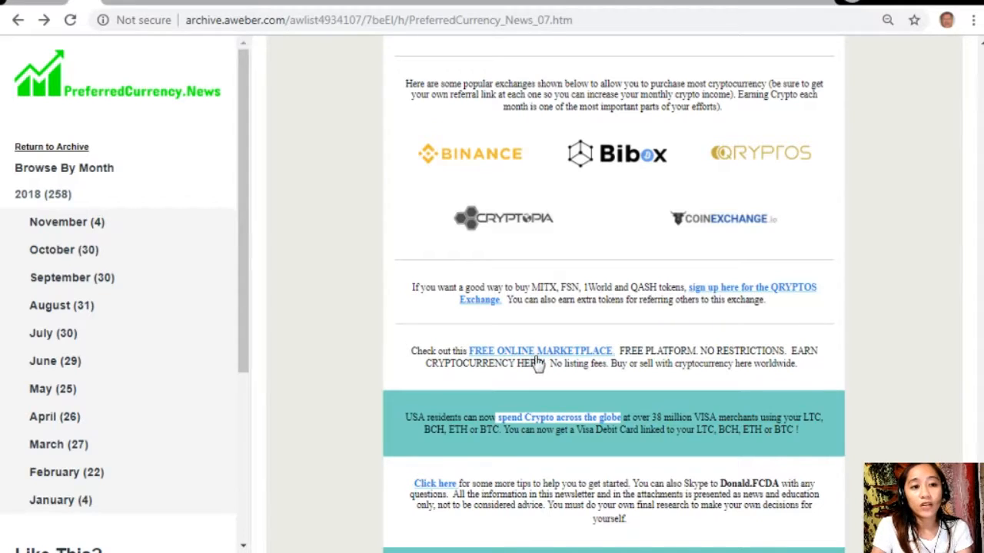
{"action": "mouse_move", "coordinate": [545, 346]}
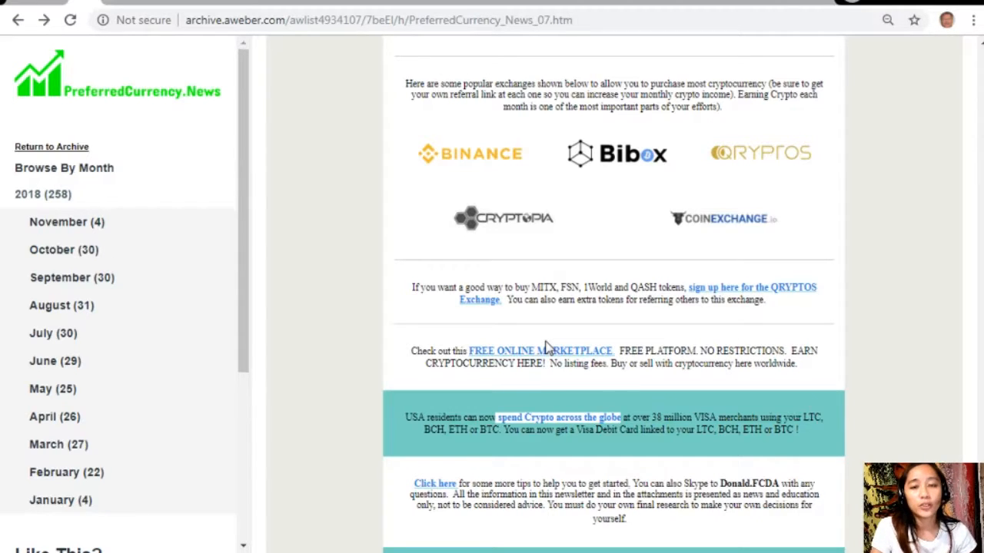
{"action": "mouse_move", "coordinate": [588, 384]}
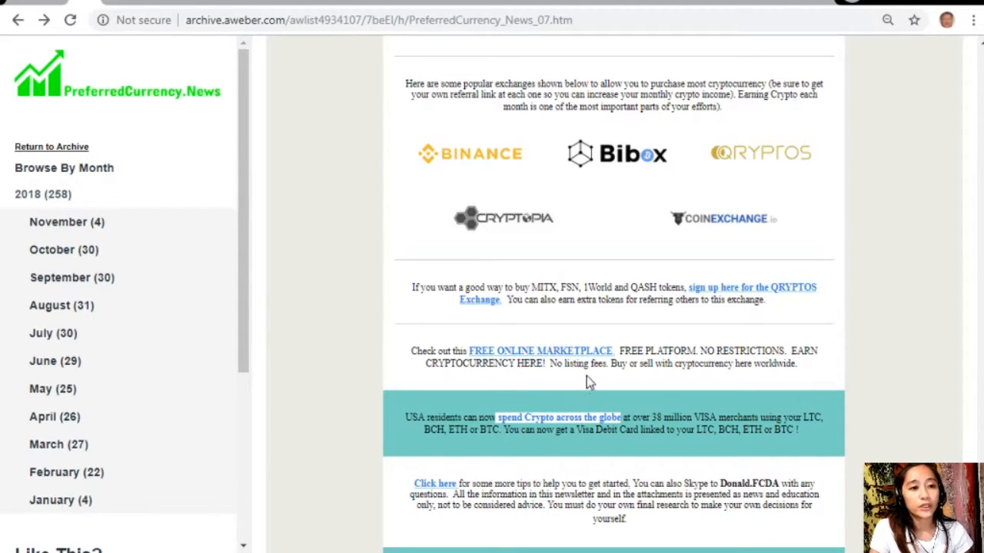
{"action": "mouse_move", "coordinate": [588, 378]}
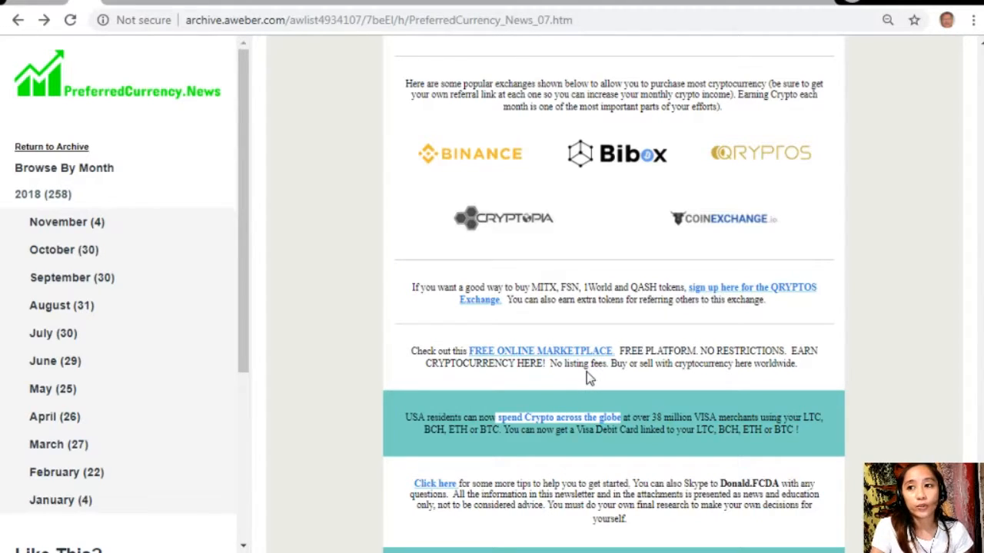
Scroll to the newsletter's bottom showing the extra-income offer and Powered by AWeber footer
{"action": "scroll", "scroll_direction": "down", "scroll_amount": 3}
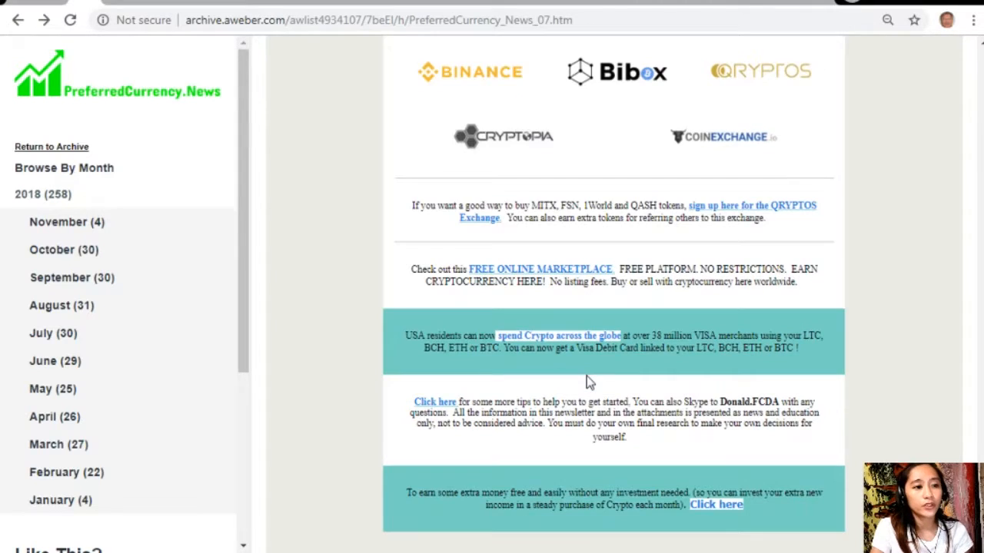
{"action": "scroll", "scroll_direction": "down", "scroll_amount": 3}
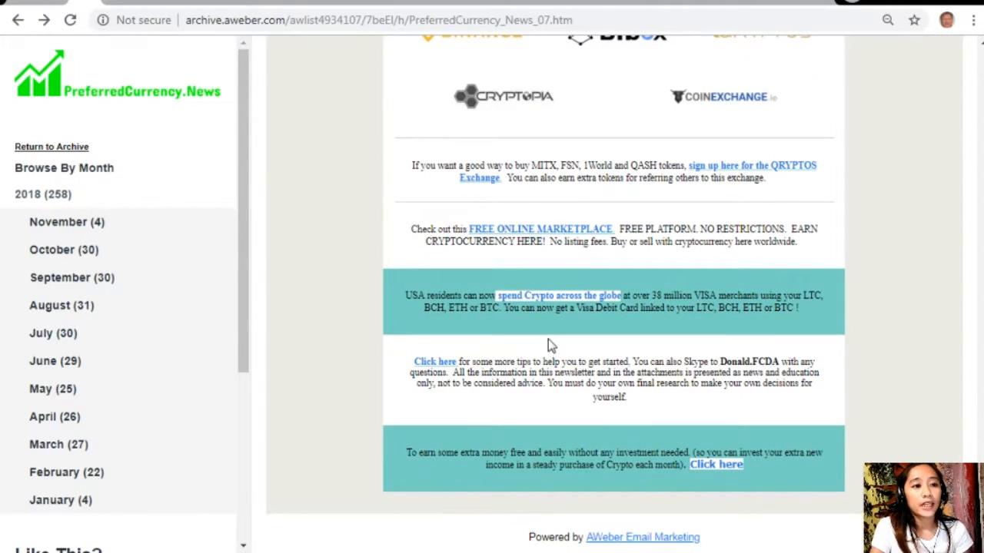
{"action": "mouse_move", "coordinate": [857, 319]}
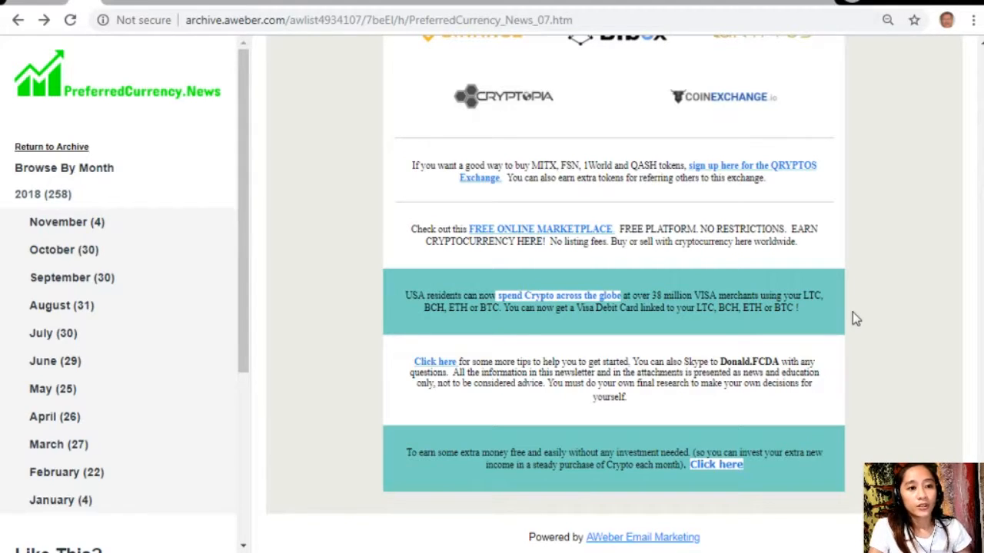
{"action": "mouse_move", "coordinate": [448, 482]}
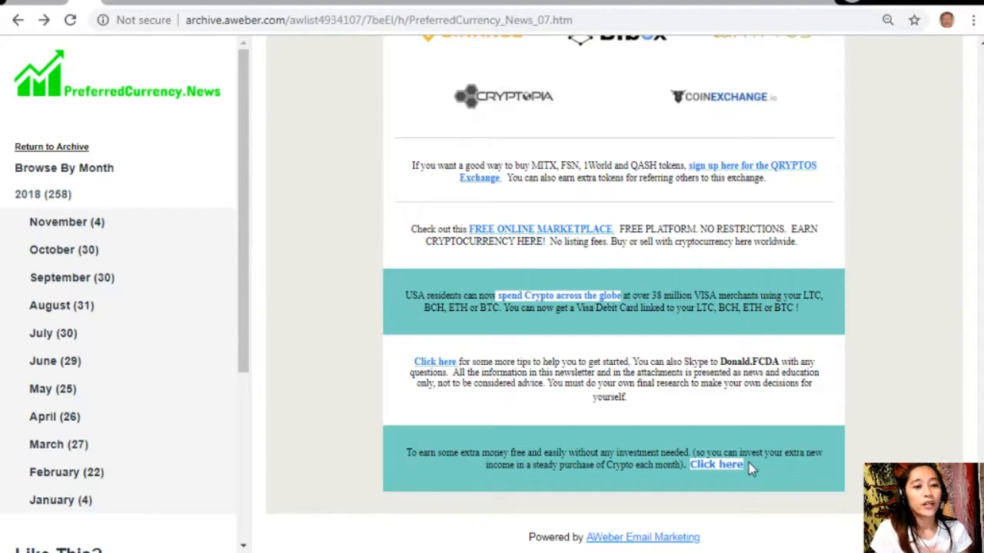
{"action": "mouse_move", "coordinate": [465, 368]}
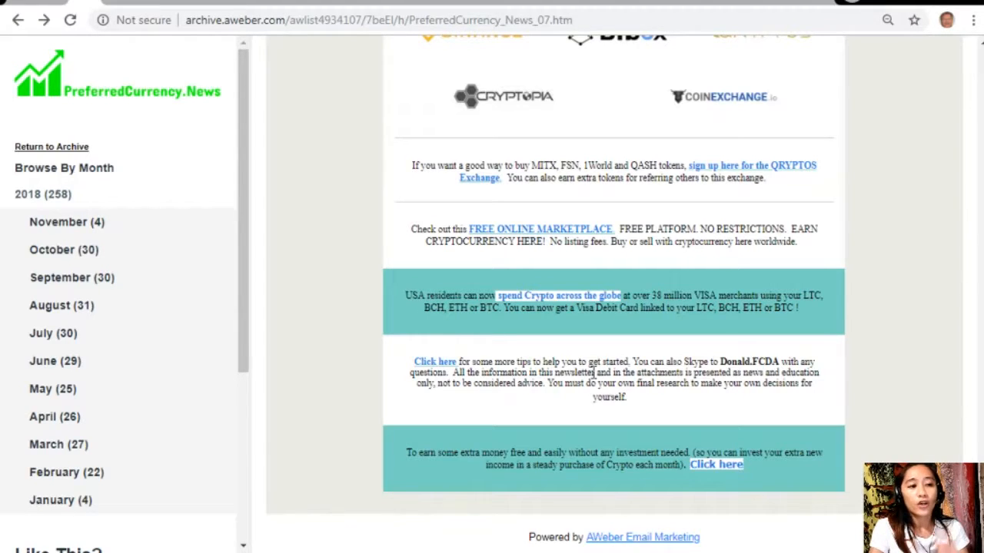
{"action": "mouse_move", "coordinate": [606, 388]}
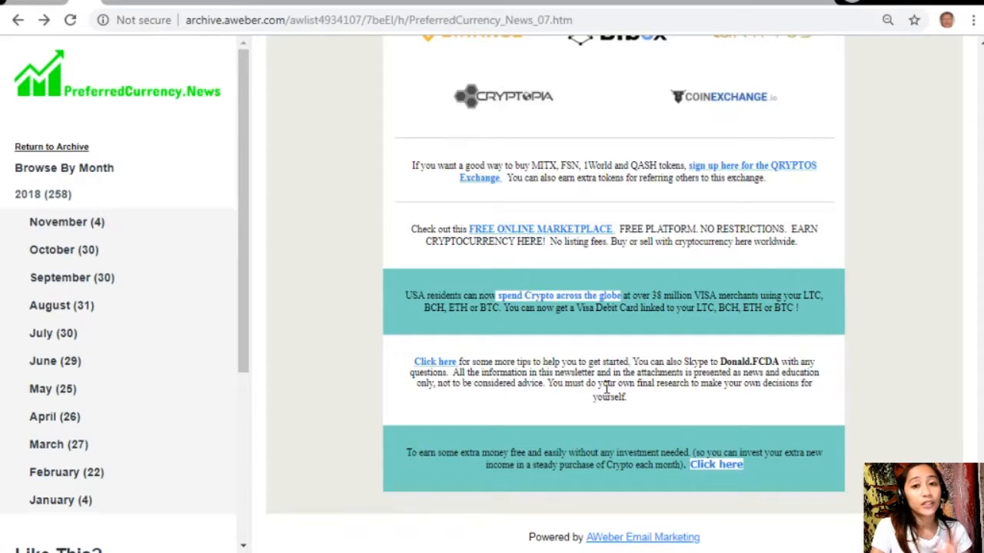